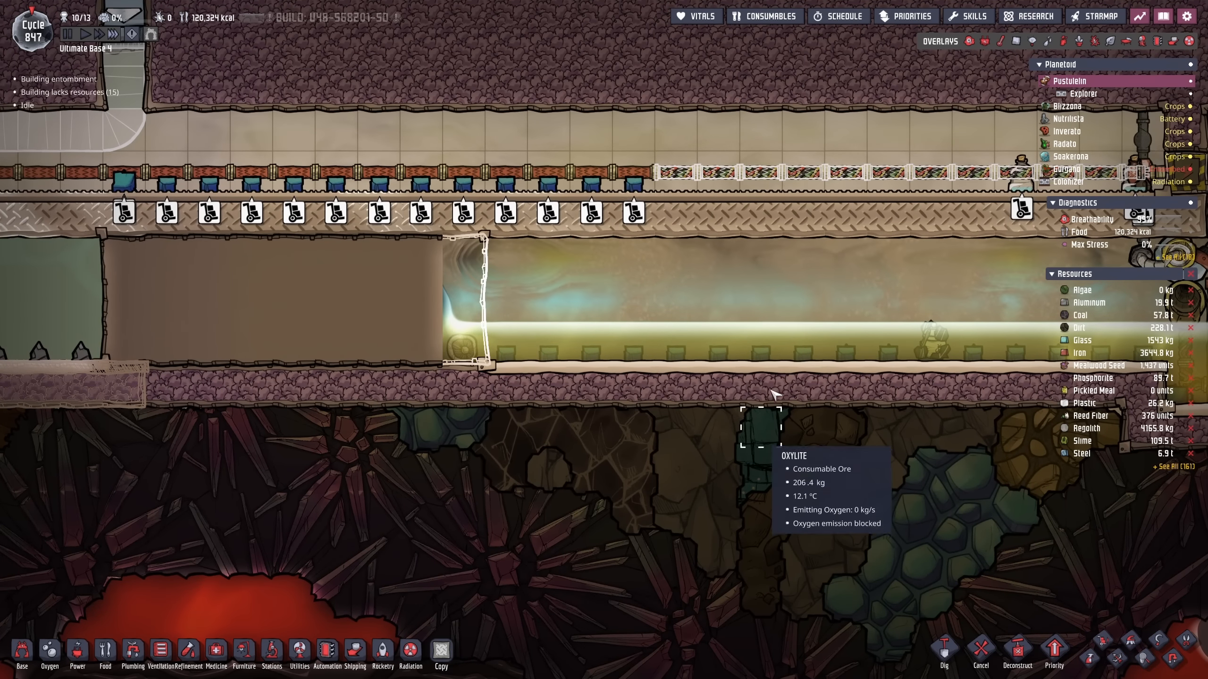
# - Jump the camera to the entombed Gorgono asteroid from the Planetoid list
pyautogui.click(759, 427)
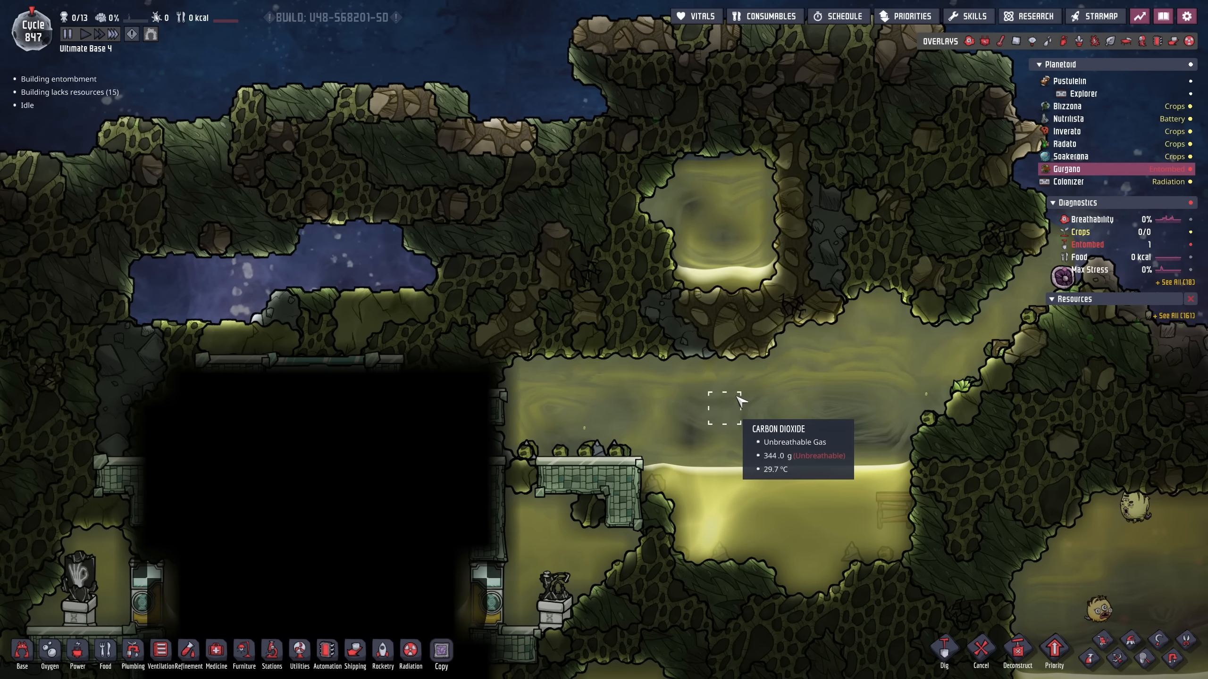
# - Return to Pustulenn via the Starmap and scroll to the petroleum generator row
pyautogui.click(1095, 15)
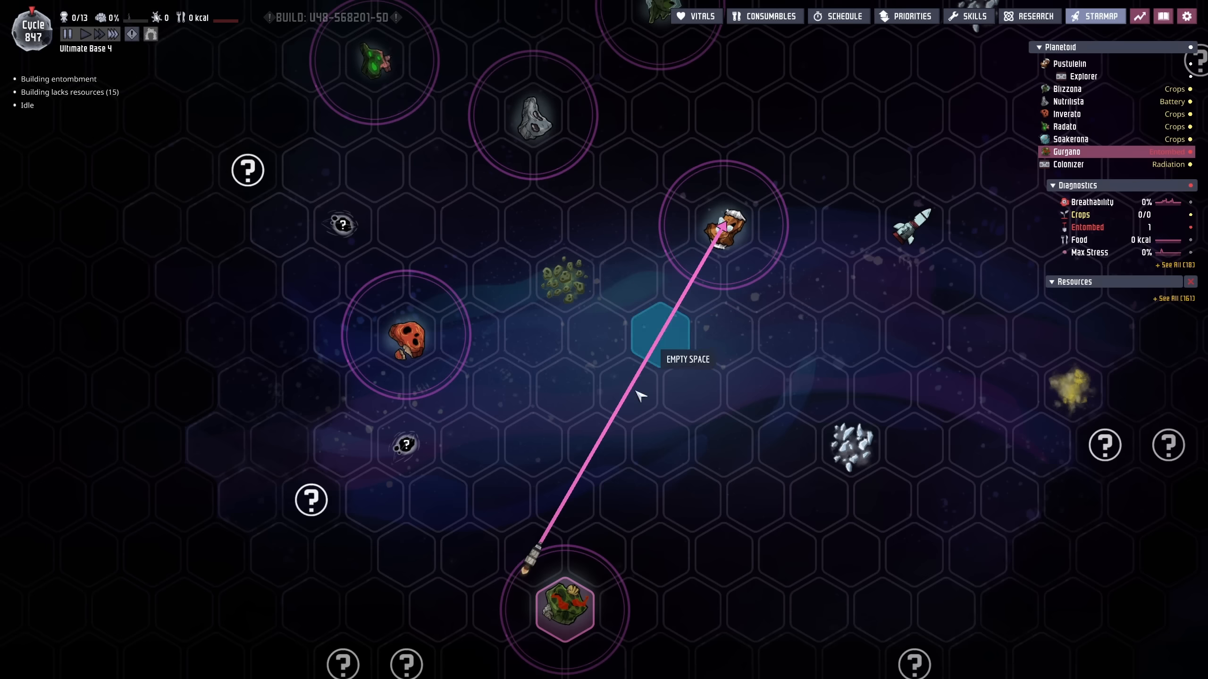
pyautogui.moveTo(770, 294)
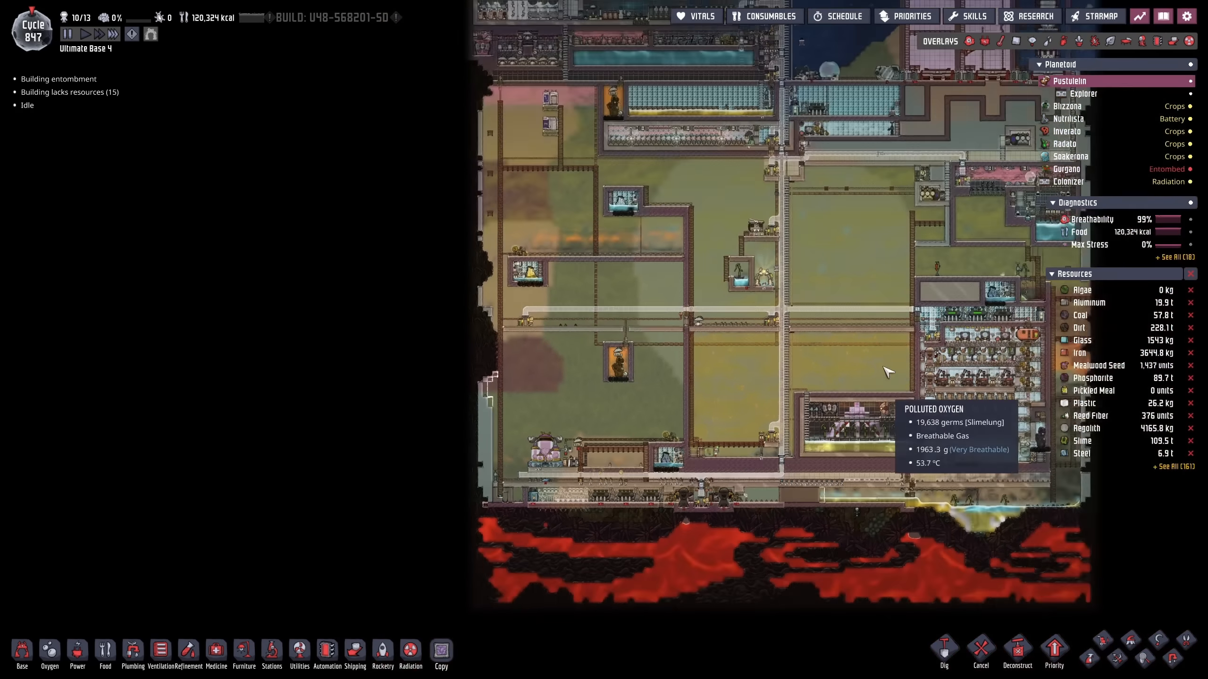
pyautogui.scroll(-3)
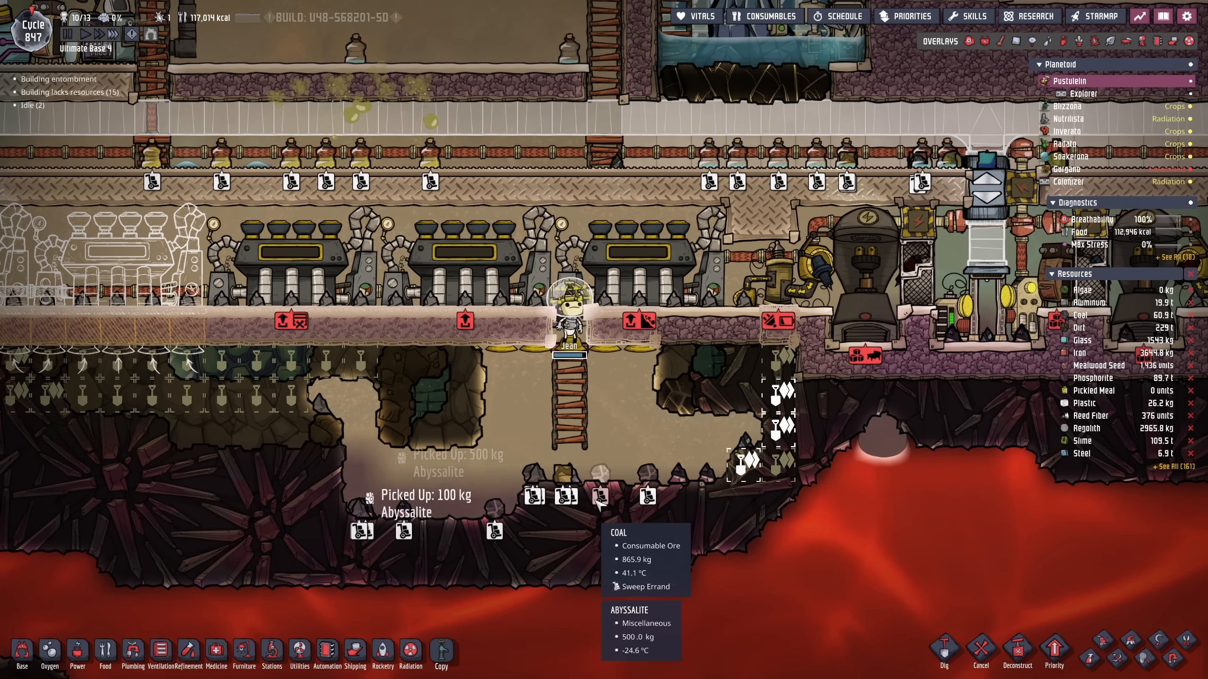
# - Plan a Gas Pump beside the generator room from the Ventilation menu
pyautogui.click(21, 657)
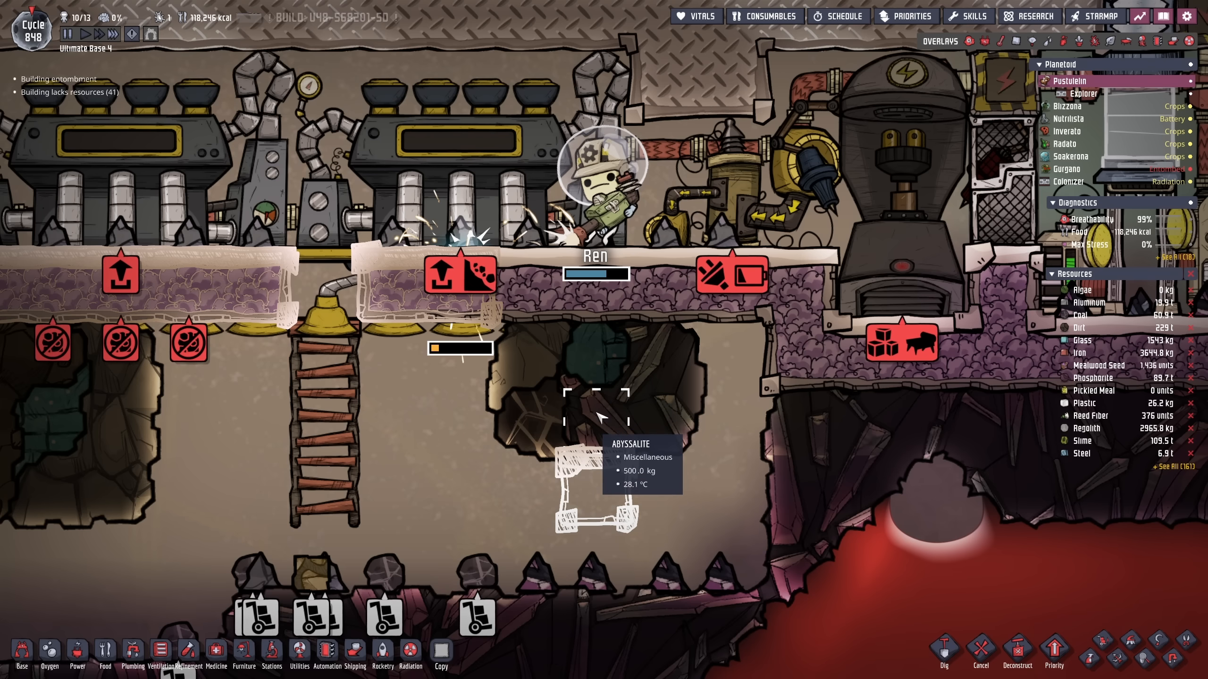
pyautogui.moveTo(597, 359)
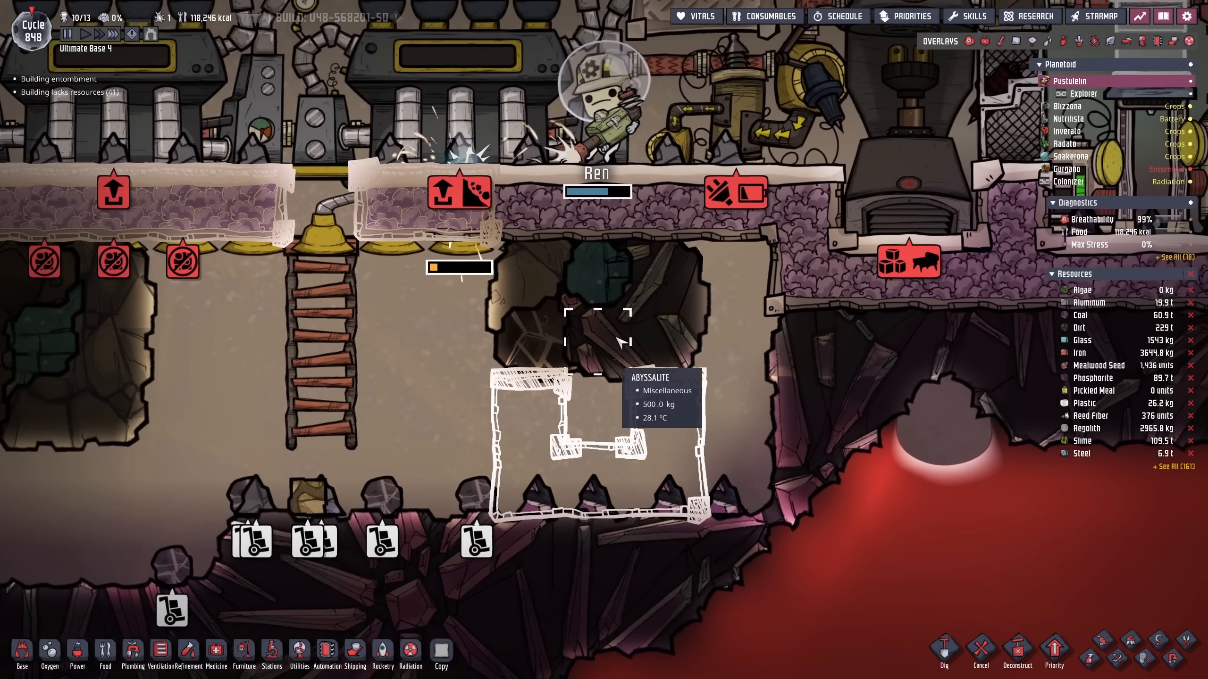
pyautogui.click(76, 477)
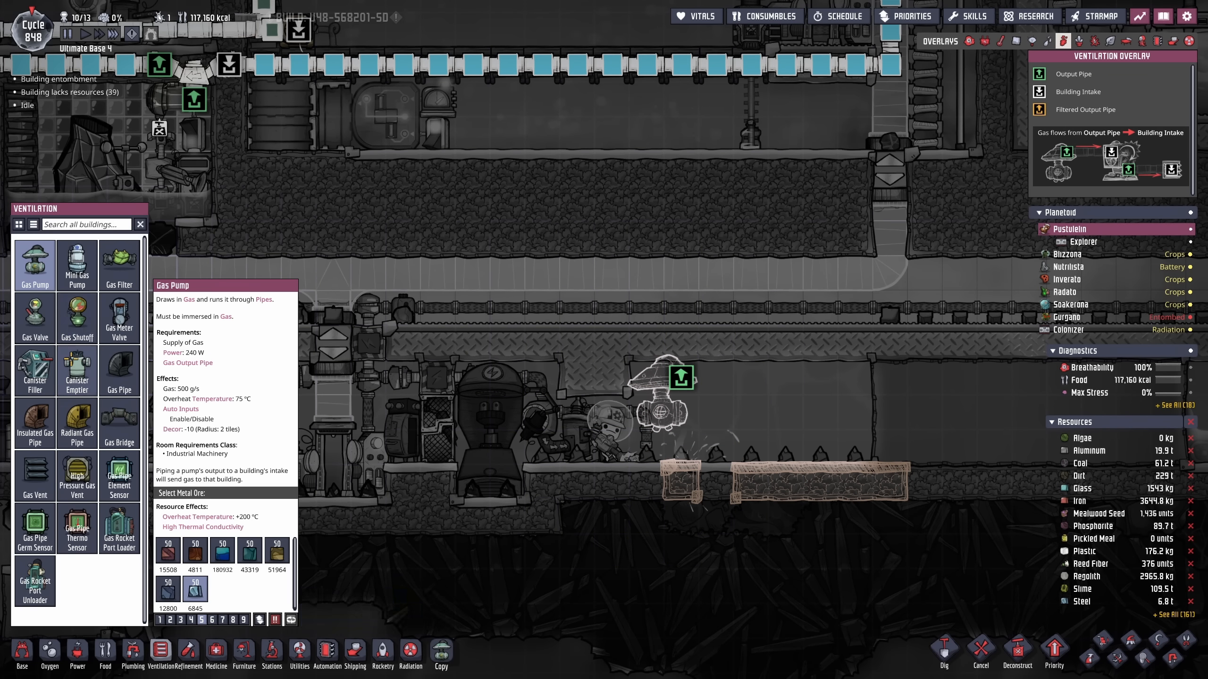
# - Start a gas pipe from the pump and cancel the pending order under the generators
pyautogui.click(119, 371)
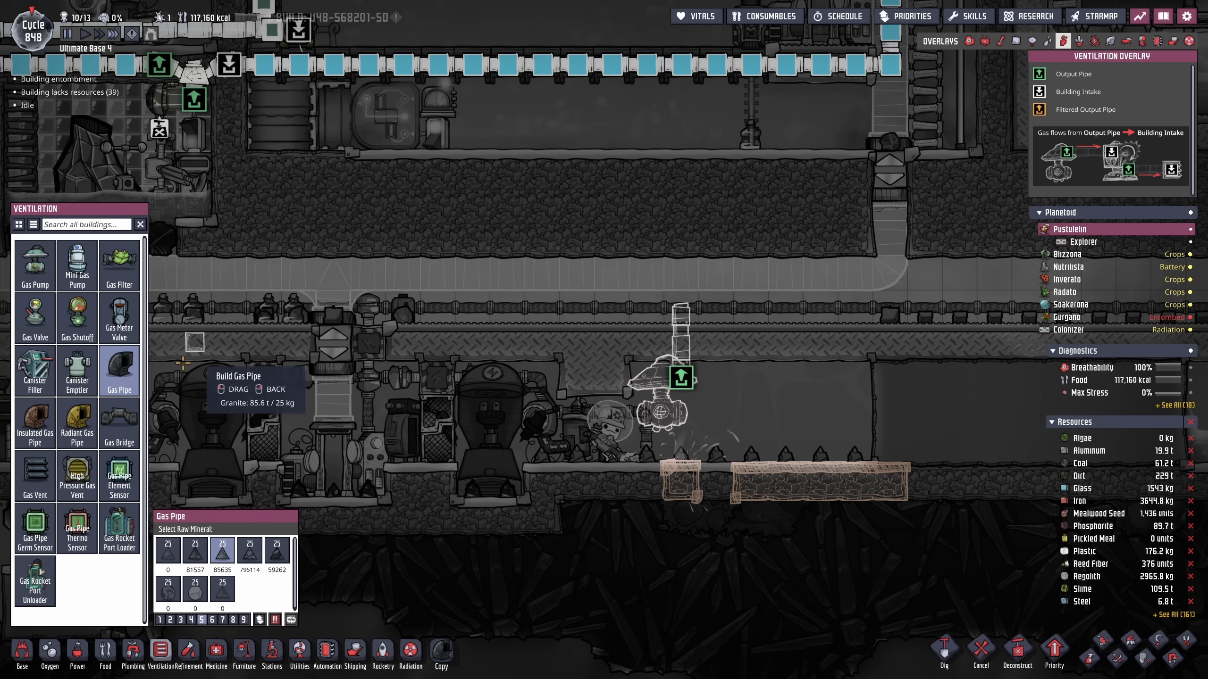
pyautogui.click(76, 477)
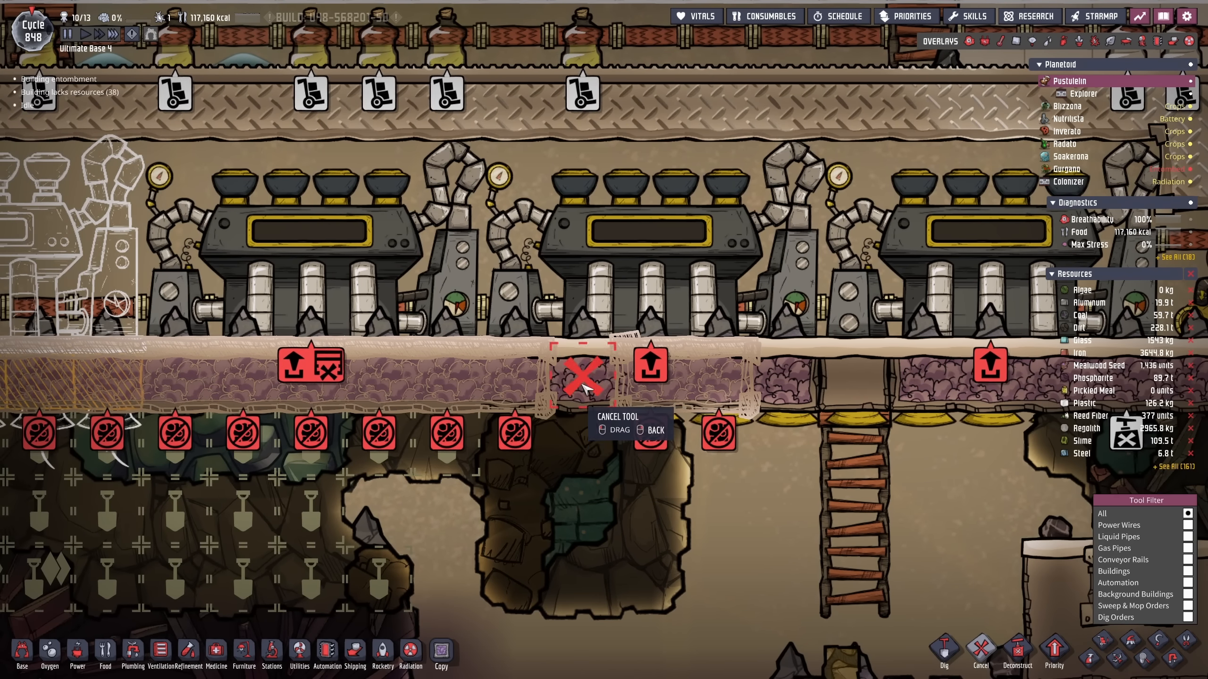
pyautogui.click(585, 378)
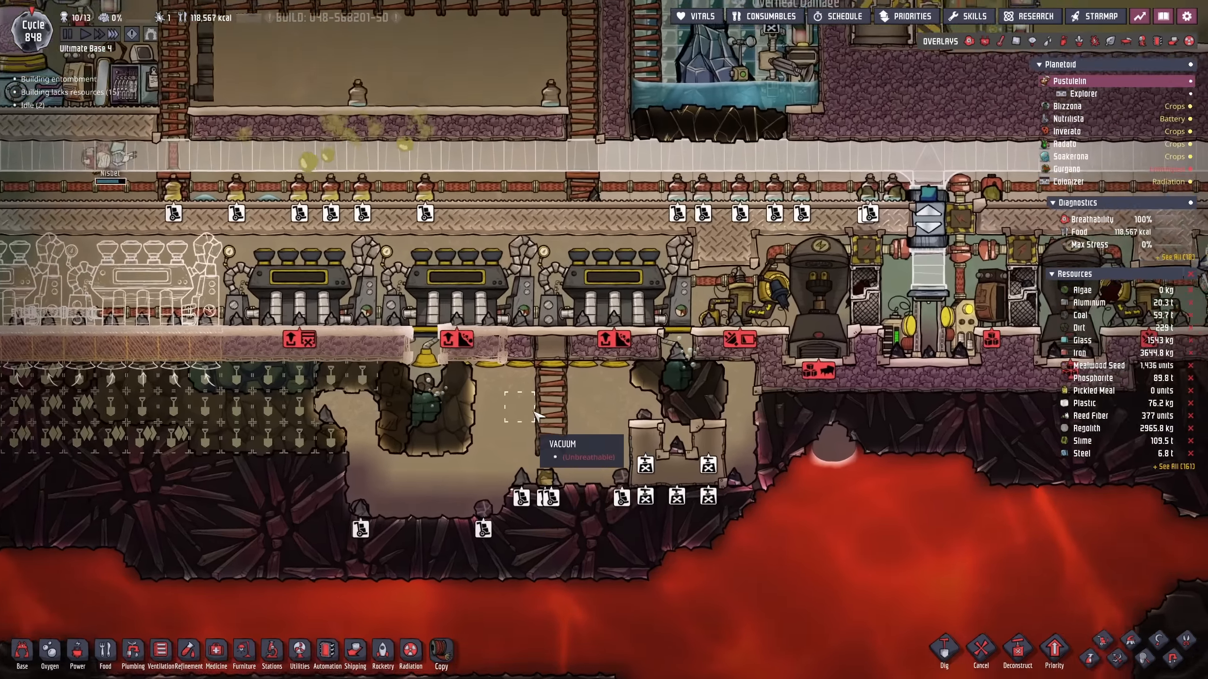
# - Lay insulated liquid pipe with a liquid bridge along the generator row, then view the rocket platform
pyautogui.click(132, 661)
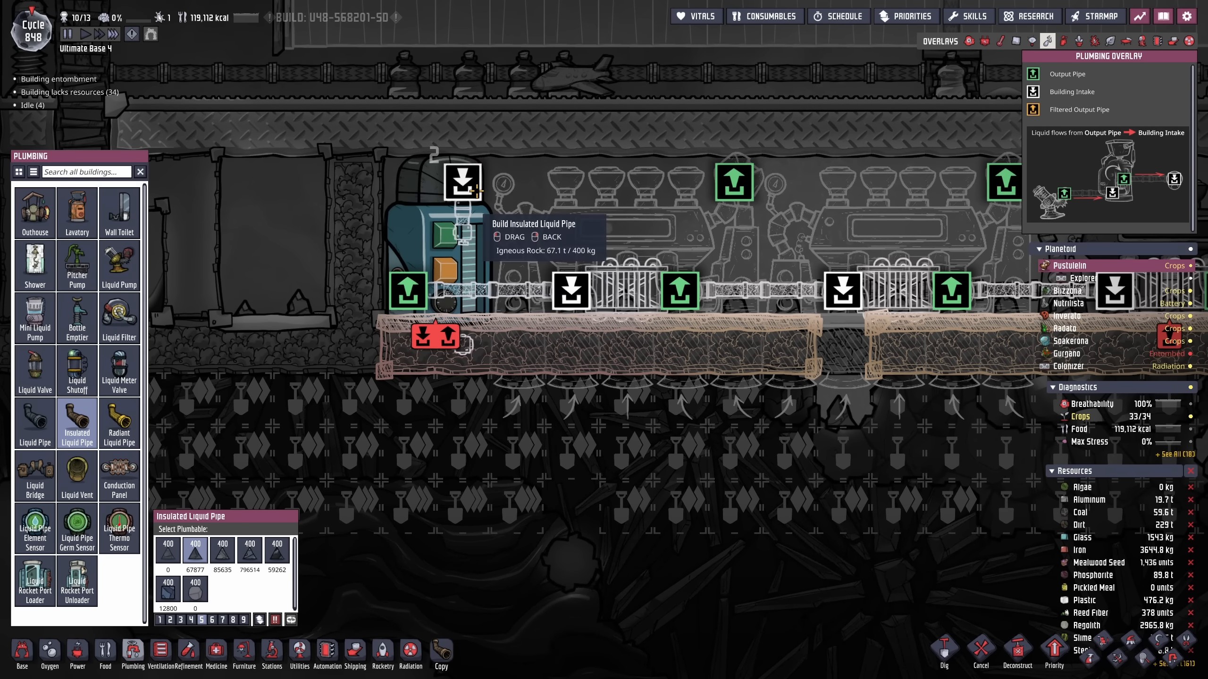
pyautogui.click(34, 476)
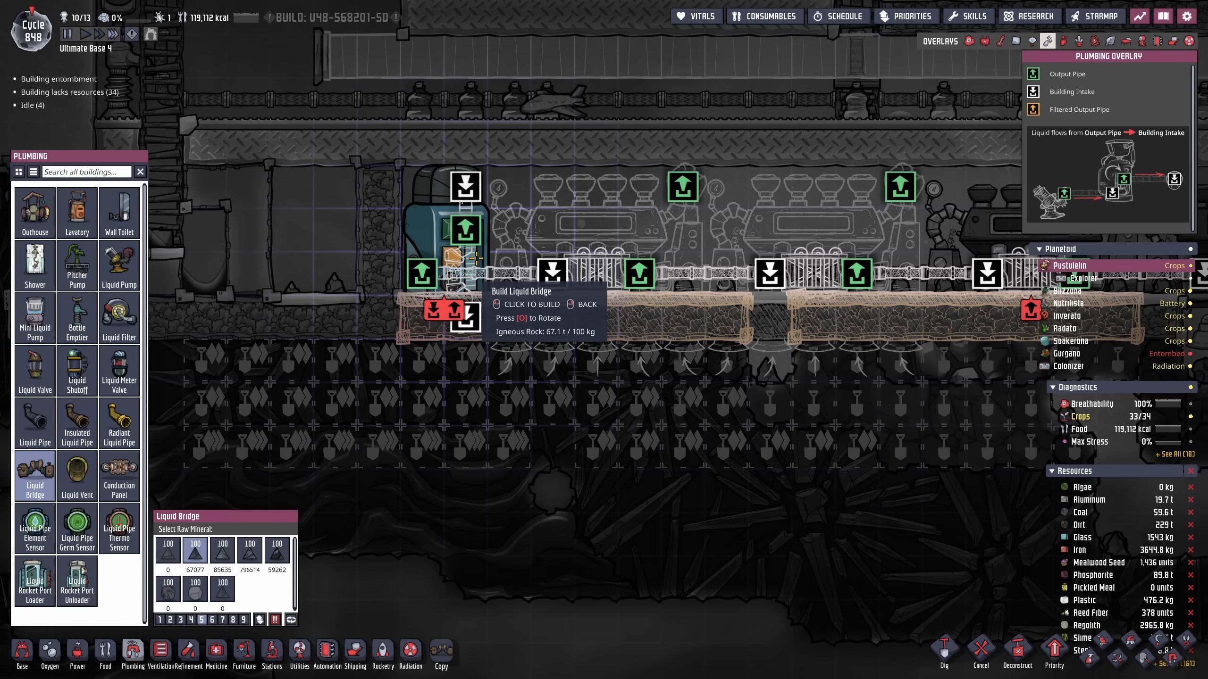
pyautogui.moveTo(694, 285)
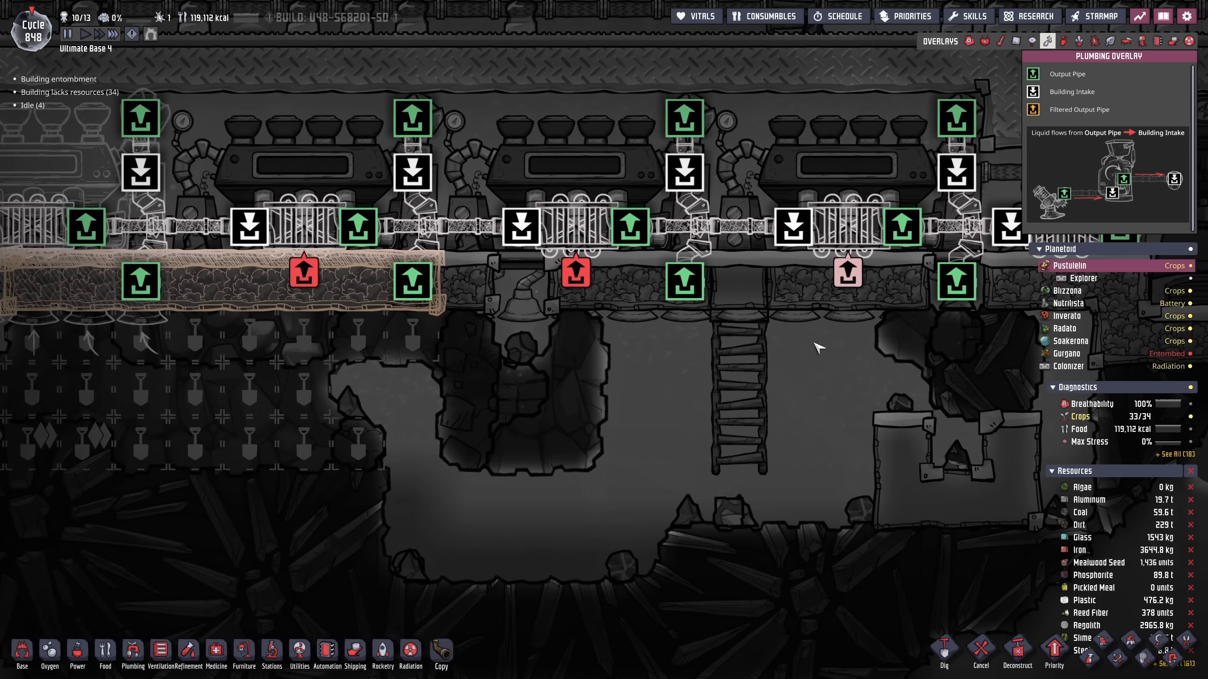
pyautogui.click(132, 650)
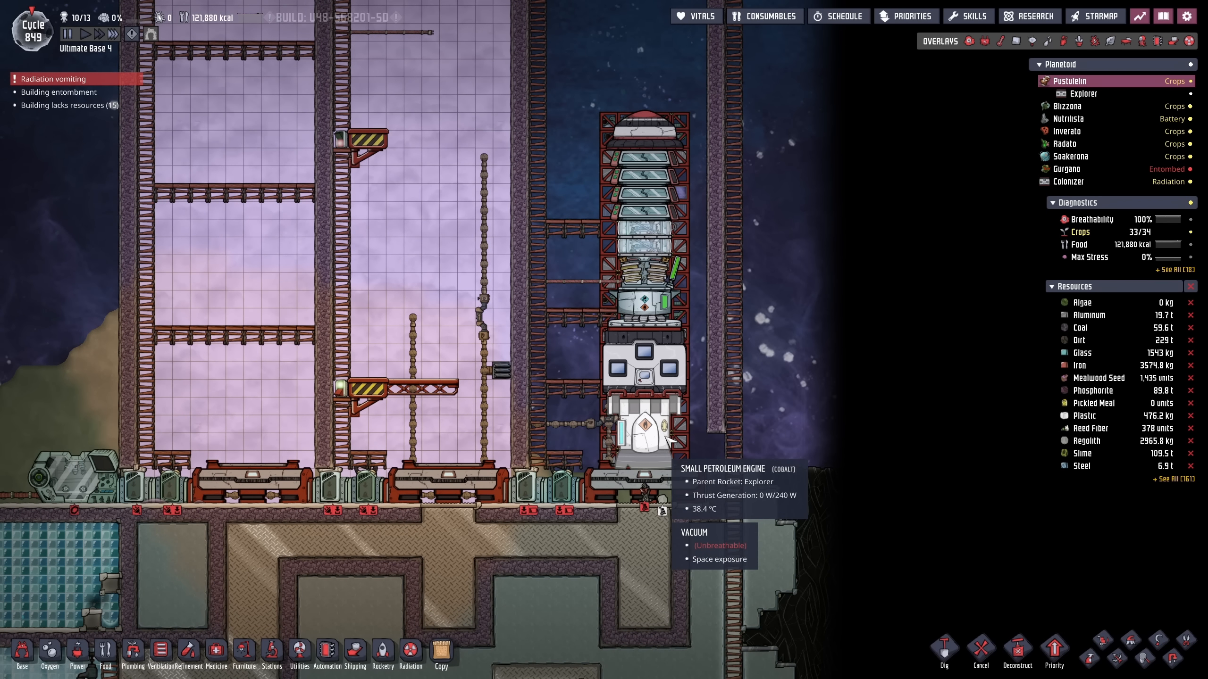
# - Swap the Explorer's Small Petroleum Engine for a Petroleum Engine and view the rocket interior
pyautogui.click(644, 432)
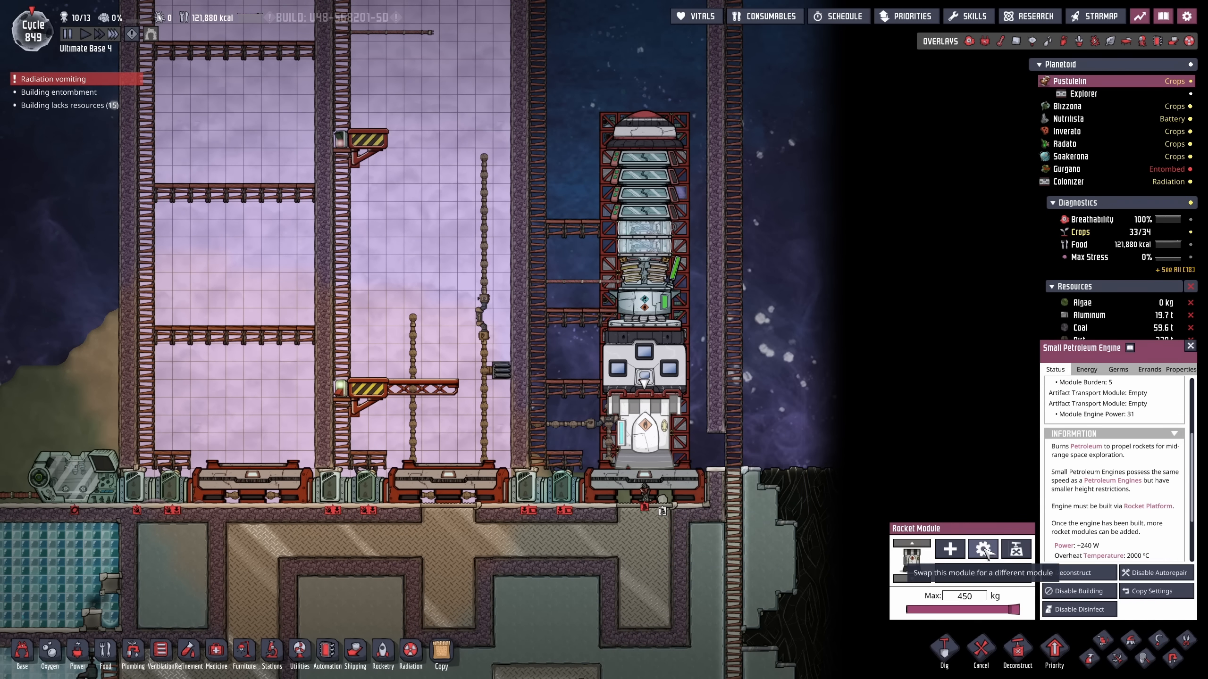
pyautogui.click(984, 549)
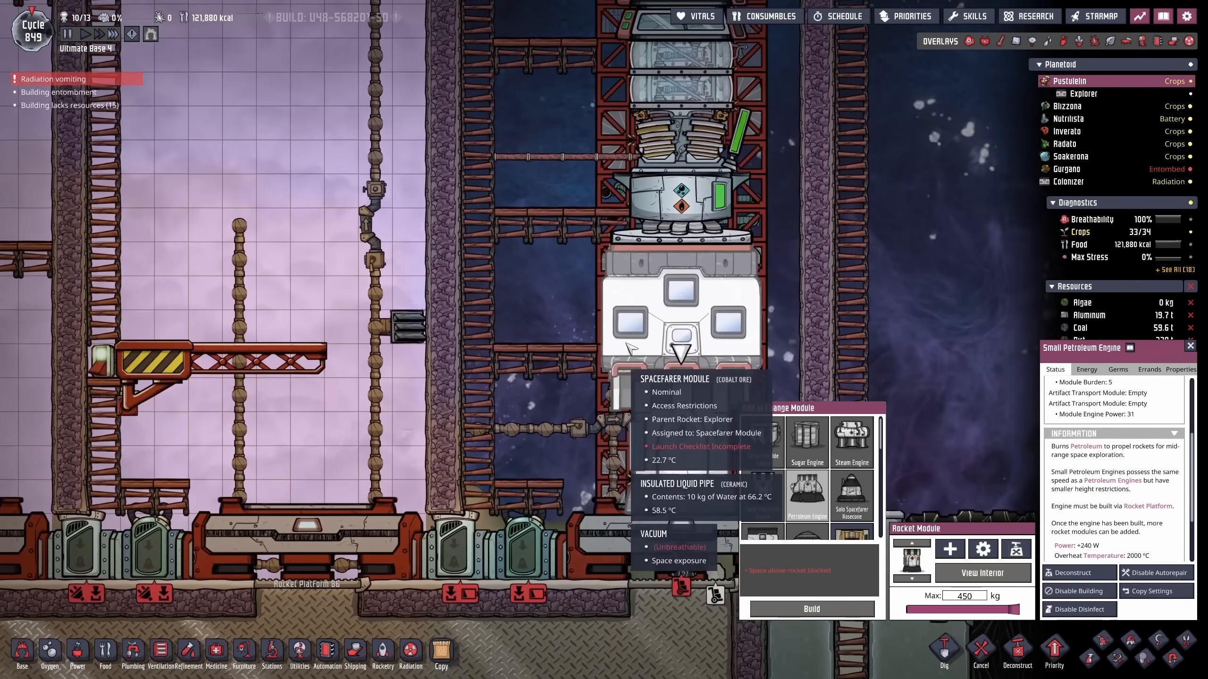
pyautogui.click(1017, 647)
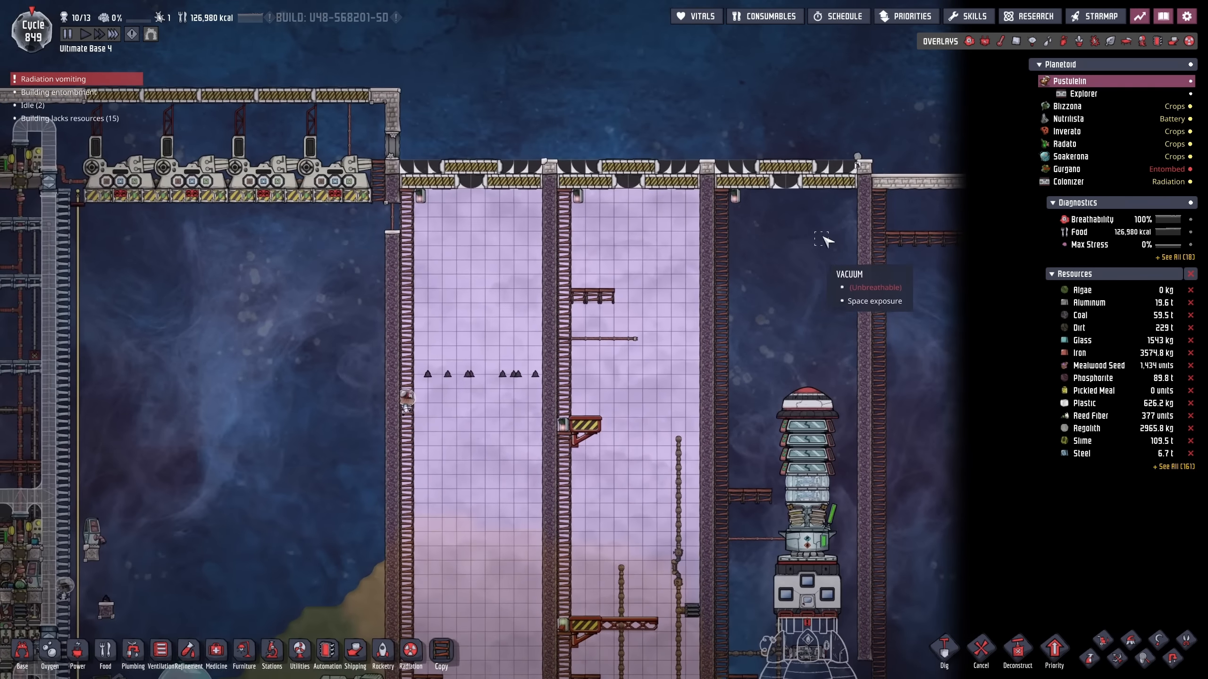
pyautogui.click(1083, 93)
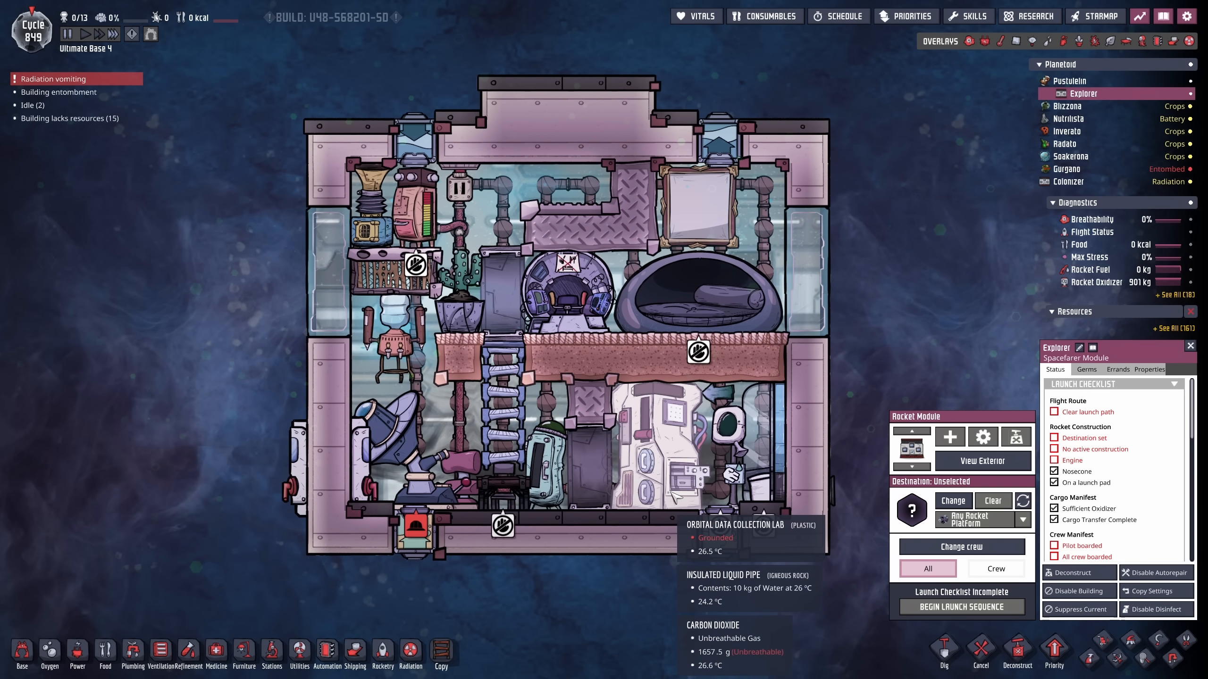
# - Close the rocket details and return to the launch pad exterior
pyautogui.click(1015, 41)
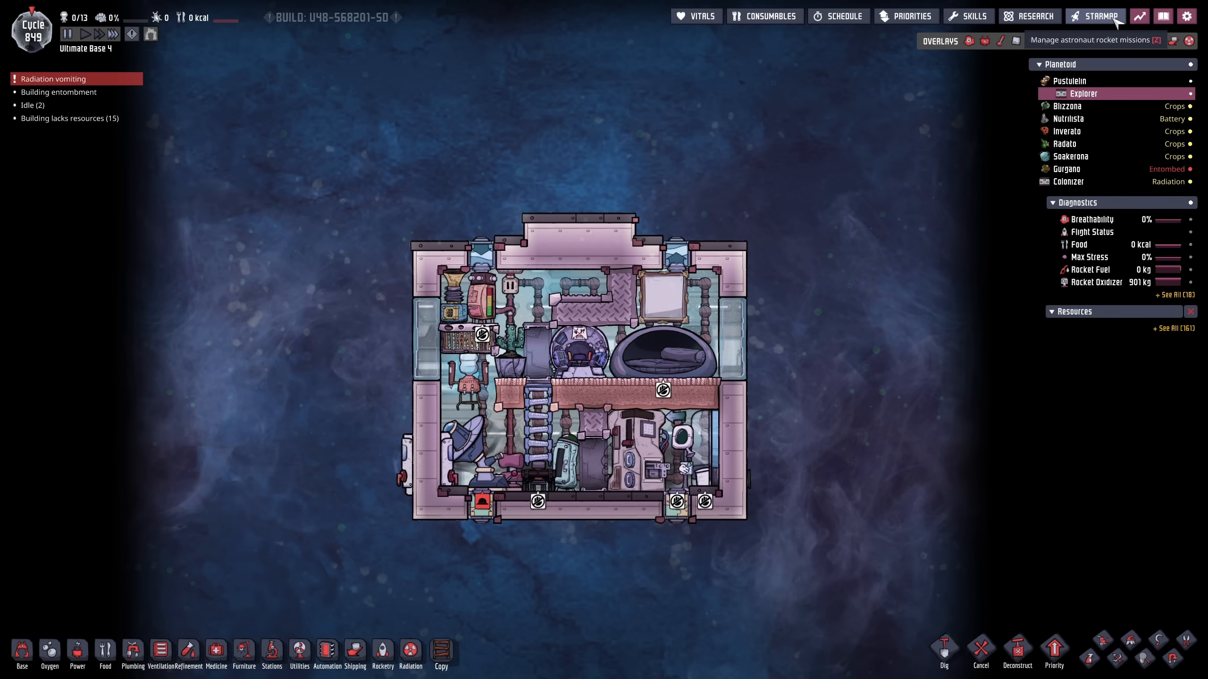
pyautogui.click(1094, 16)
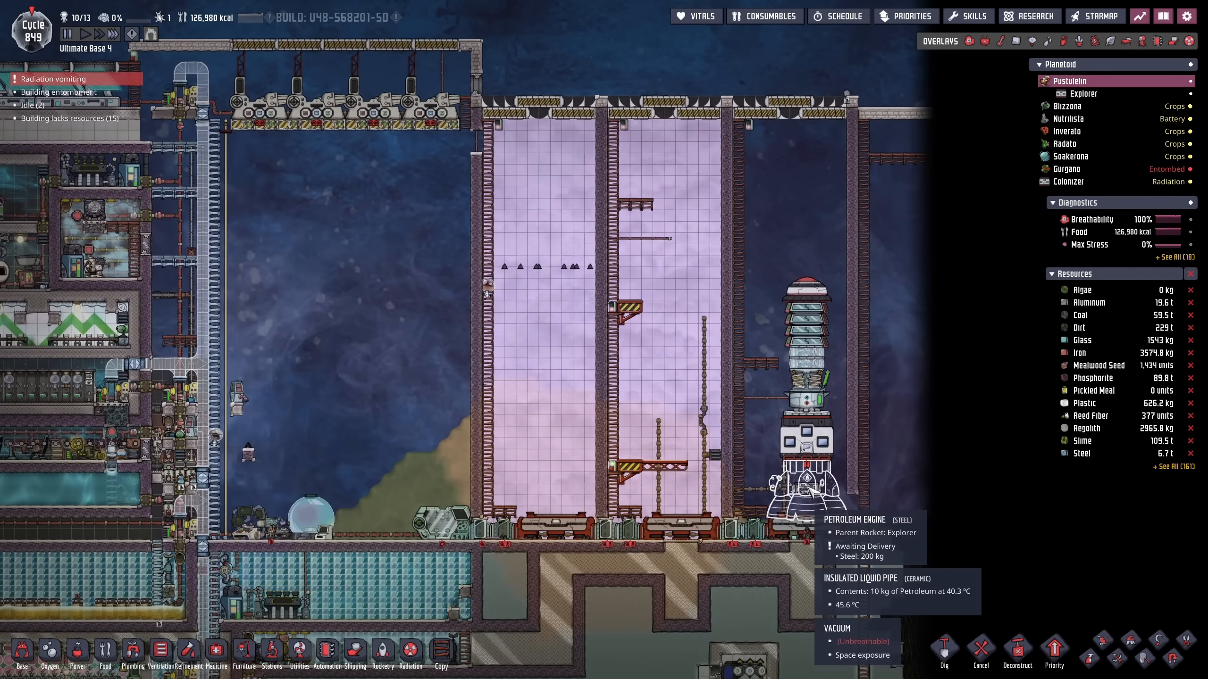
# - Pan over to the liquid pool room with its row of pumps beside the crop farms
pyautogui.click(1067, 107)
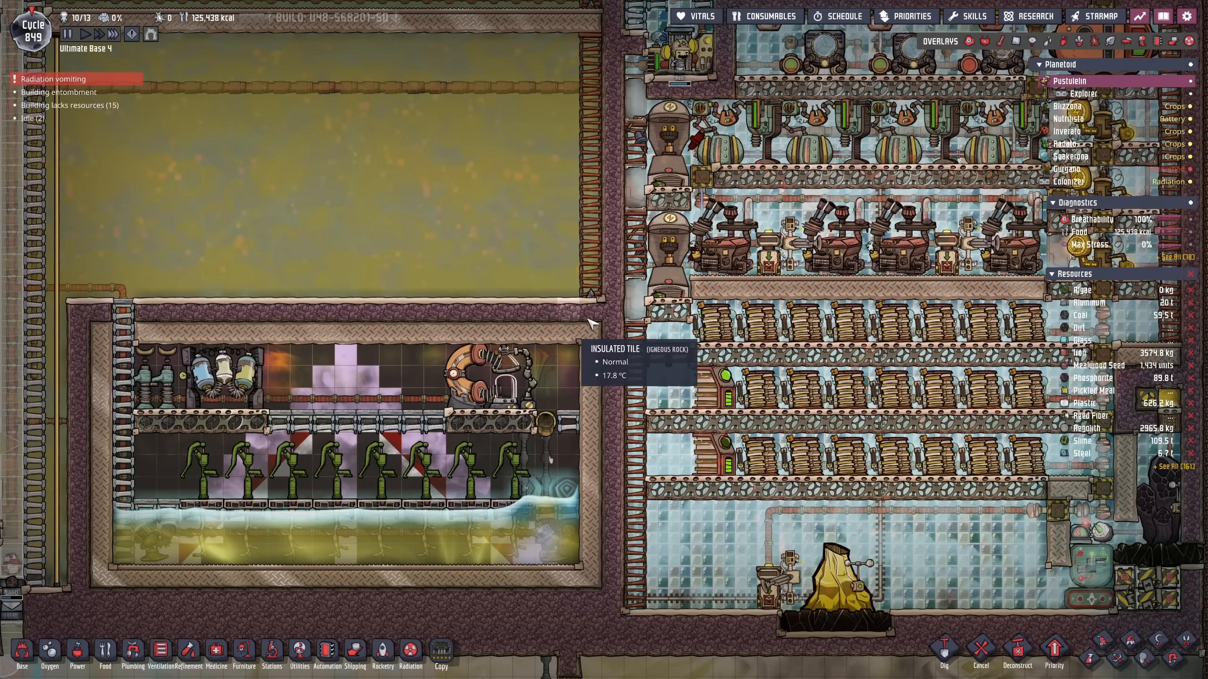
pyautogui.click(132, 655)
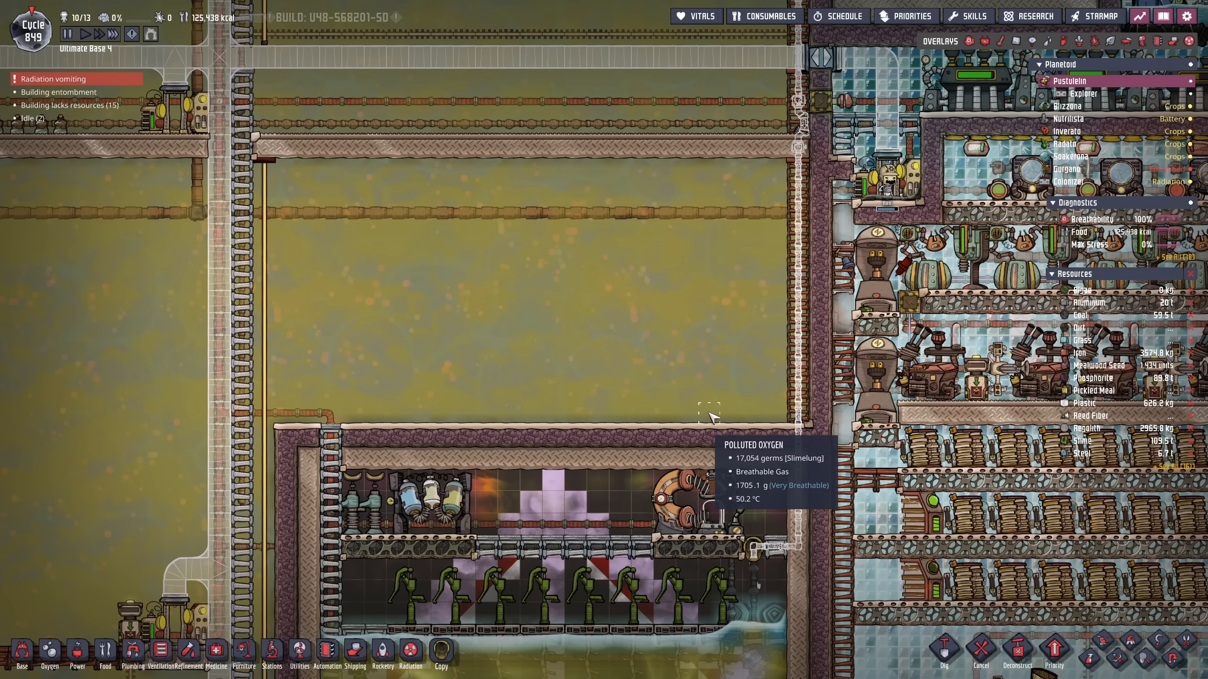
# - Plan a Liquid Filter on the vertical pipe line in the Plumbing overlay
pyautogui.click(1044, 41)
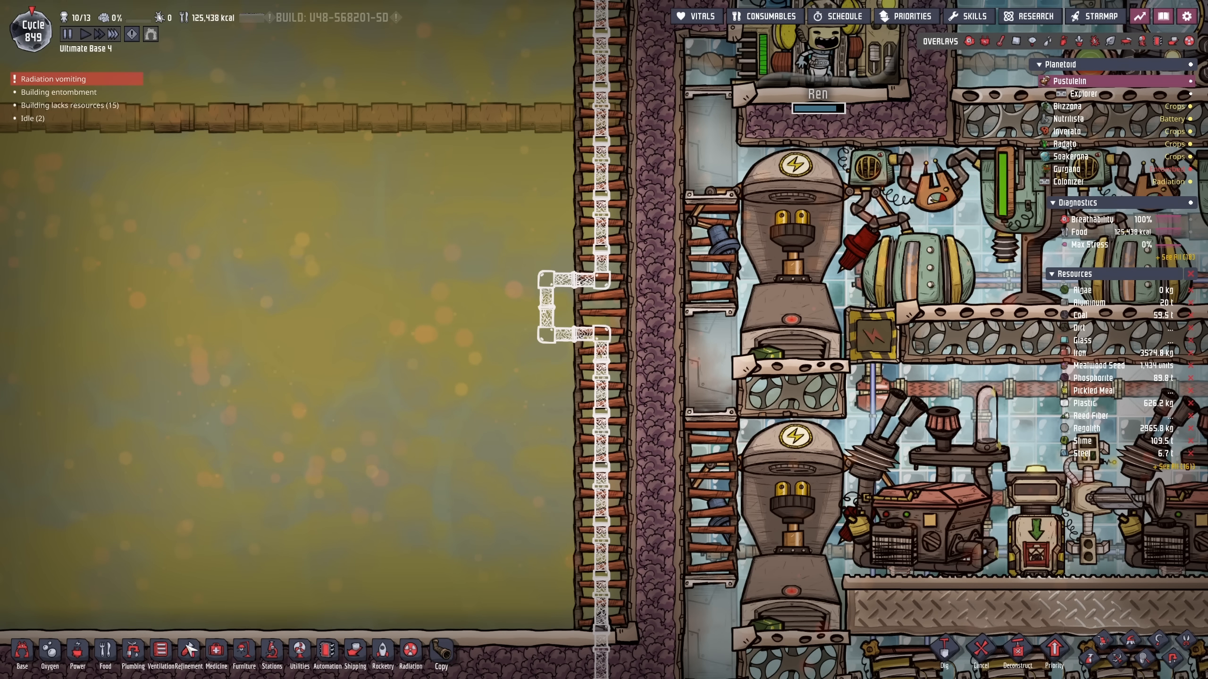
pyautogui.click(325, 655)
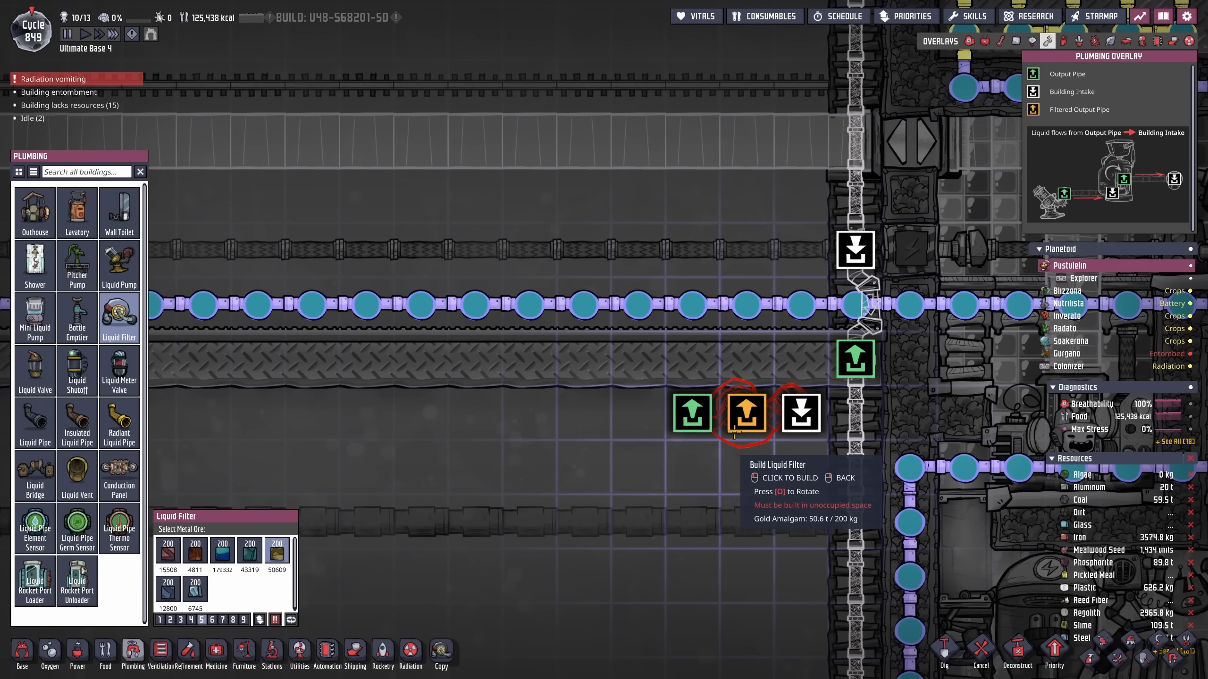
pyautogui.click(77, 424)
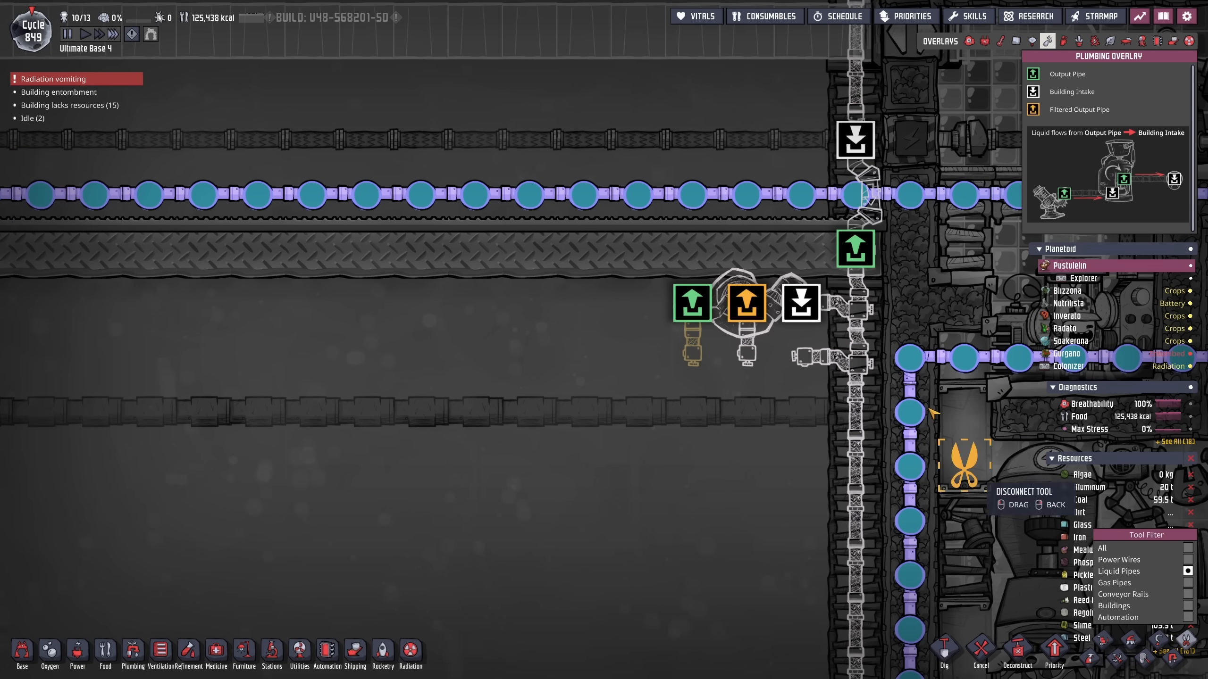
# - Disconnect the old pipe segment, add a Liquid Bridge below the filter and relay Heavi-Watt wire
pyautogui.click(132, 655)
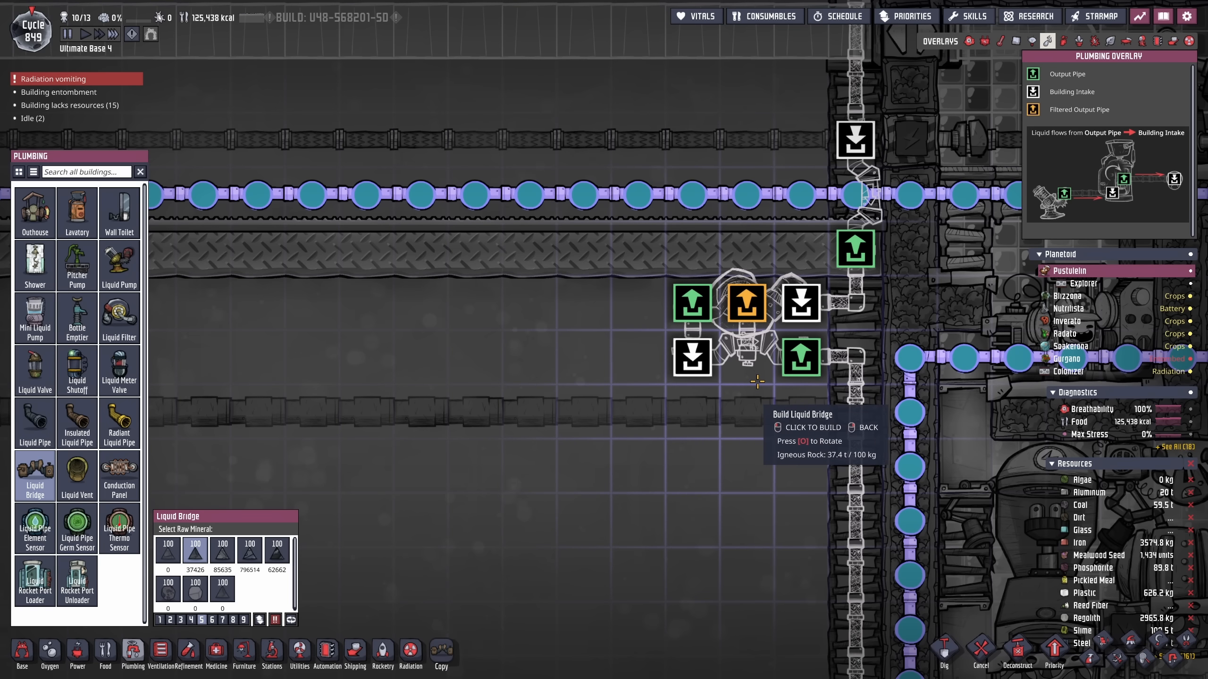
pyautogui.click(76, 476)
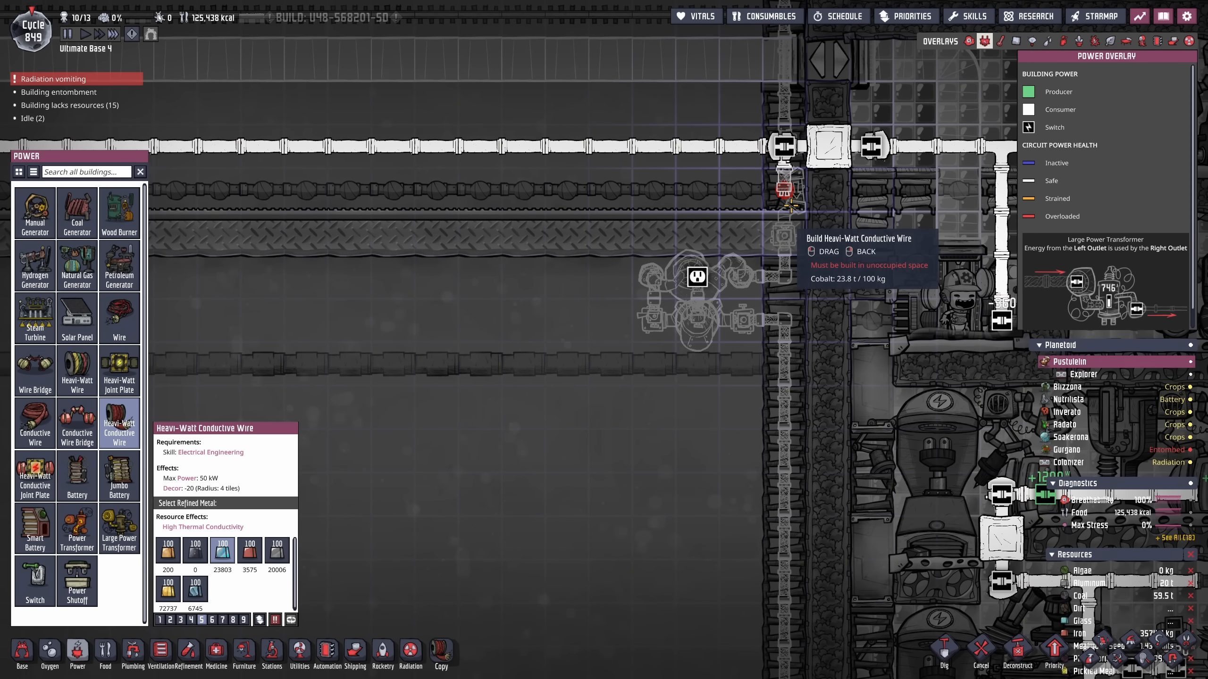
pyautogui.click(34, 478)
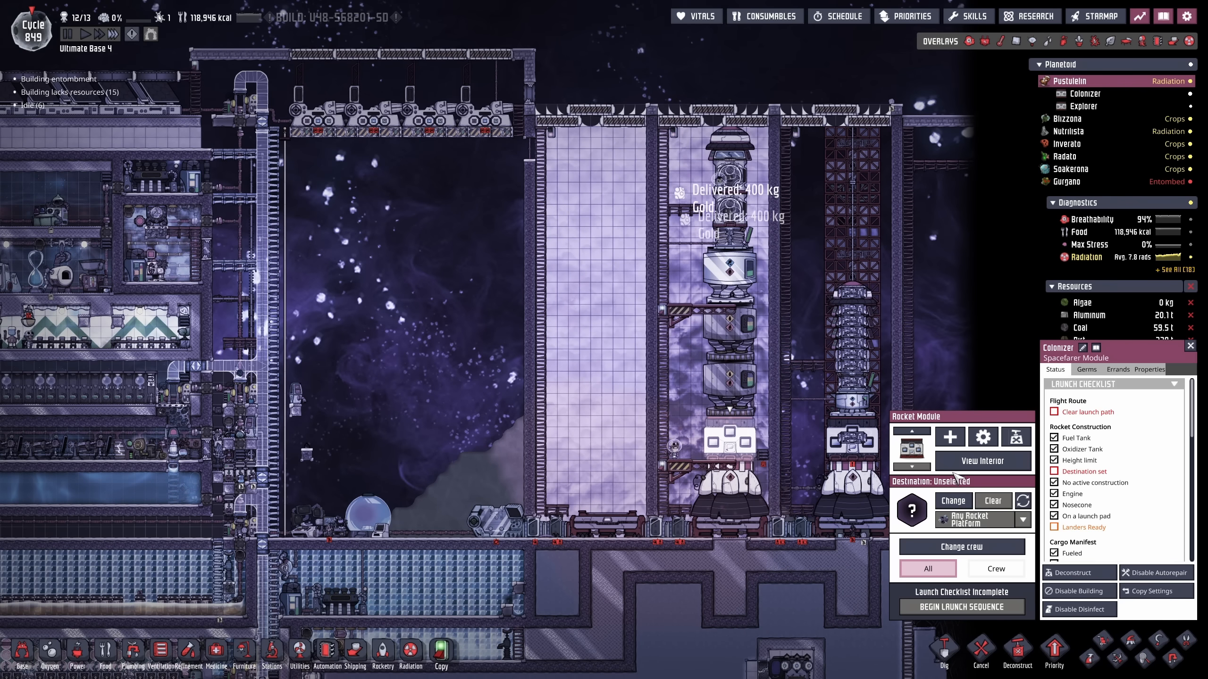
pyautogui.click(982, 460)
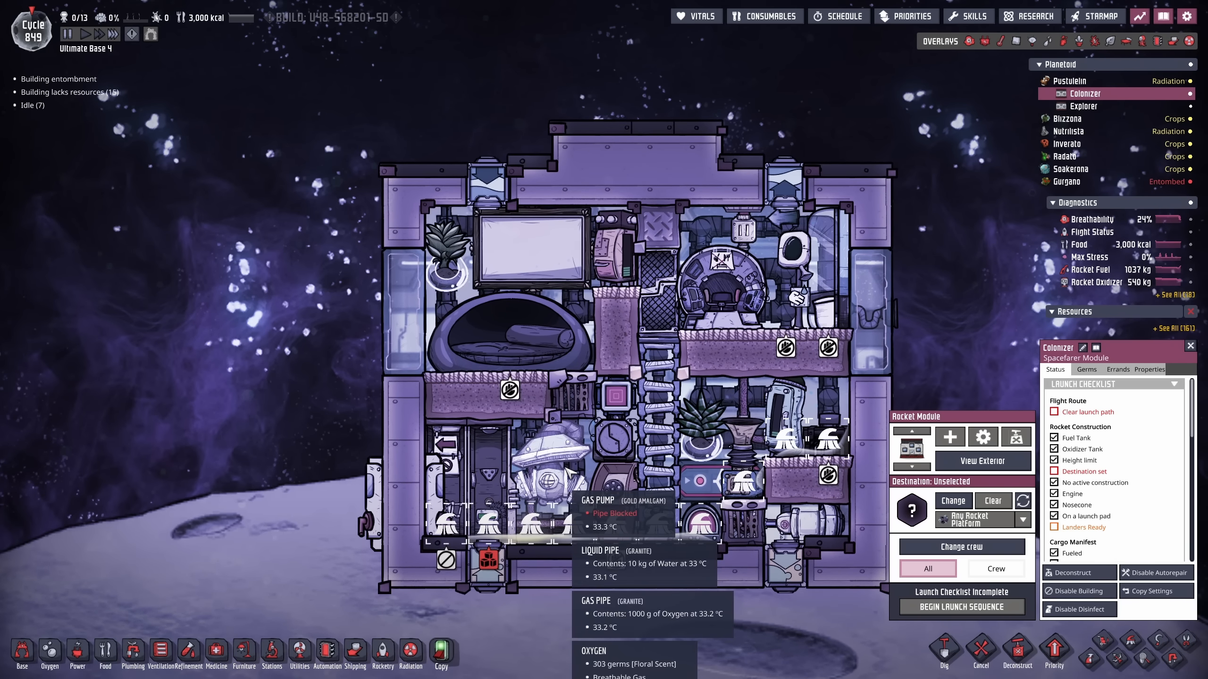
pyautogui.click(1068, 81)
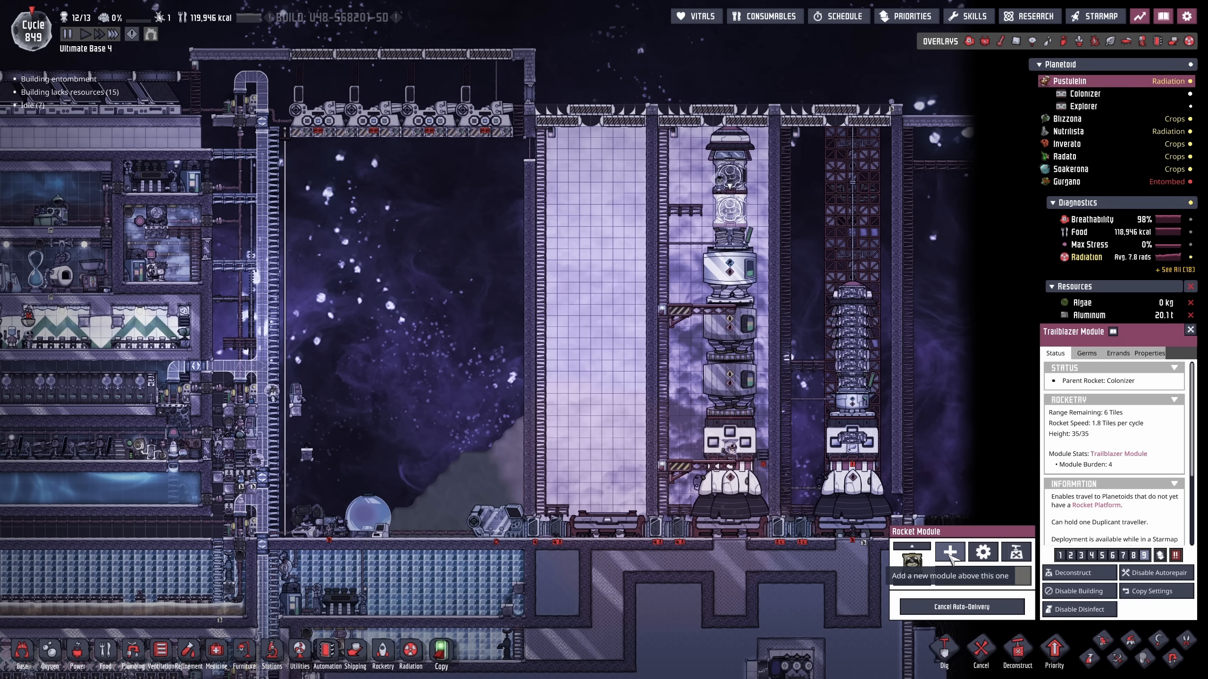
pyautogui.moveTo(742, 188)
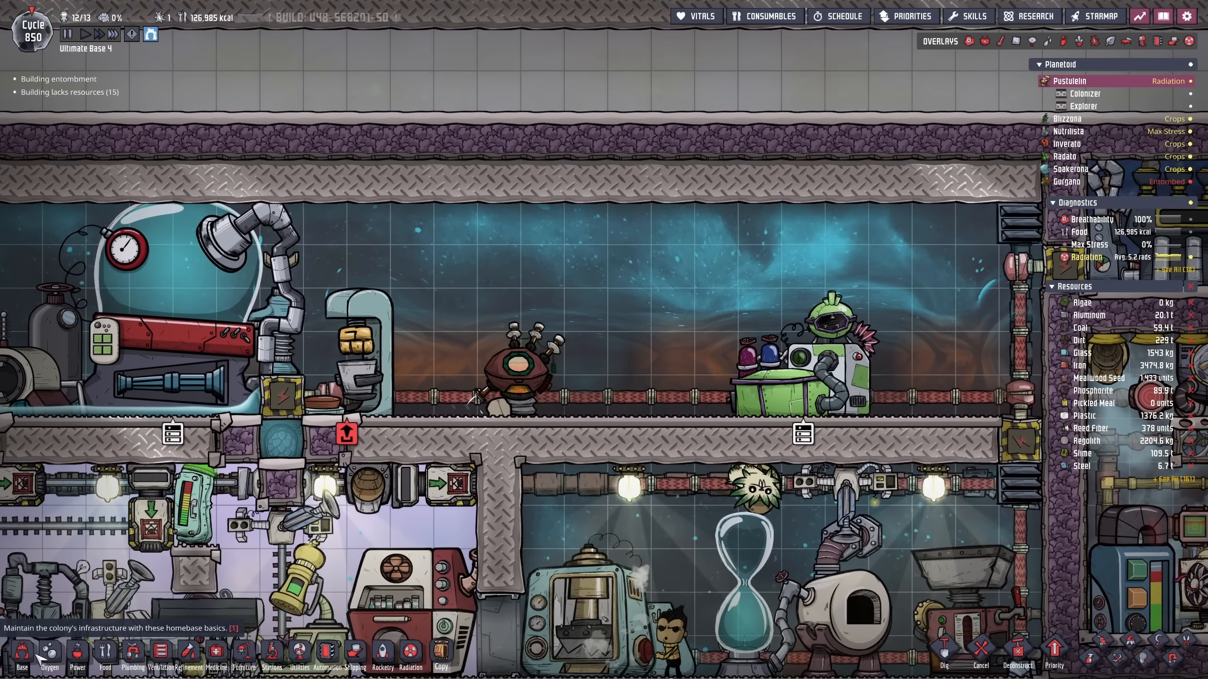
pyautogui.click(20, 659)
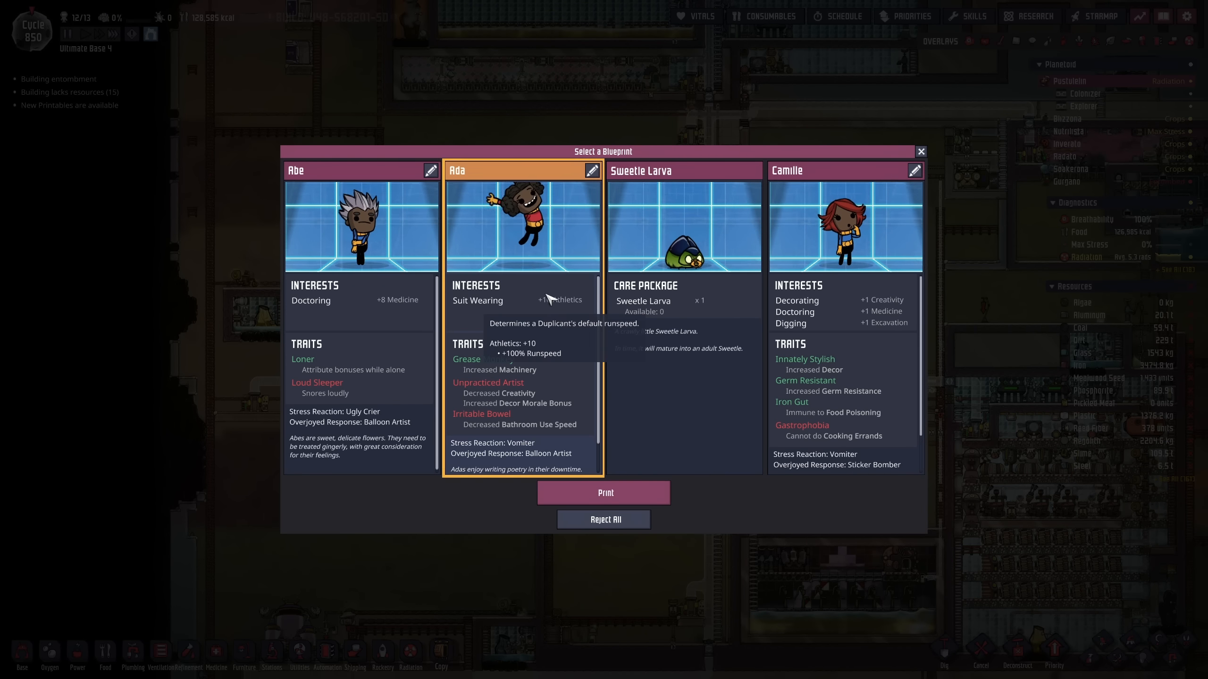
# - Print the selected duplicant, rename it Dreamer 4 and open the schedules screen
pyautogui.click(604, 492)
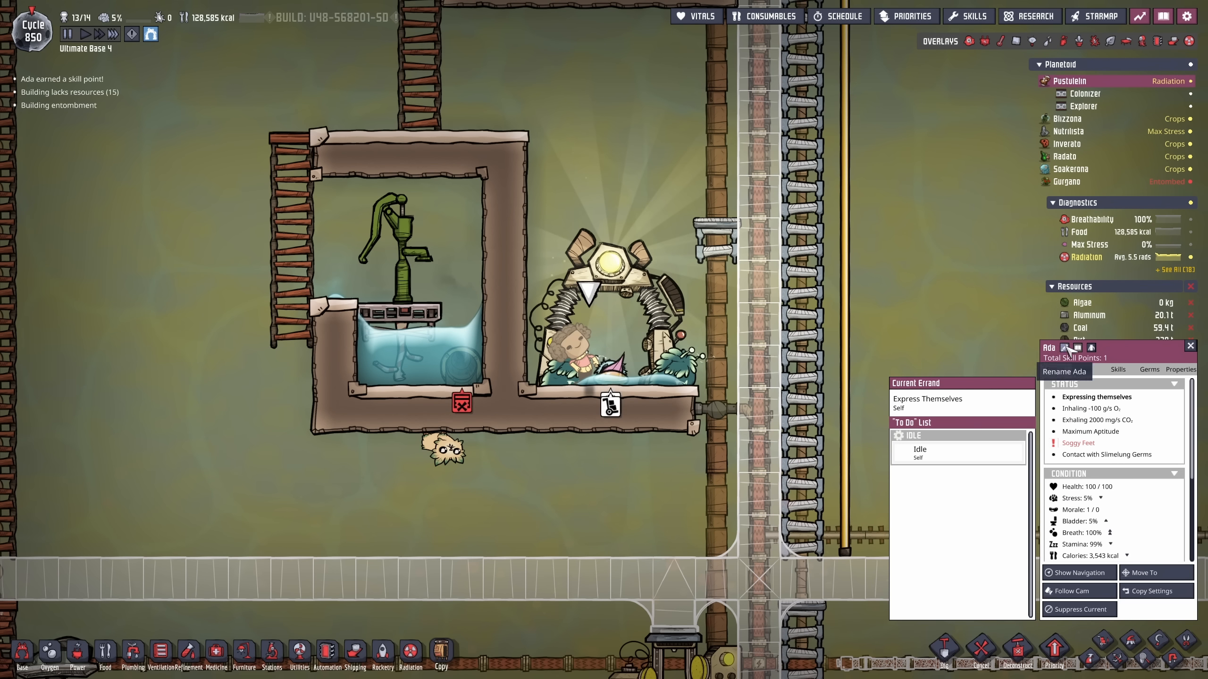
pyautogui.click(967, 15)
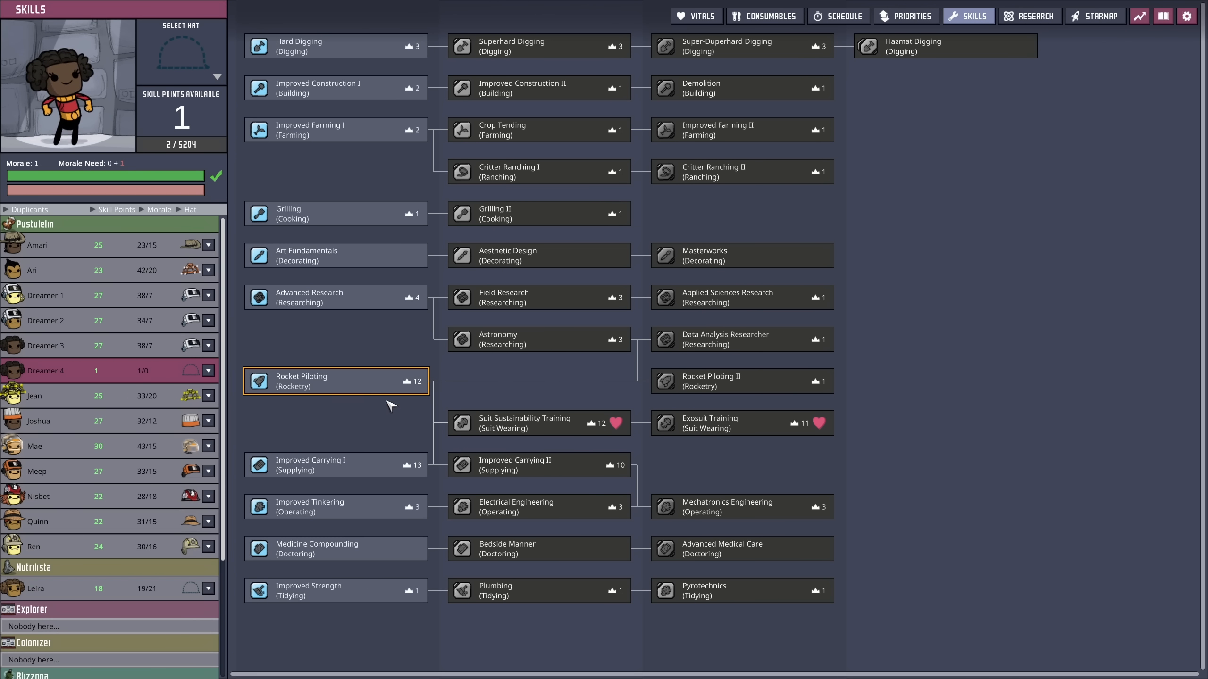
pyautogui.click(334, 464)
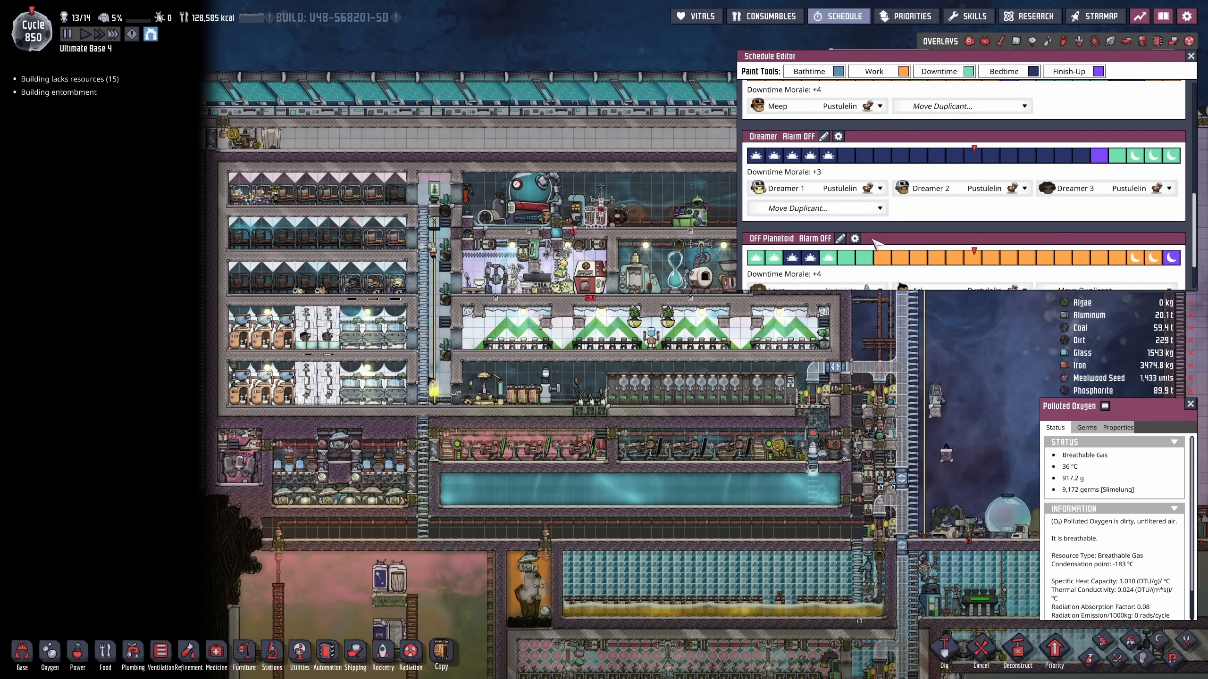
# - Move Dreamer 4 onto the Dreamer schedule and close the Schedule Editor
pyautogui.click(815, 232)
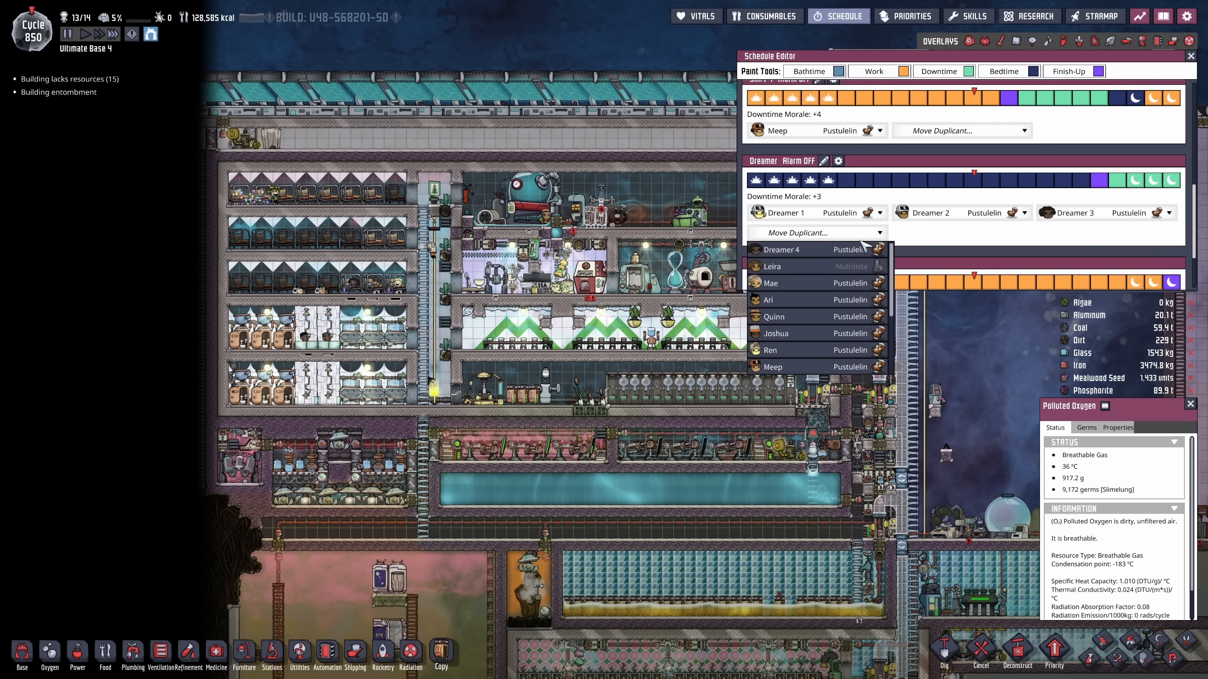
pyautogui.click(817, 232)
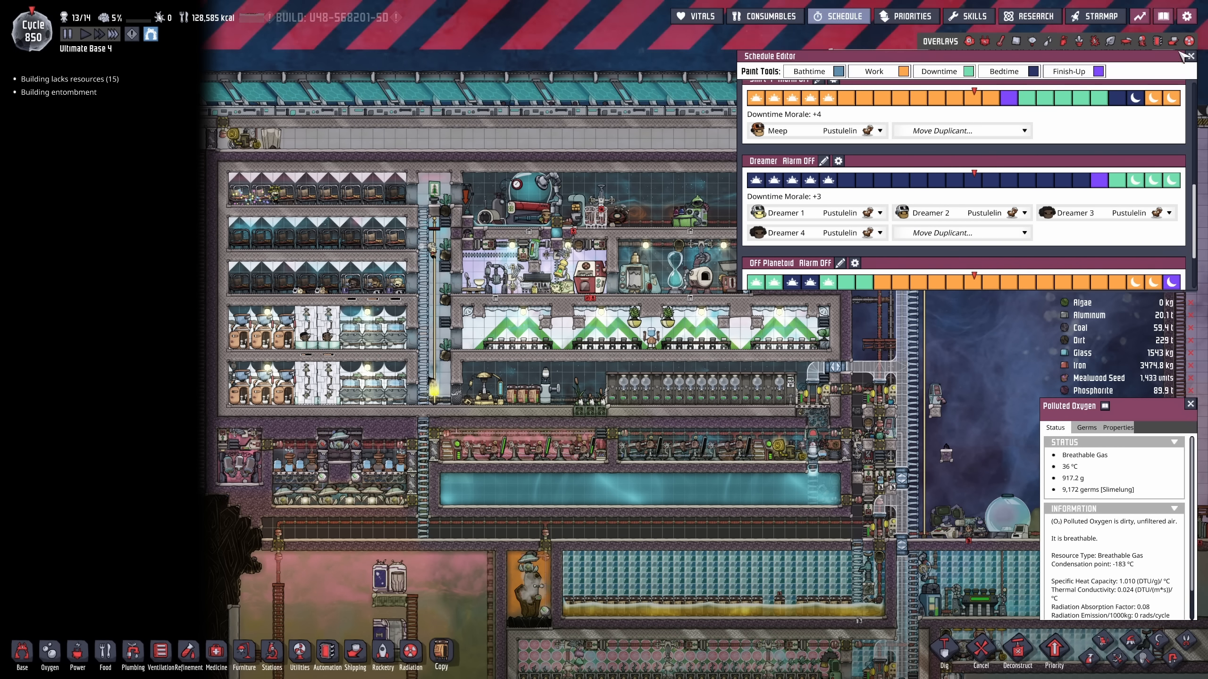
pyautogui.click(906, 15)
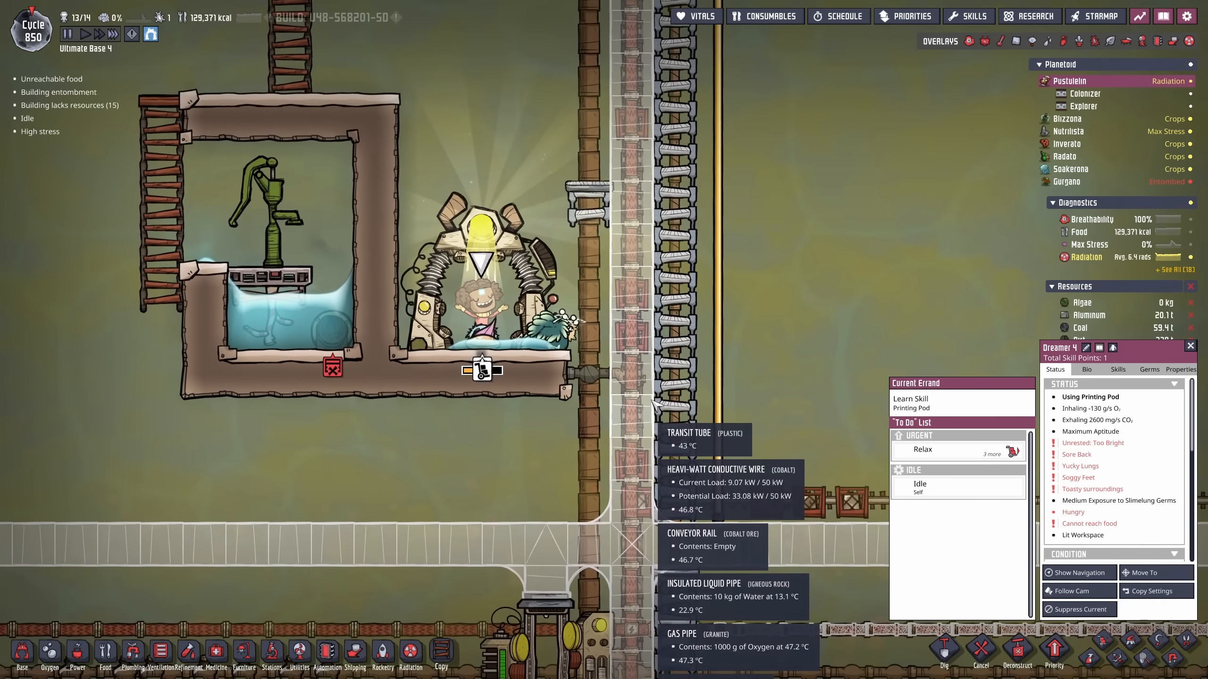
pyautogui.click(21, 655)
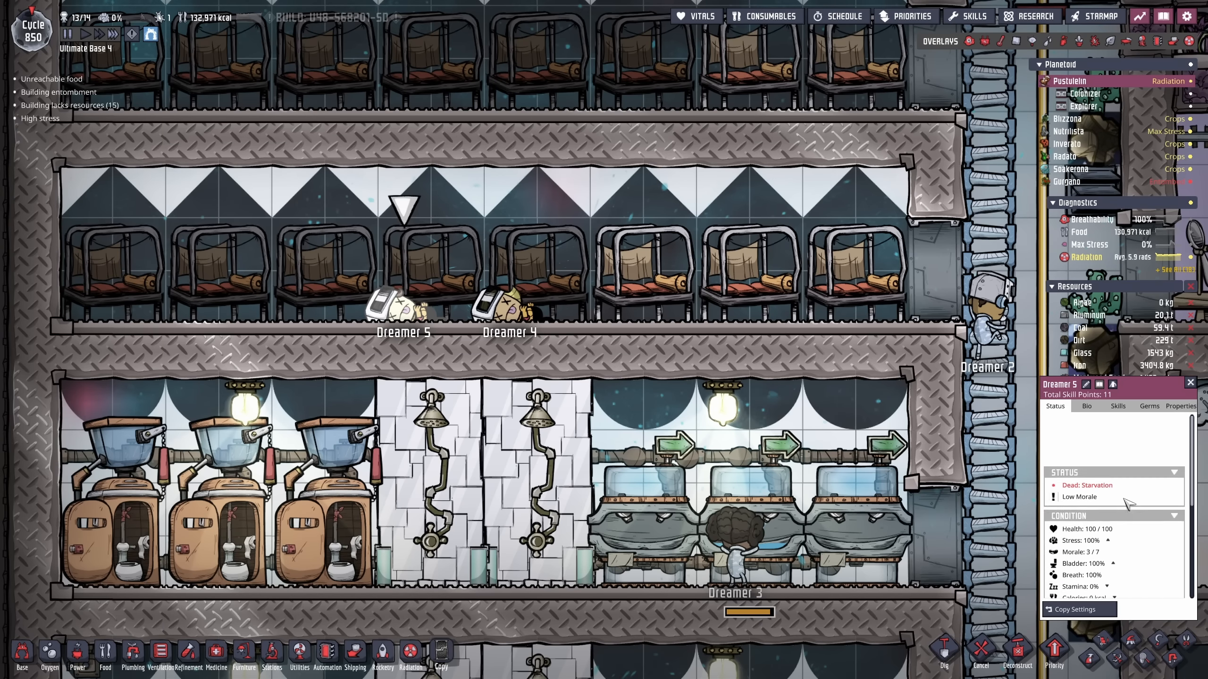
pyautogui.moveTo(422, 325)
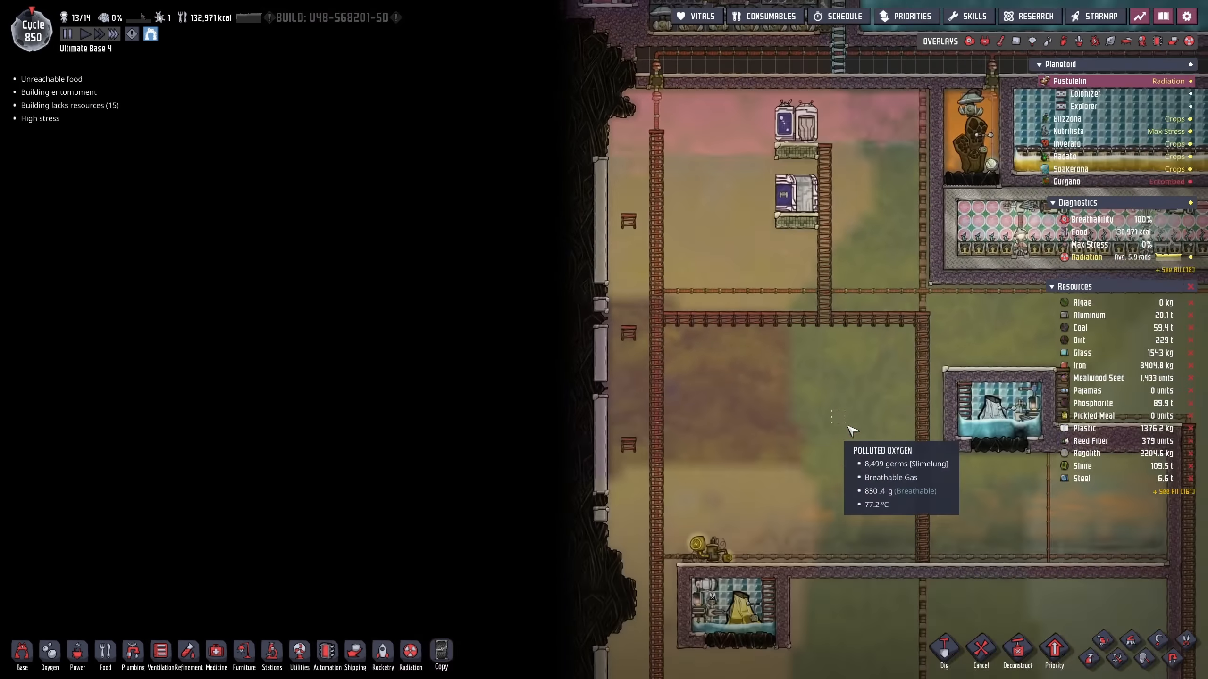
pyautogui.scroll(-3)
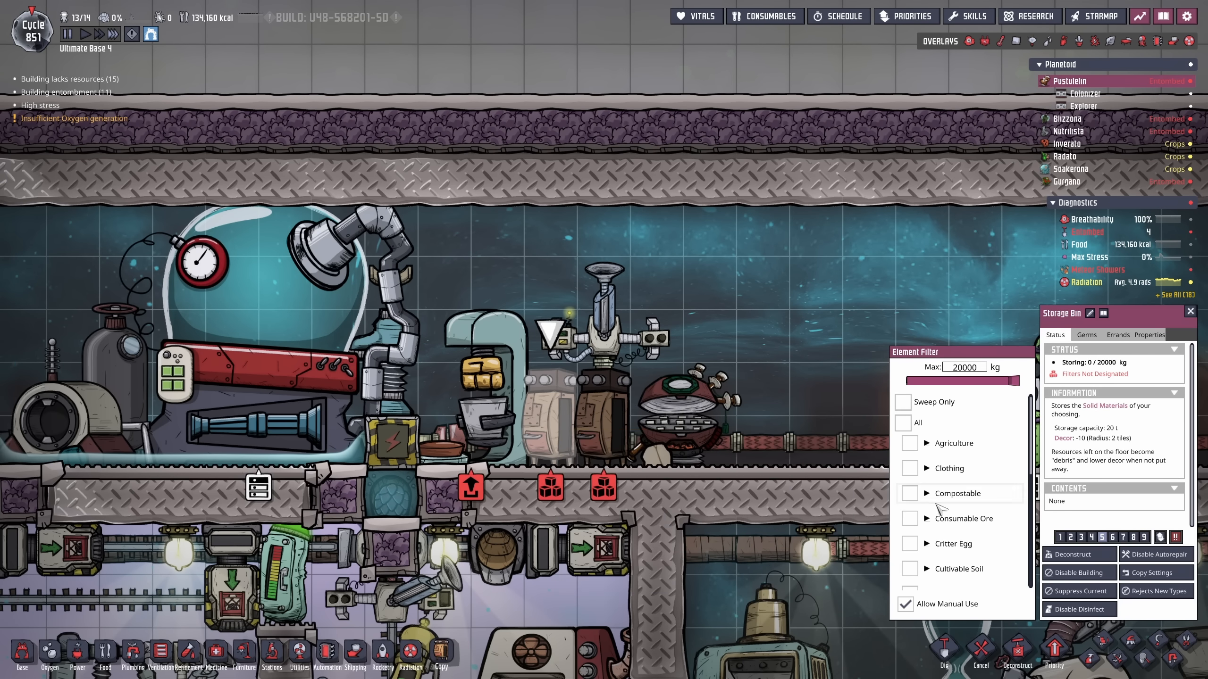
# - Allow cultivable soils in the storage bin's element filter
pyautogui.click(909, 518)
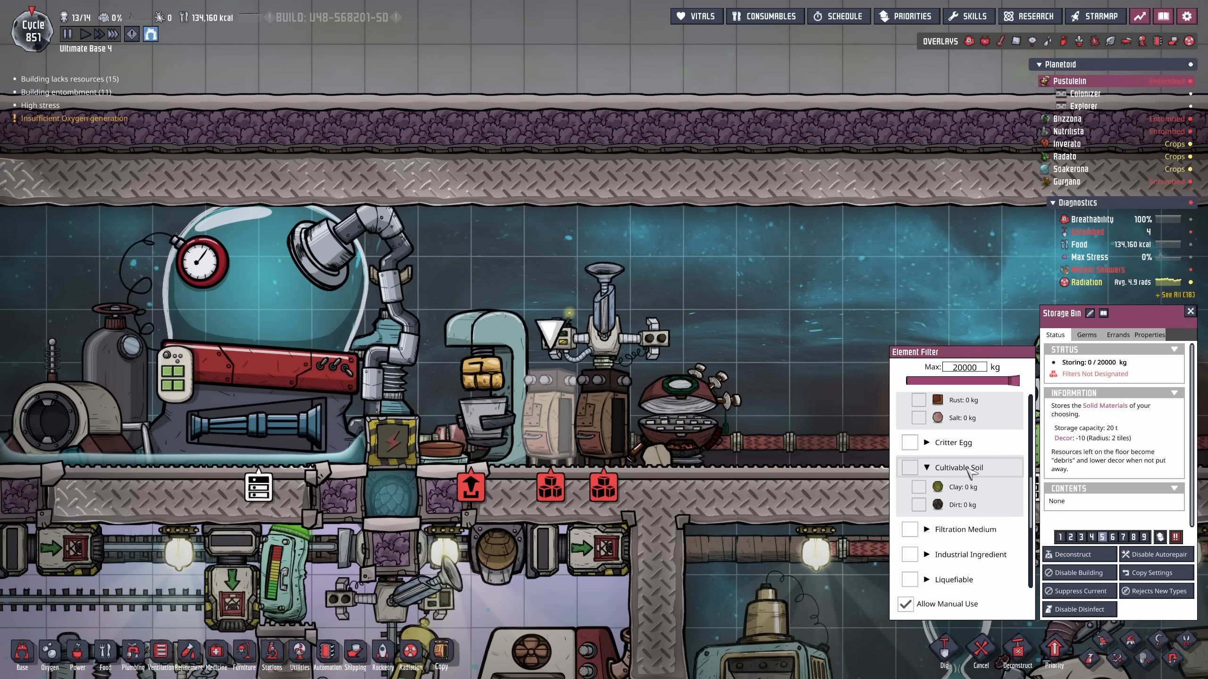
pyautogui.click(918, 486)
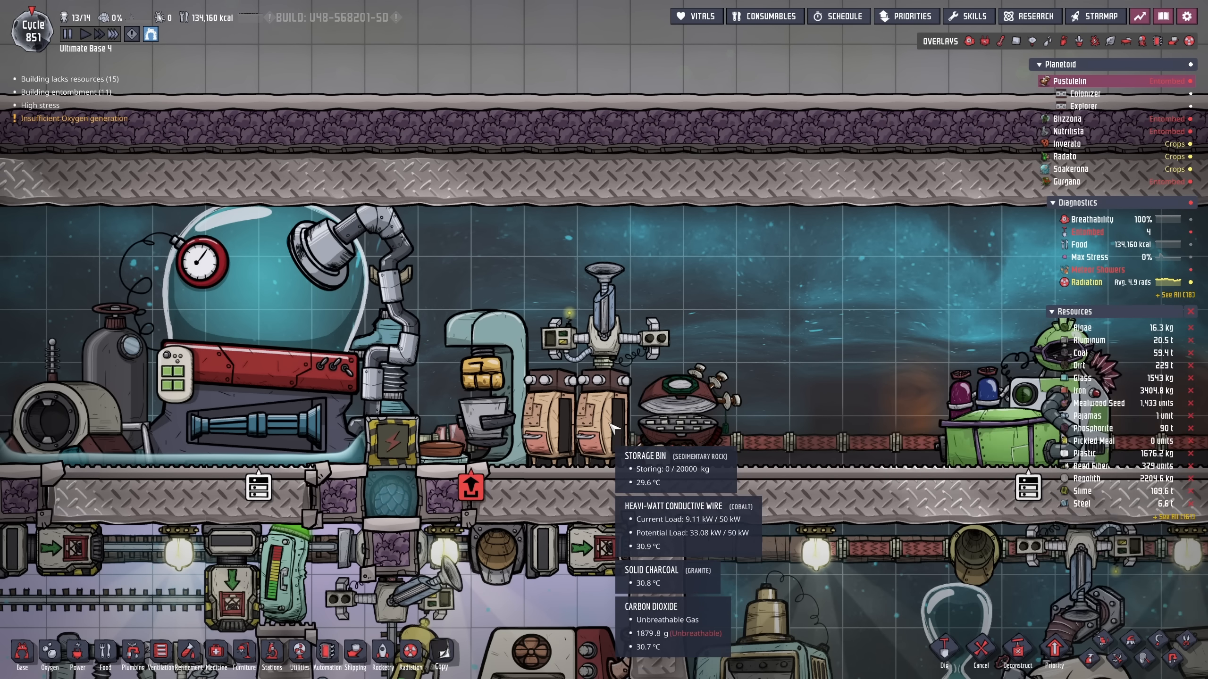
# - Queue a Refined Carbon recipe in the kiln's production orders
pyautogui.click(762, 416)
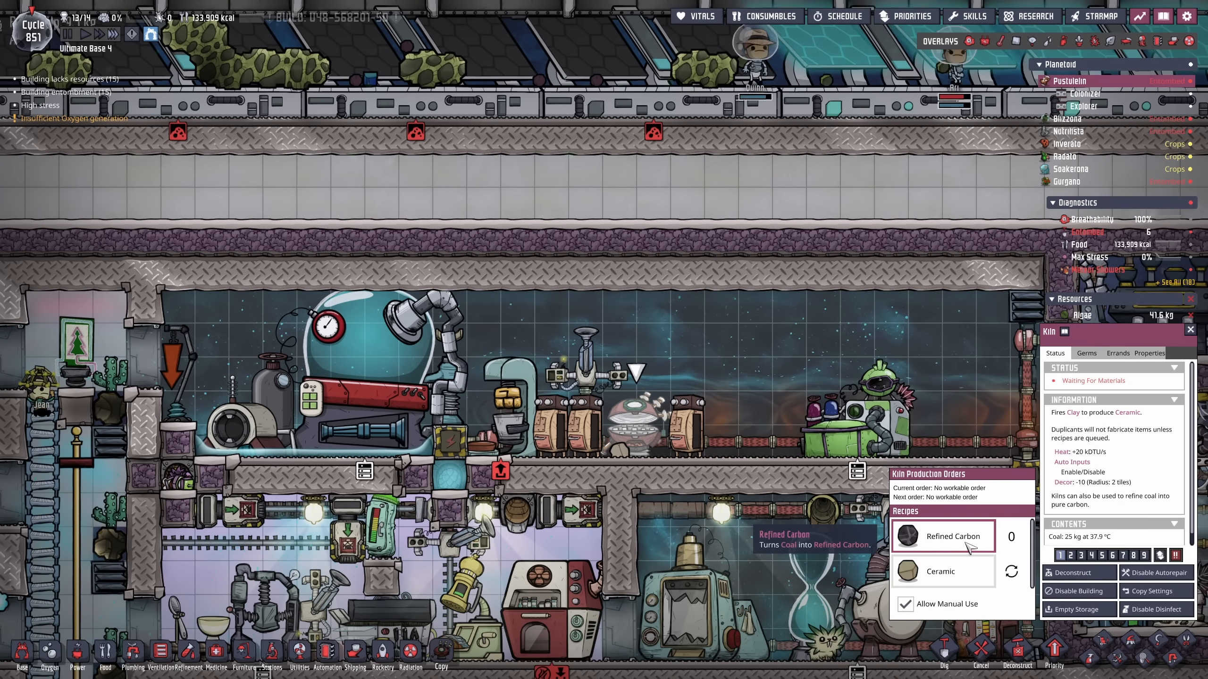
pyautogui.click(942, 535)
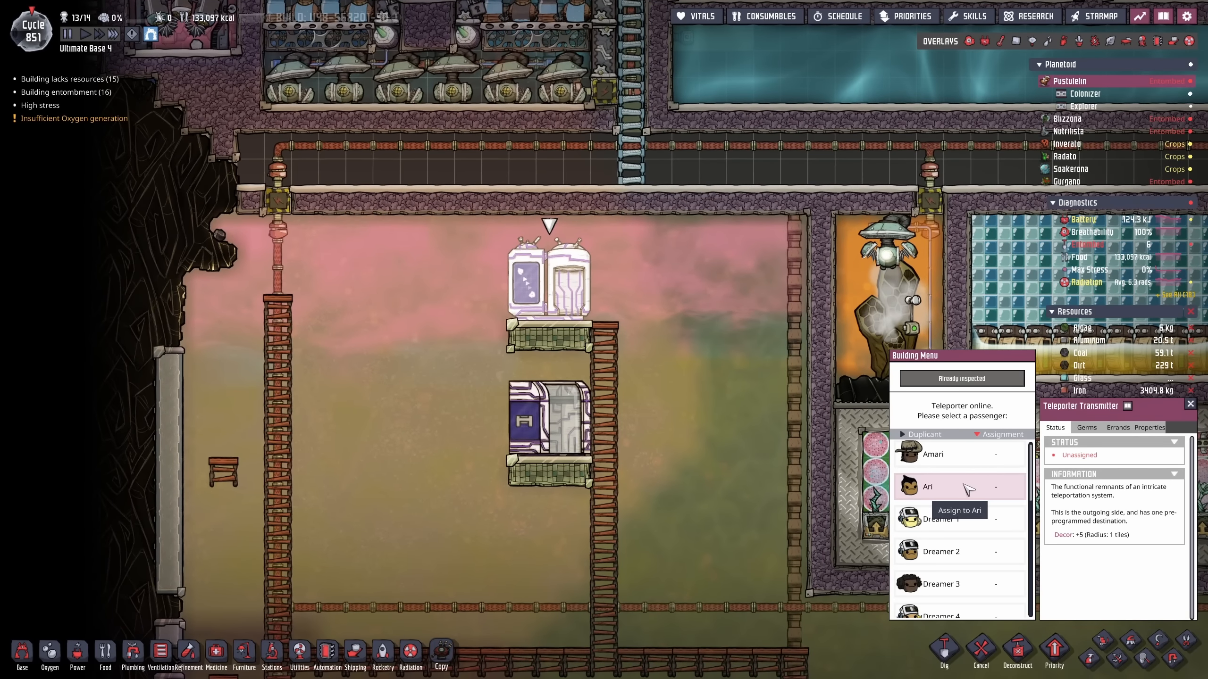
# - Assign Ari as the teleporter's passenger and select the Exosuit Forge to view its orders
pyautogui.click(959, 485)
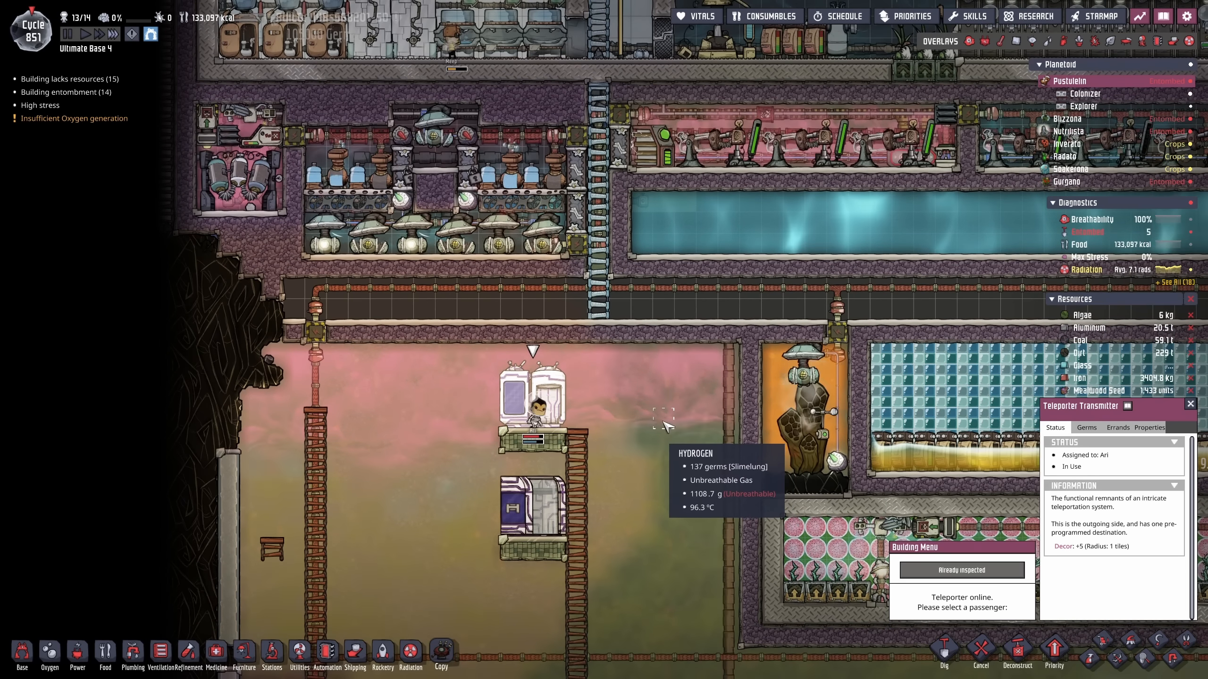
pyautogui.click(532, 400)
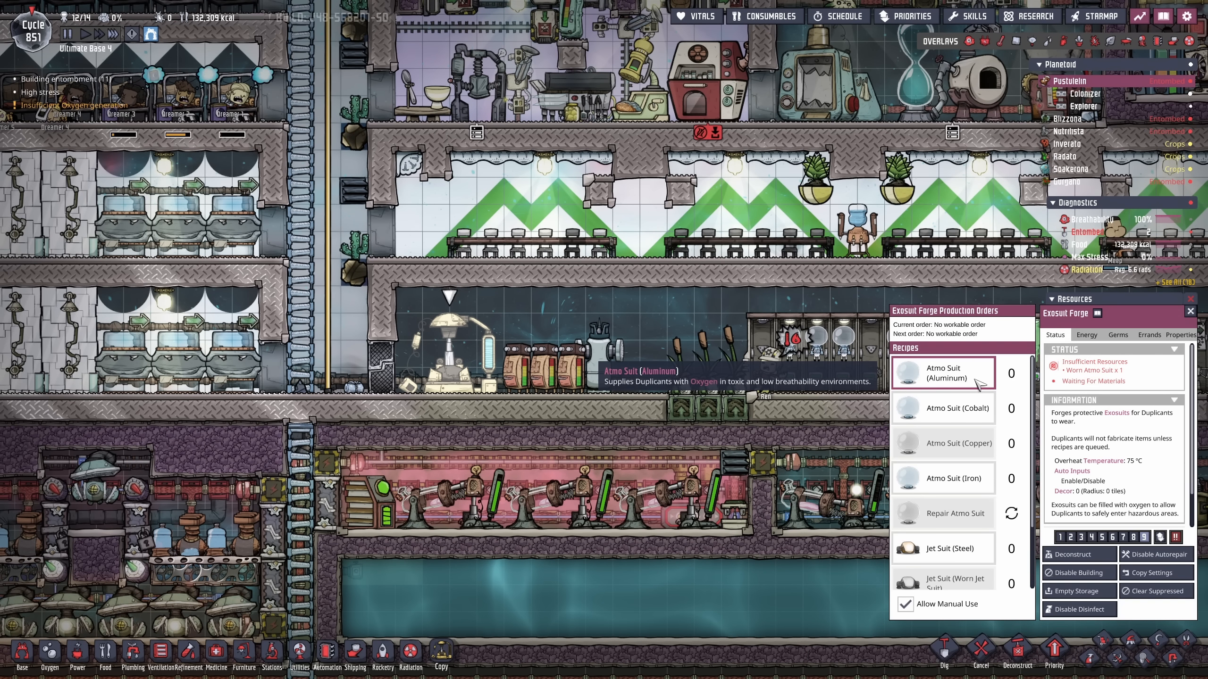
# - Dismiss the Exosuit Forge details to return to a wide view of the base
pyautogui.click(943, 373)
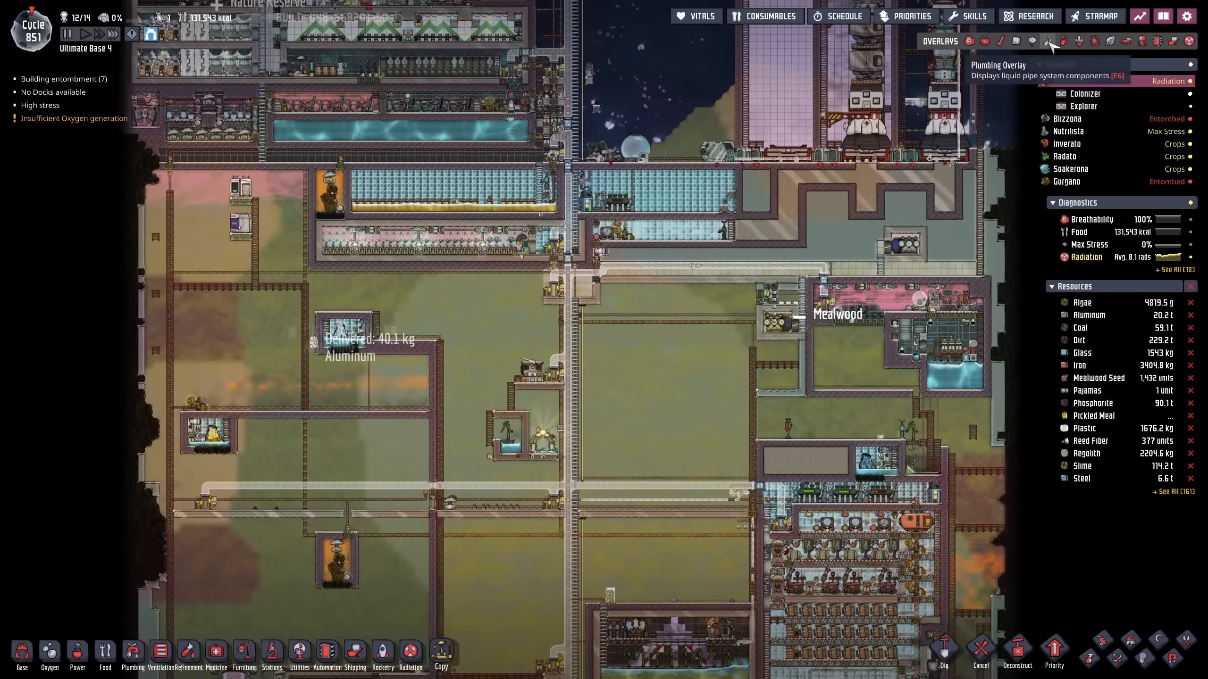
# - Switch on the Plumbing overlay to inspect the liquid pipe marked for deconstruction
pyautogui.click(1050, 42)
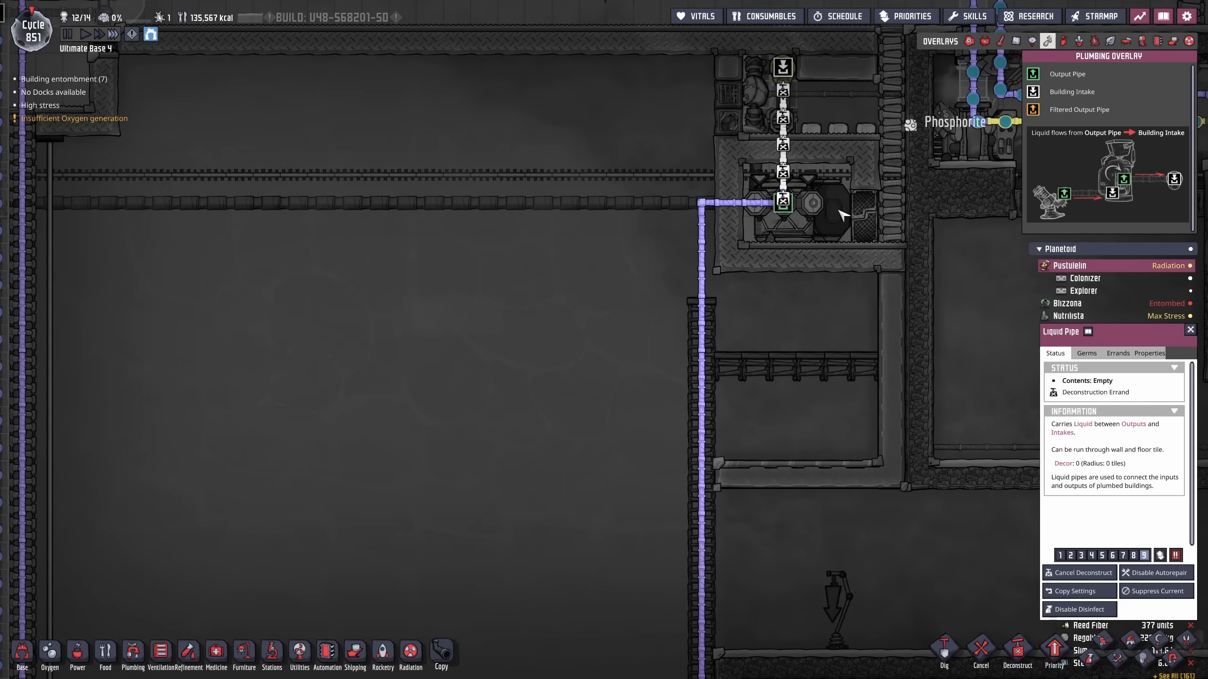
pyautogui.moveTo(705, 240)
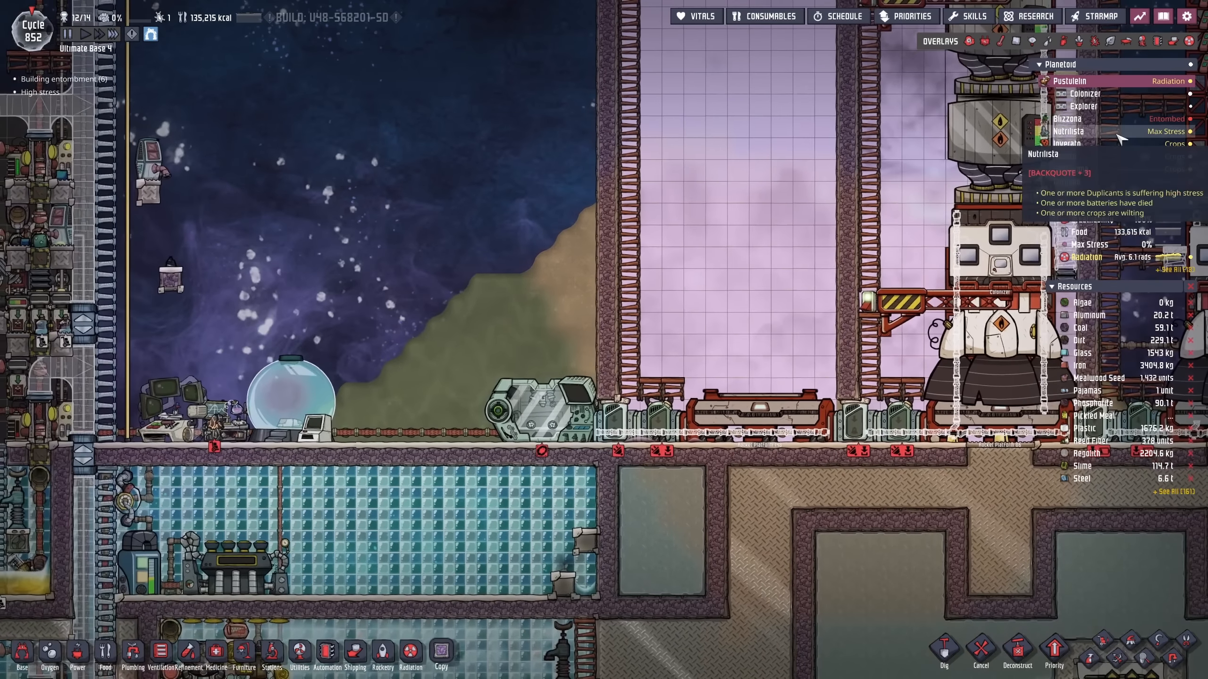
# - Pan down to the steam turbine row above the magma and check the faulty turbine
pyautogui.click(1069, 119)
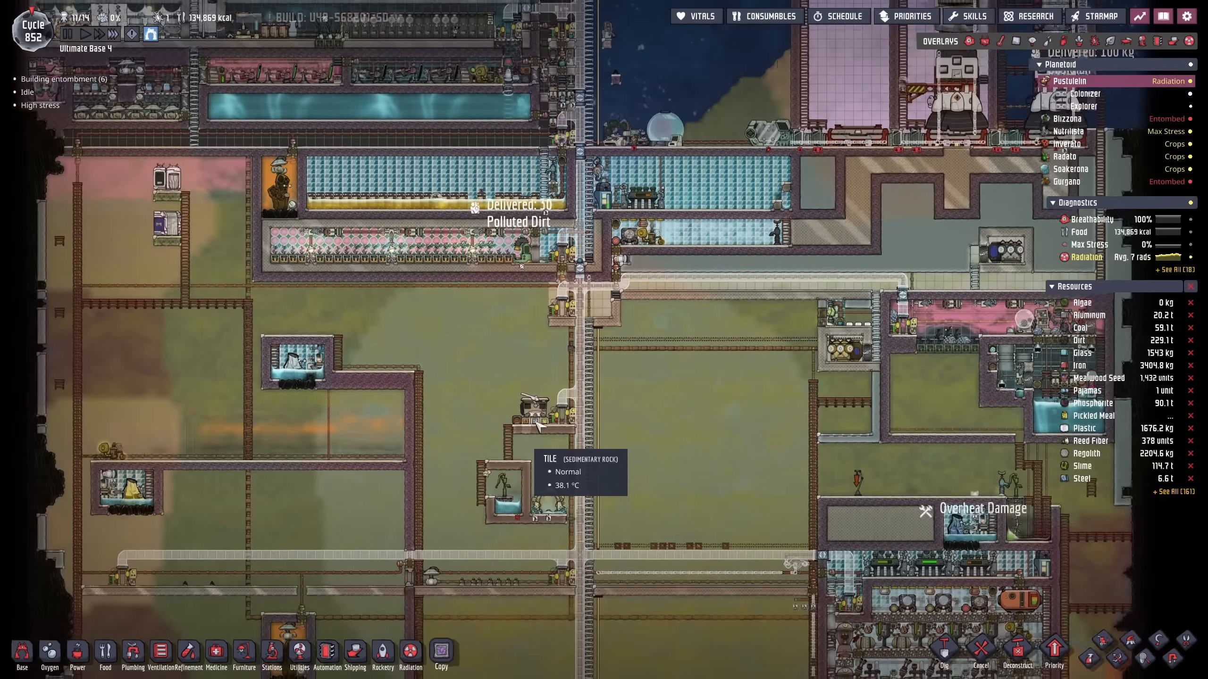
pyautogui.click(1068, 119)
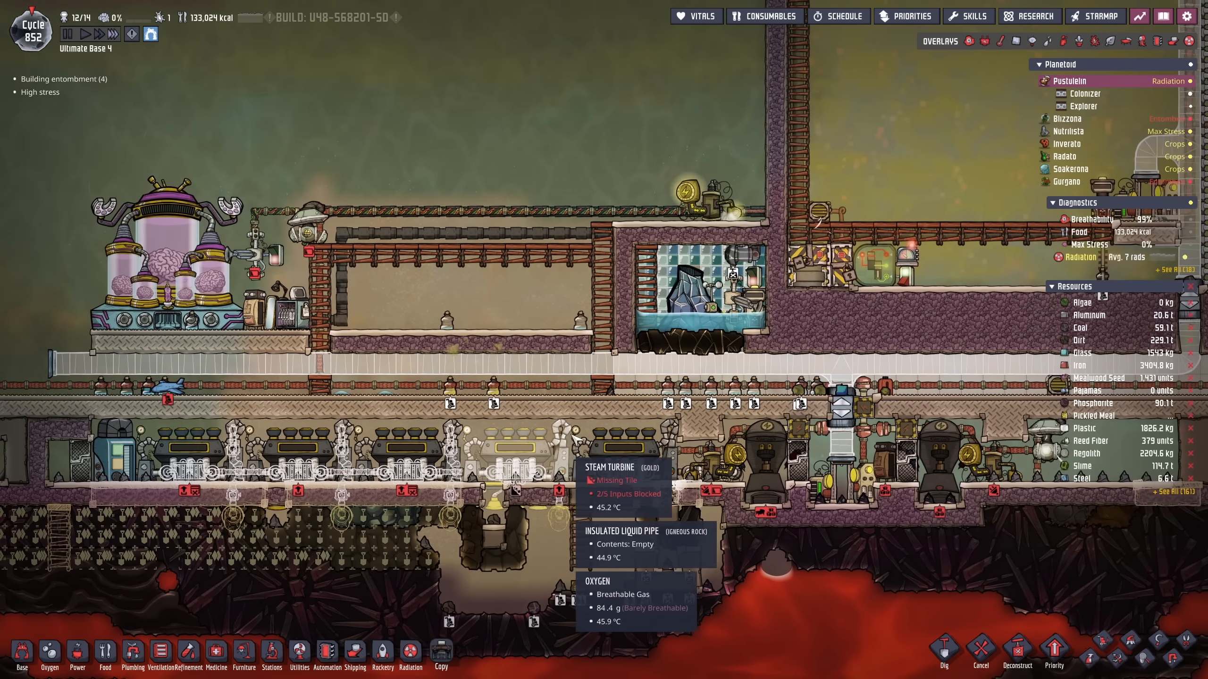
# - Briefly bring up the Base build menu, then pan to the automatic dispensers beside space
pyautogui.click(20, 657)
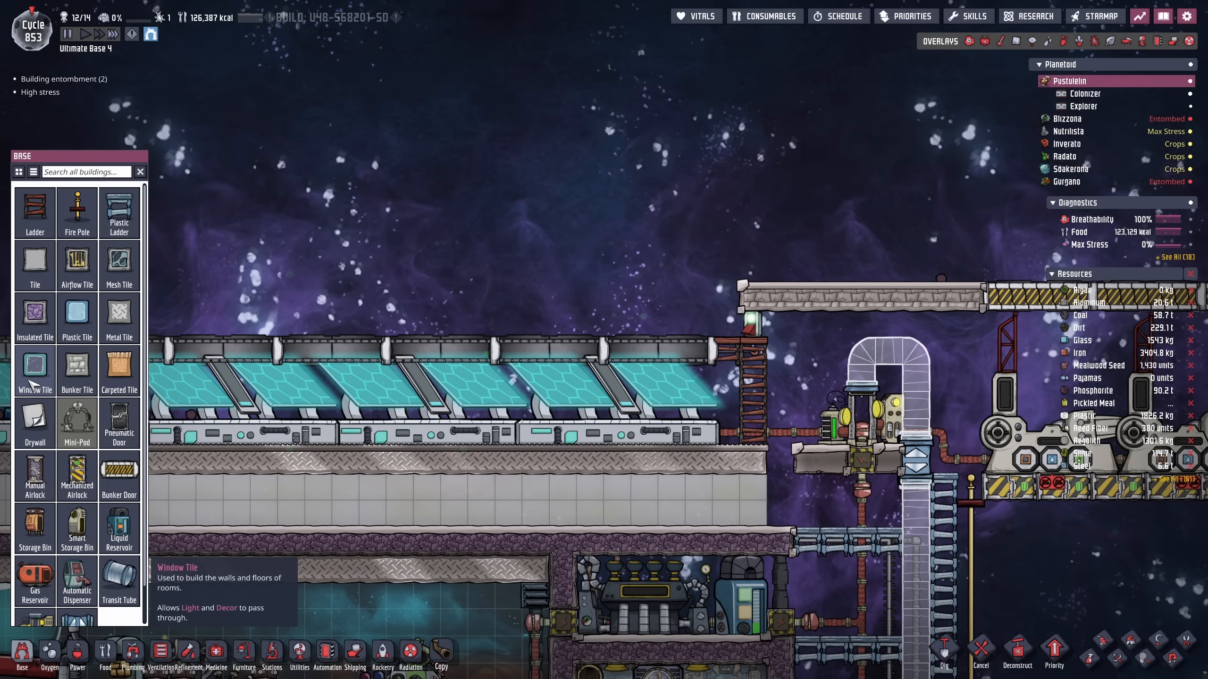
pyautogui.click(35, 372)
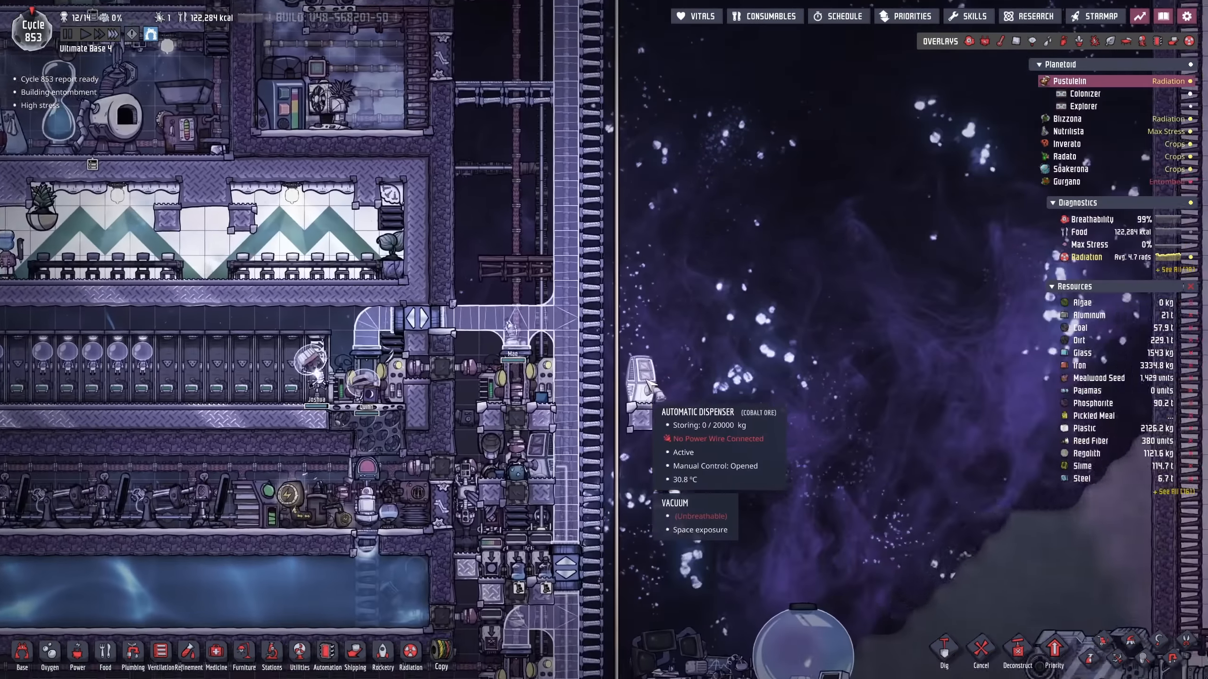
# - Check the empty conveyor loader's element filter, then scroll down to the magma biome
pyautogui.click(638, 378)
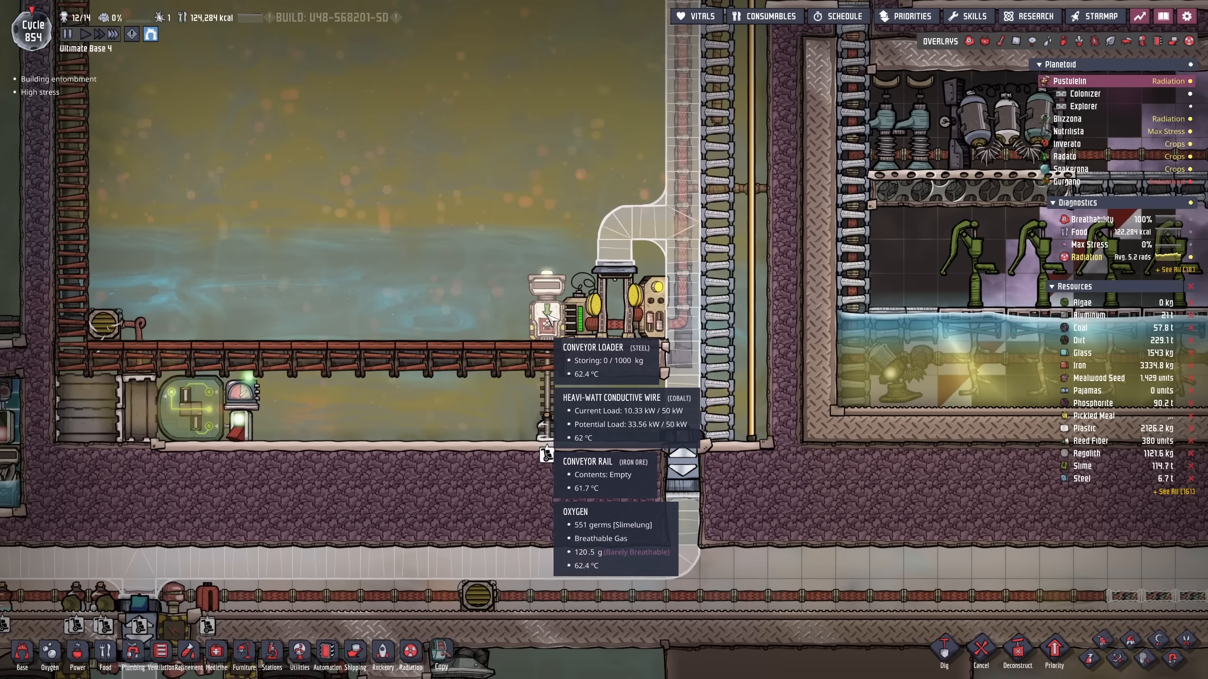
pyautogui.click(546, 300)
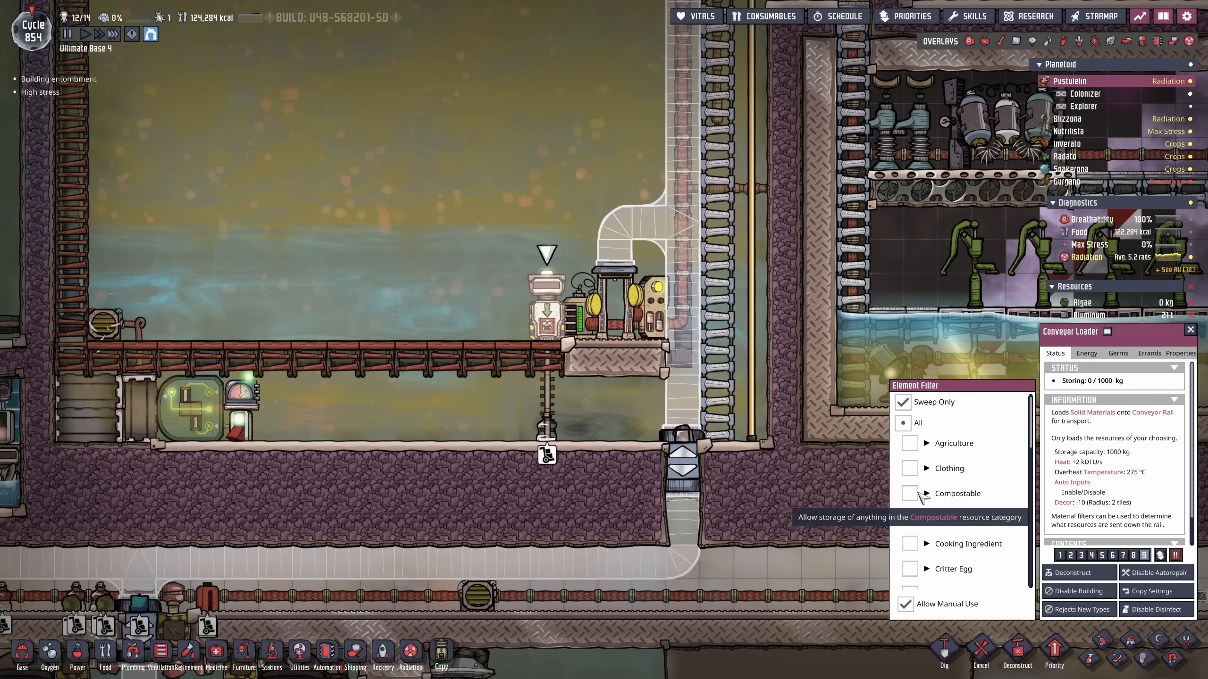
pyautogui.click(928, 492)
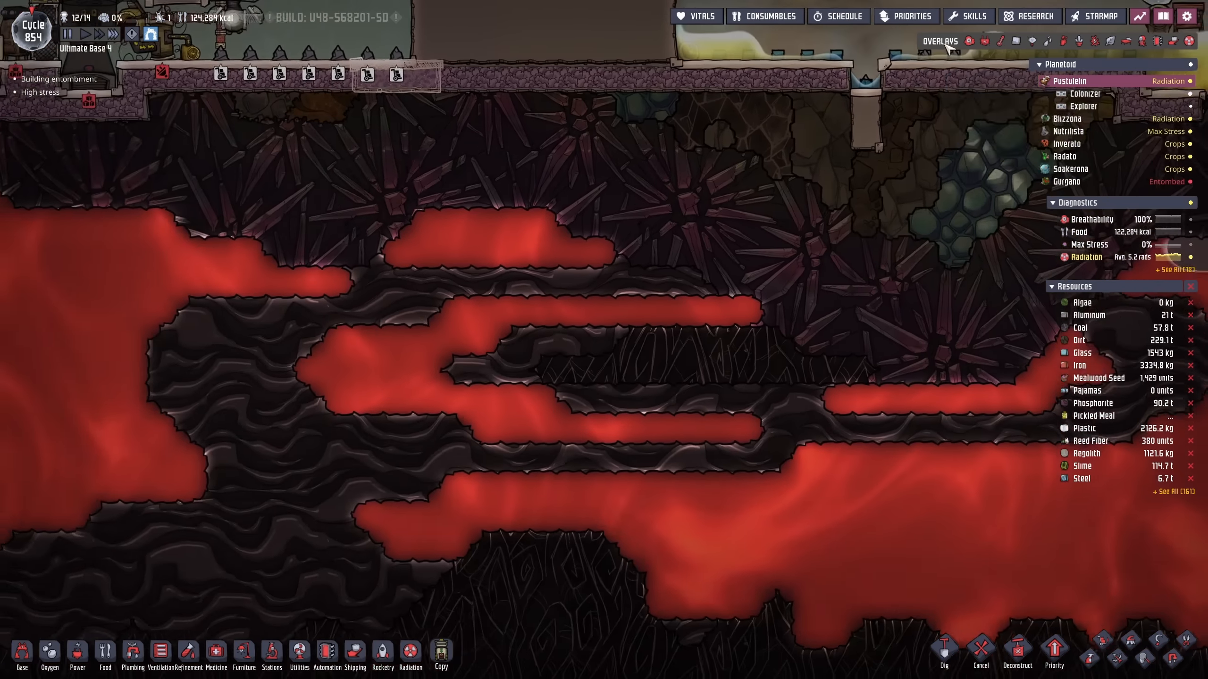
# - Toggle the Temperature overlay around the magma and review the kiln's production orders
pyautogui.click(1001, 40)
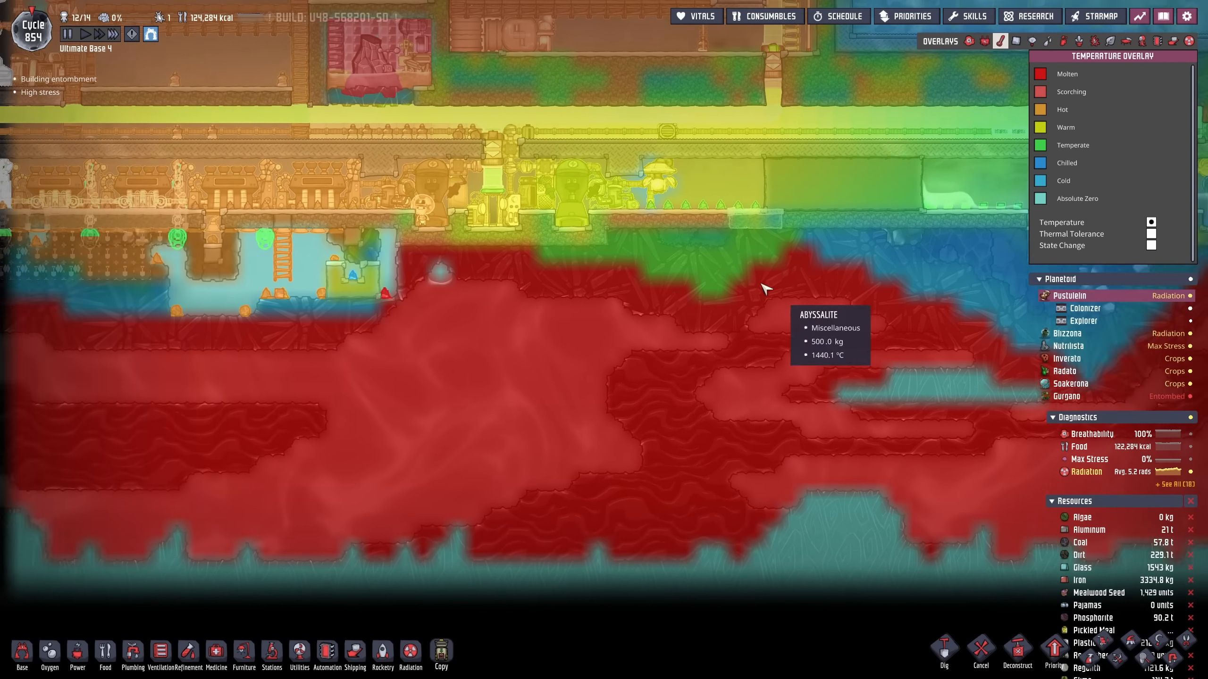
pyautogui.click(1000, 40)
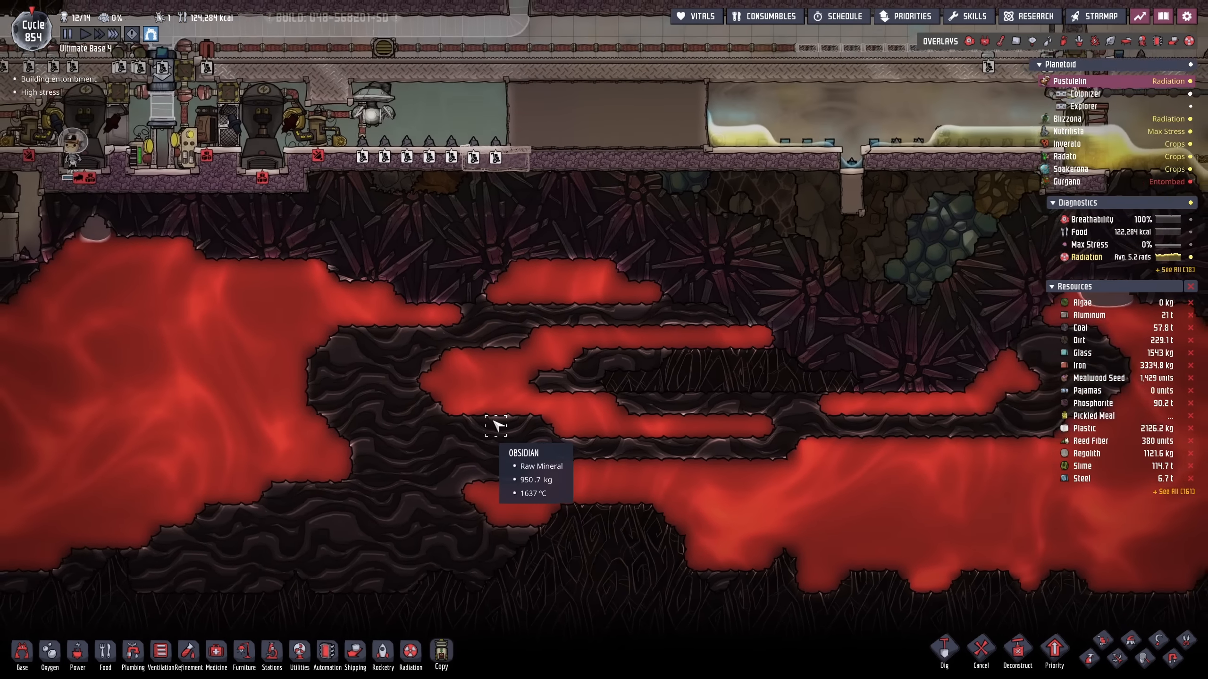
pyautogui.click(566, 393)
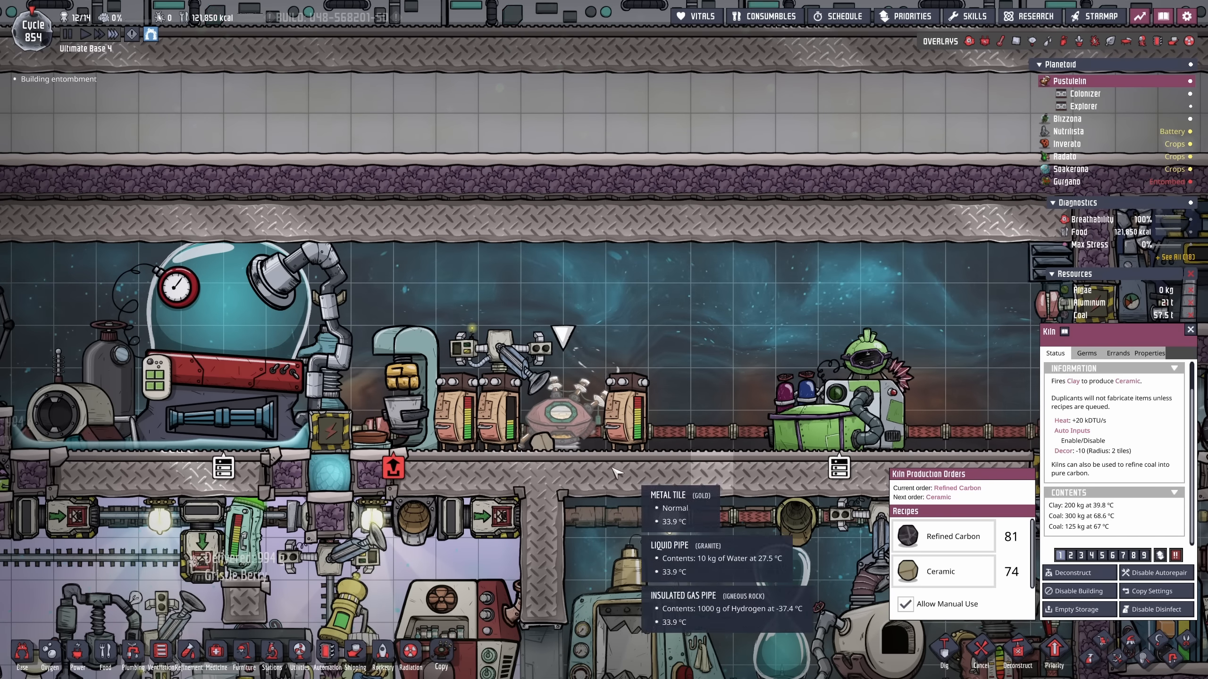
pyautogui.click(999, 41)
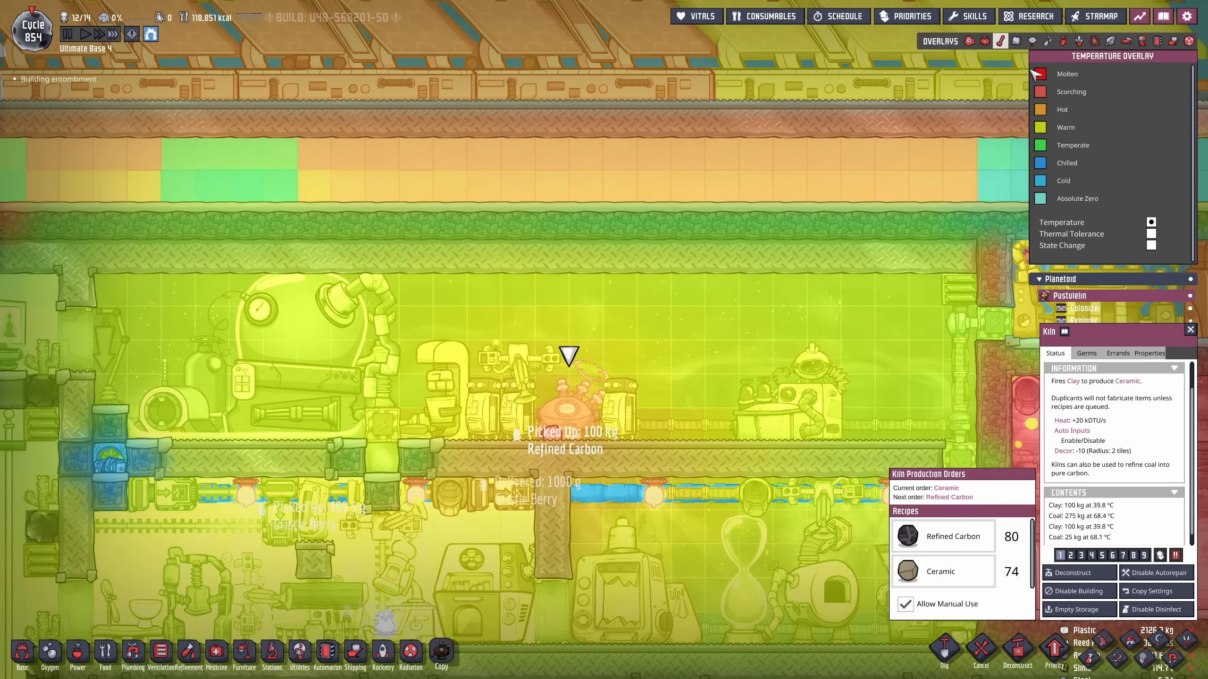
# - Ready a Radiant Liquid Pipe in aluminum from the Plumbing menu
pyautogui.click(132, 656)
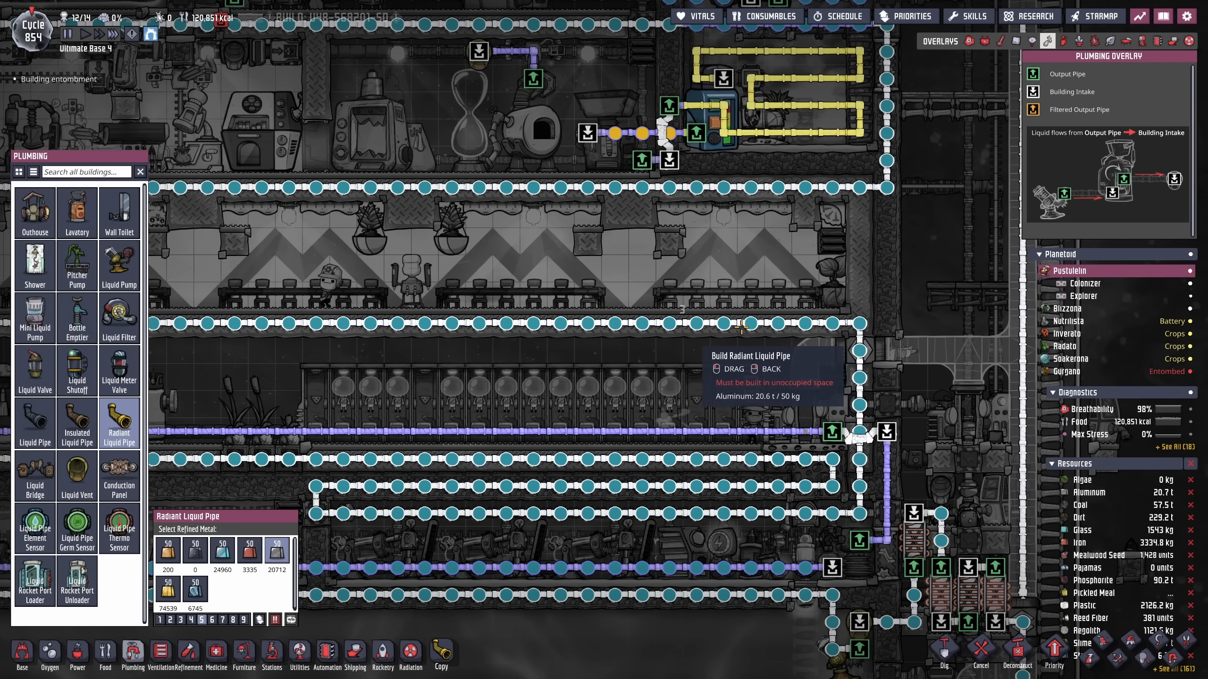
# - Cancel pipe placement, visit Blizzona, and return to the Pustulehn base overview
pyautogui.click(1068, 303)
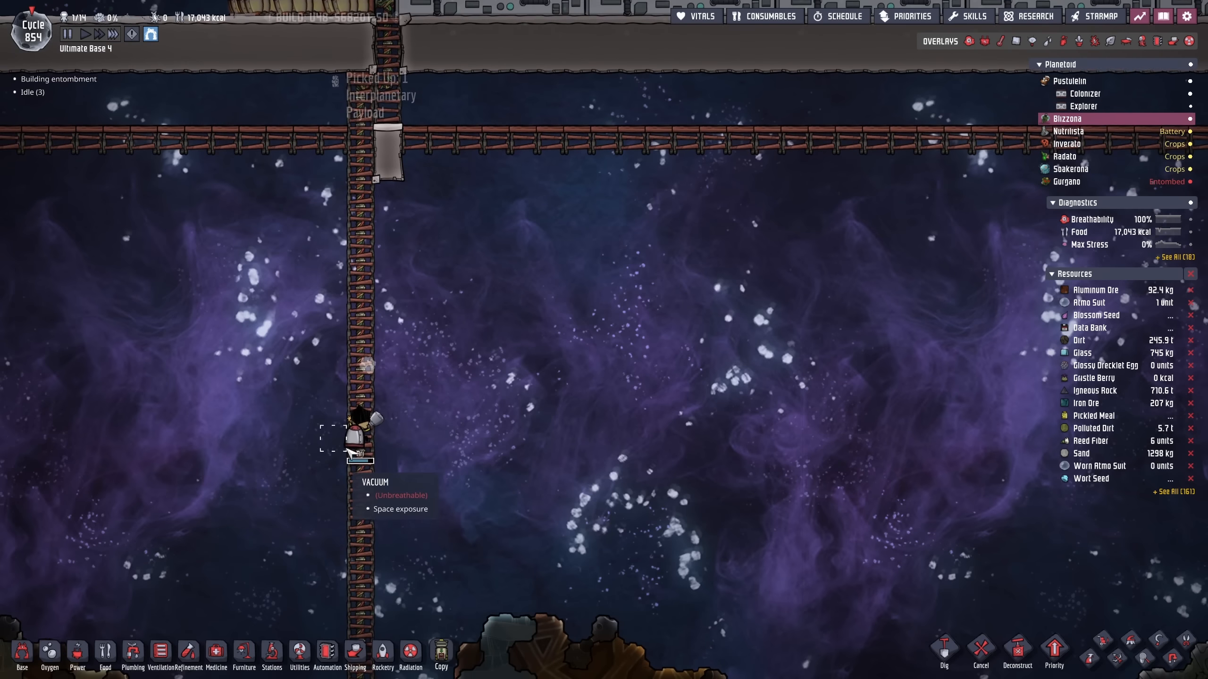
pyautogui.click(356, 420)
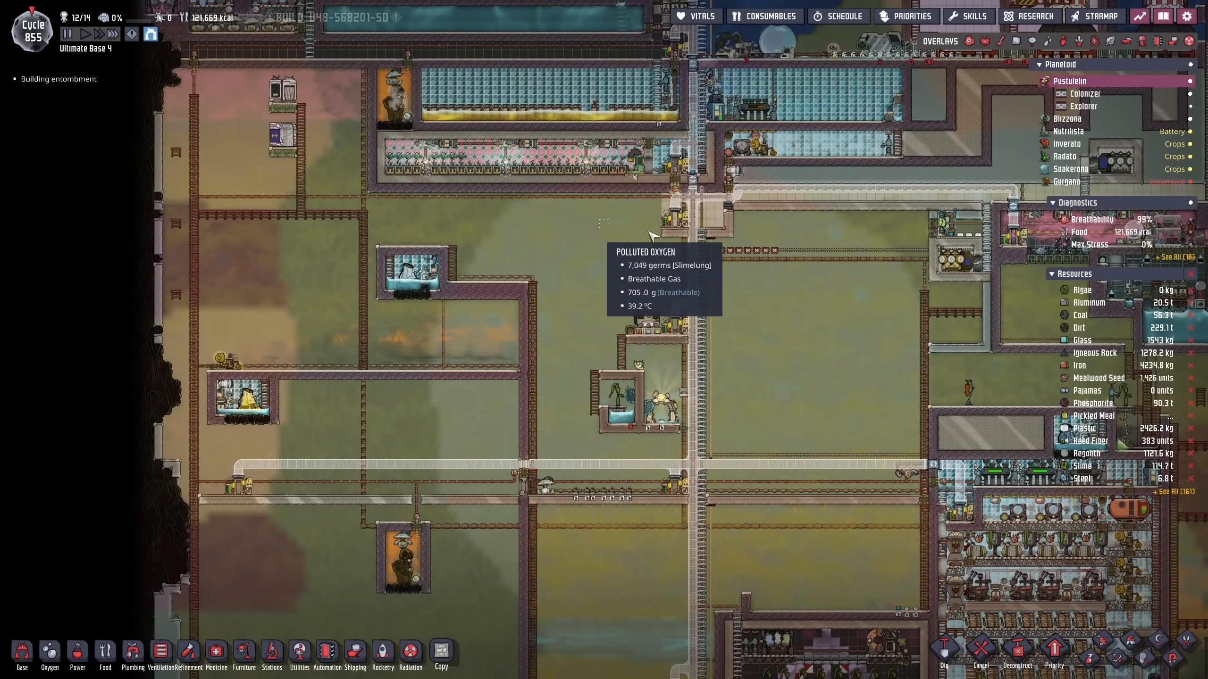
# - Mark the transit tube crossing near the conveyor loader for deconstruction
pyautogui.scroll(-3)
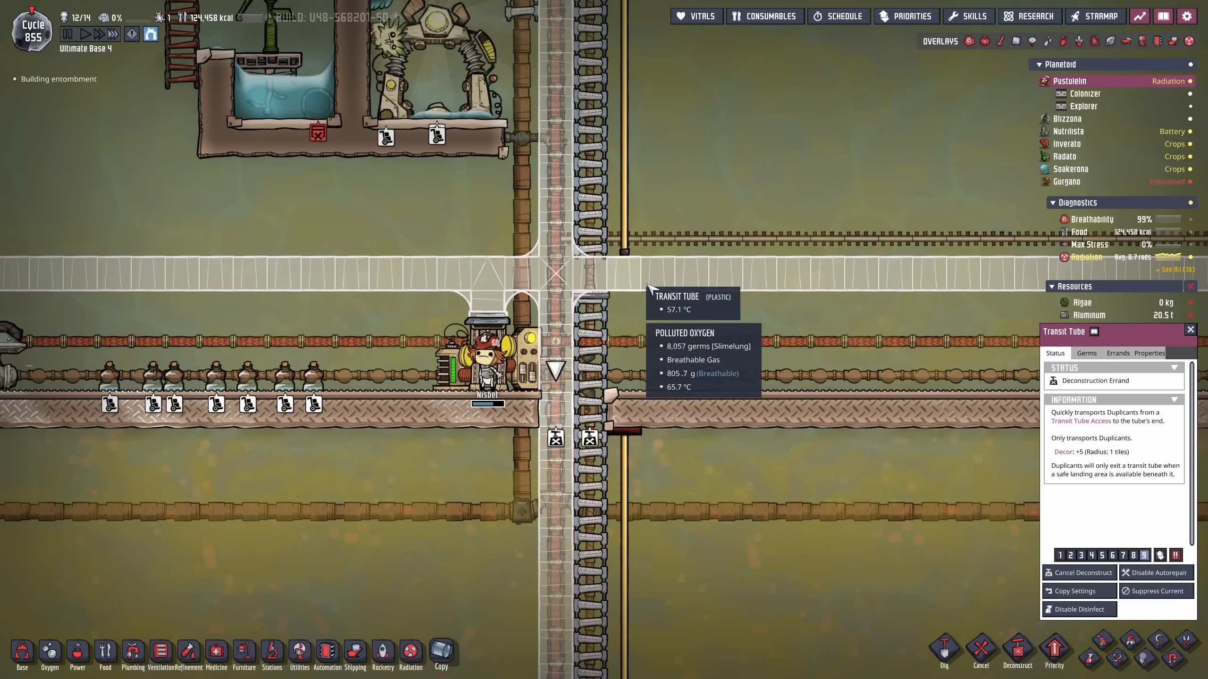
pyautogui.click(983, 41)
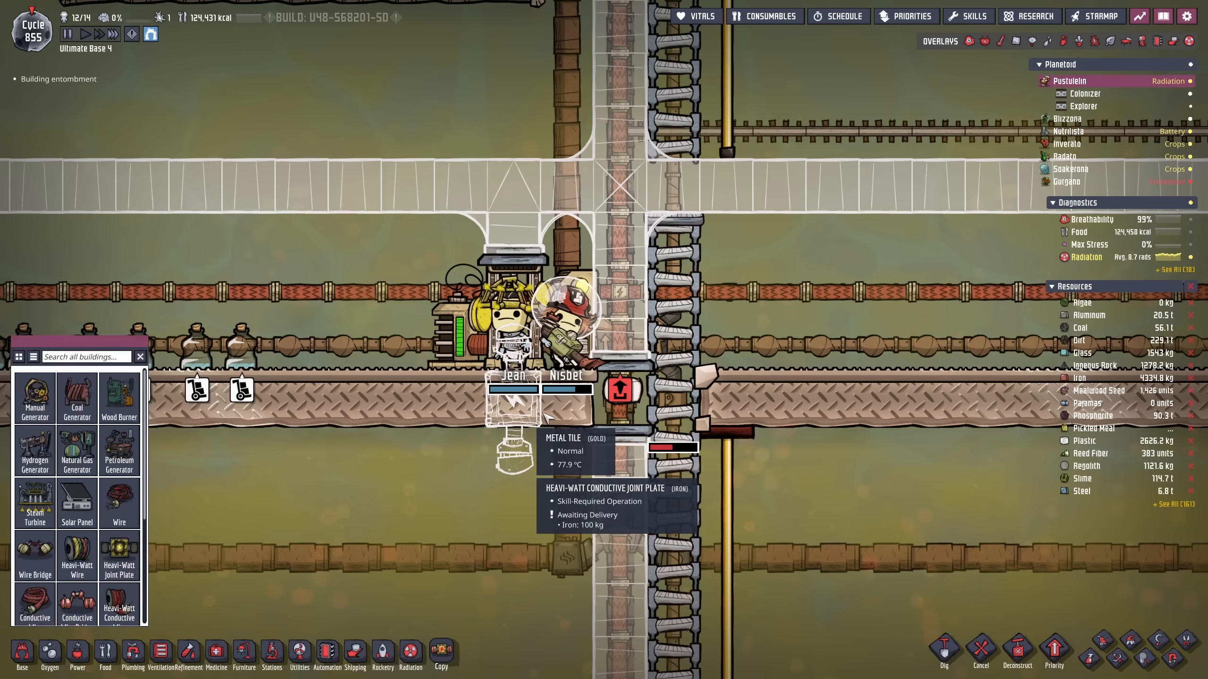
# - Switch the build menu from Power buildings to the Base structures category
pyautogui.click(983, 41)
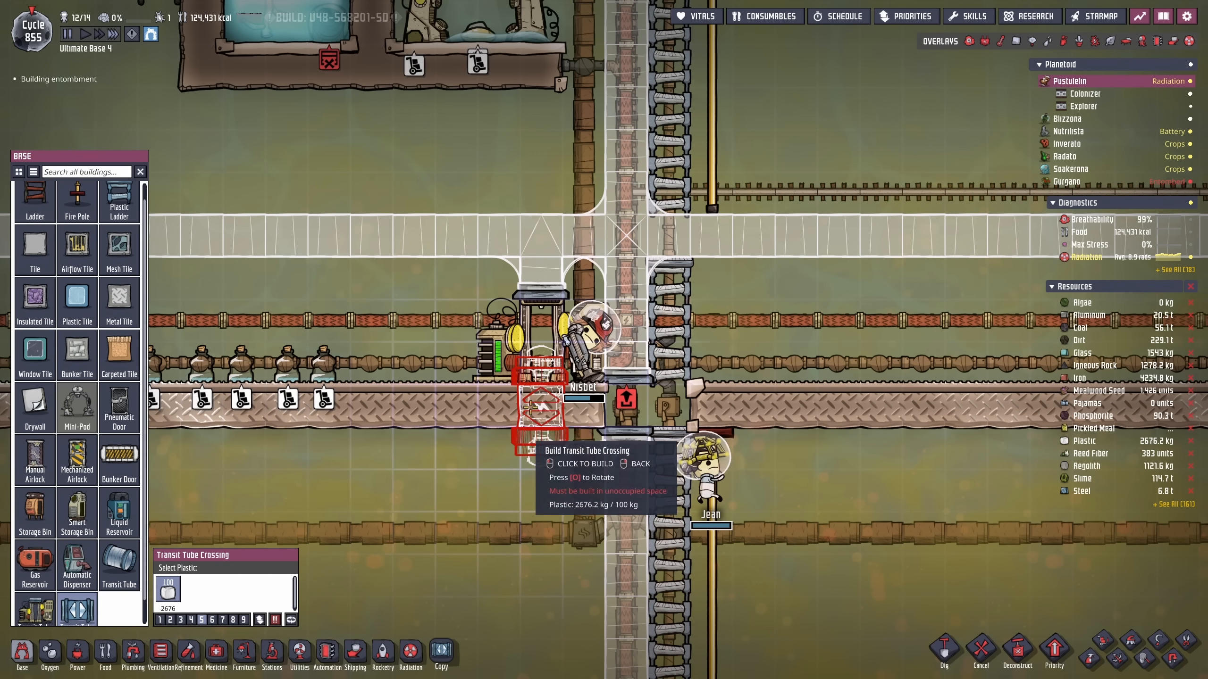
# - Place a plastic transit tube crossing at the floor junction and cancel the old wire section
pyautogui.click(539, 409)
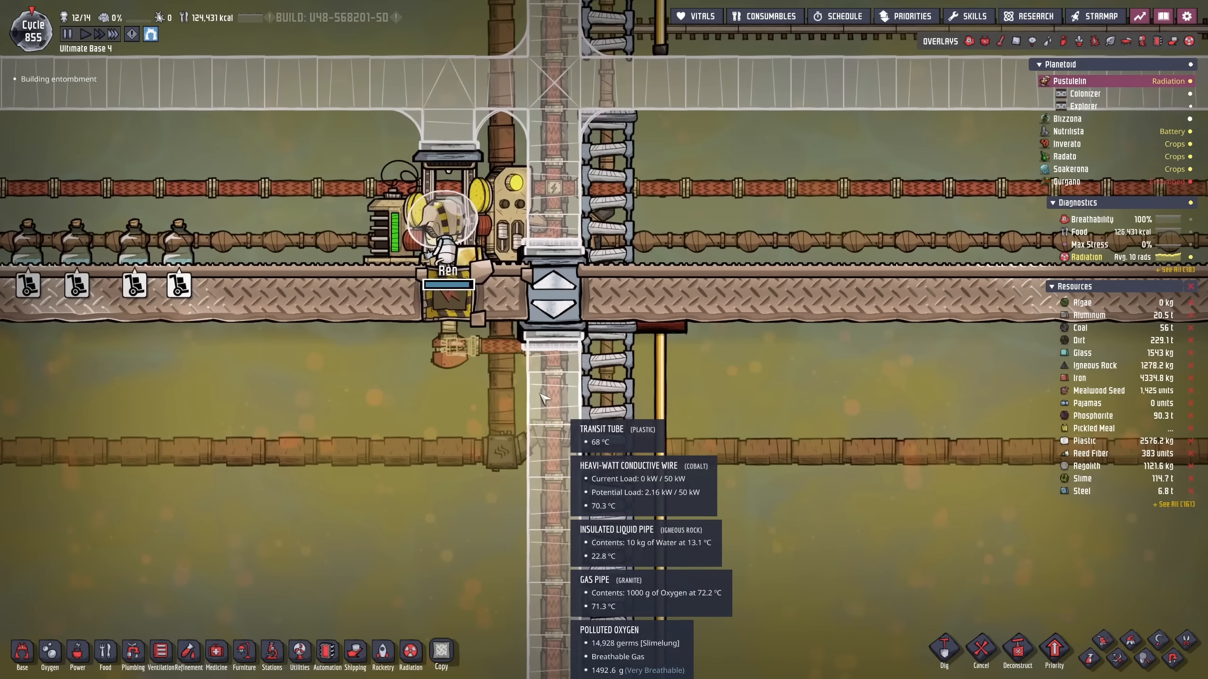
pyautogui.click(984, 40)
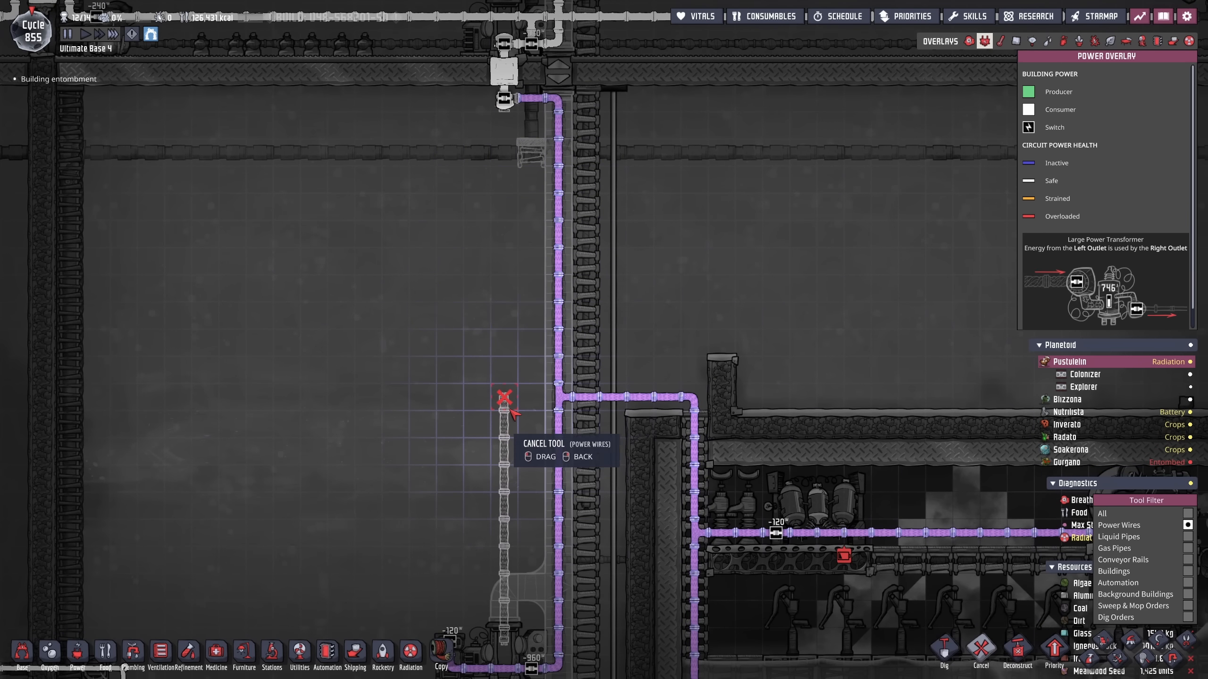
pyautogui.click(78, 656)
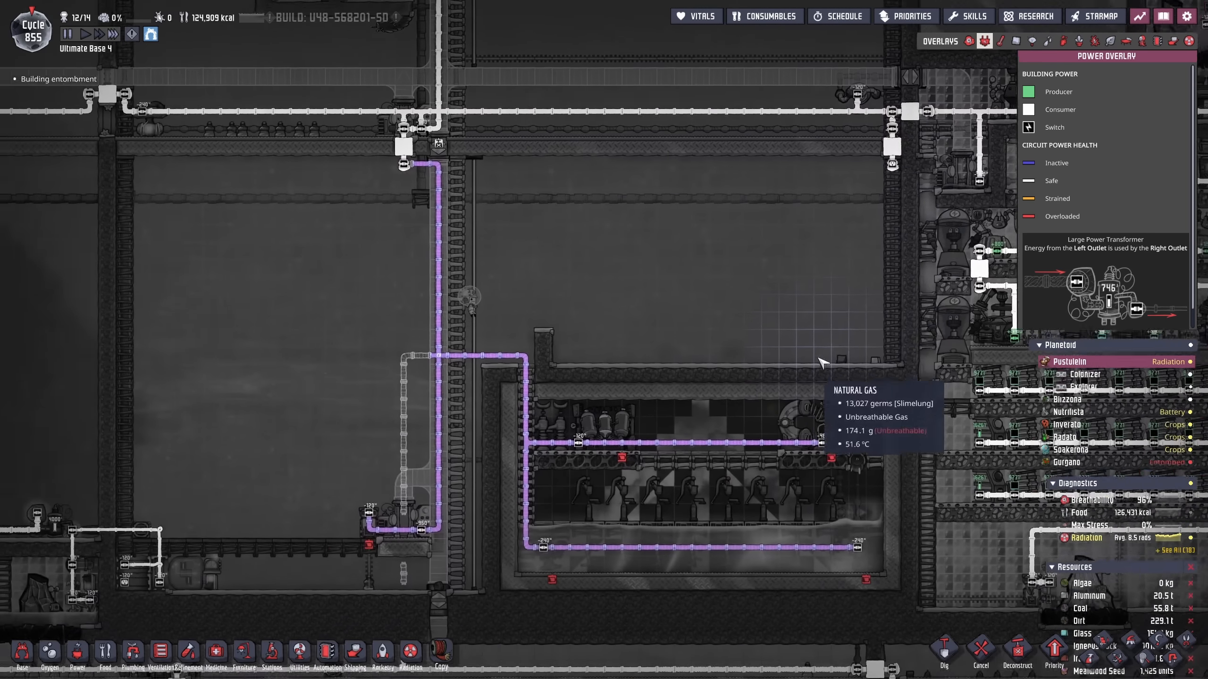
# - Lay Heavi-Watt Conductive Wire along the pool room's new power route
pyautogui.click(77, 655)
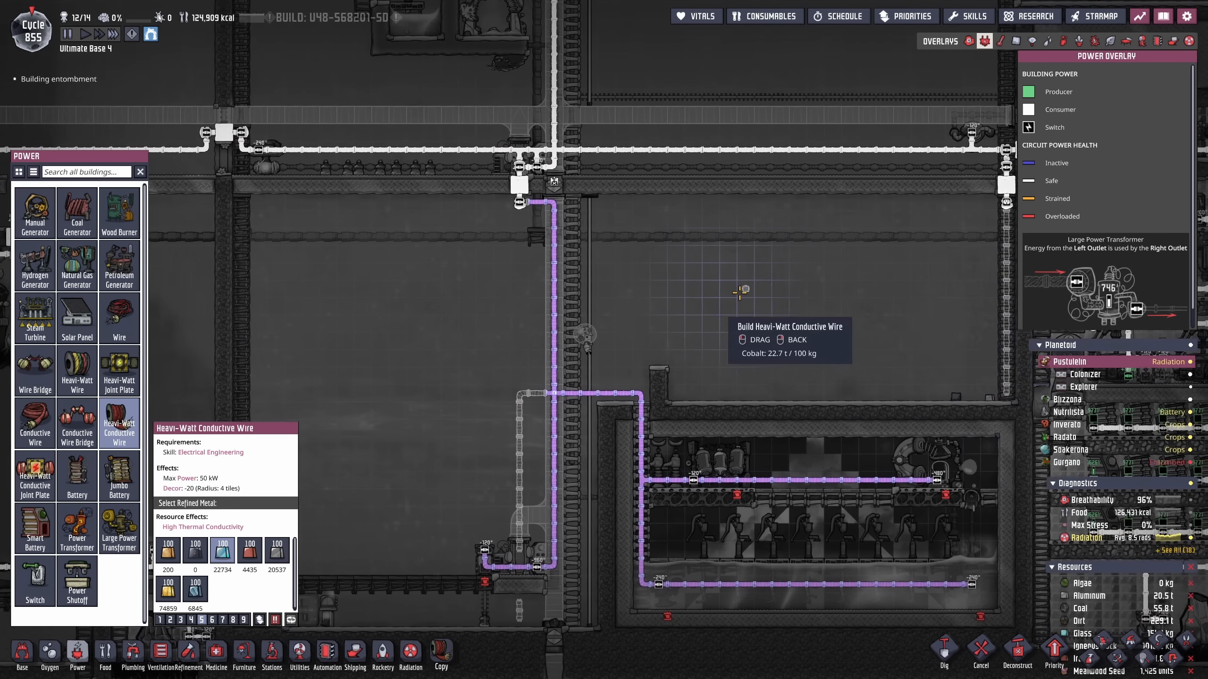
pyautogui.click(132, 657)
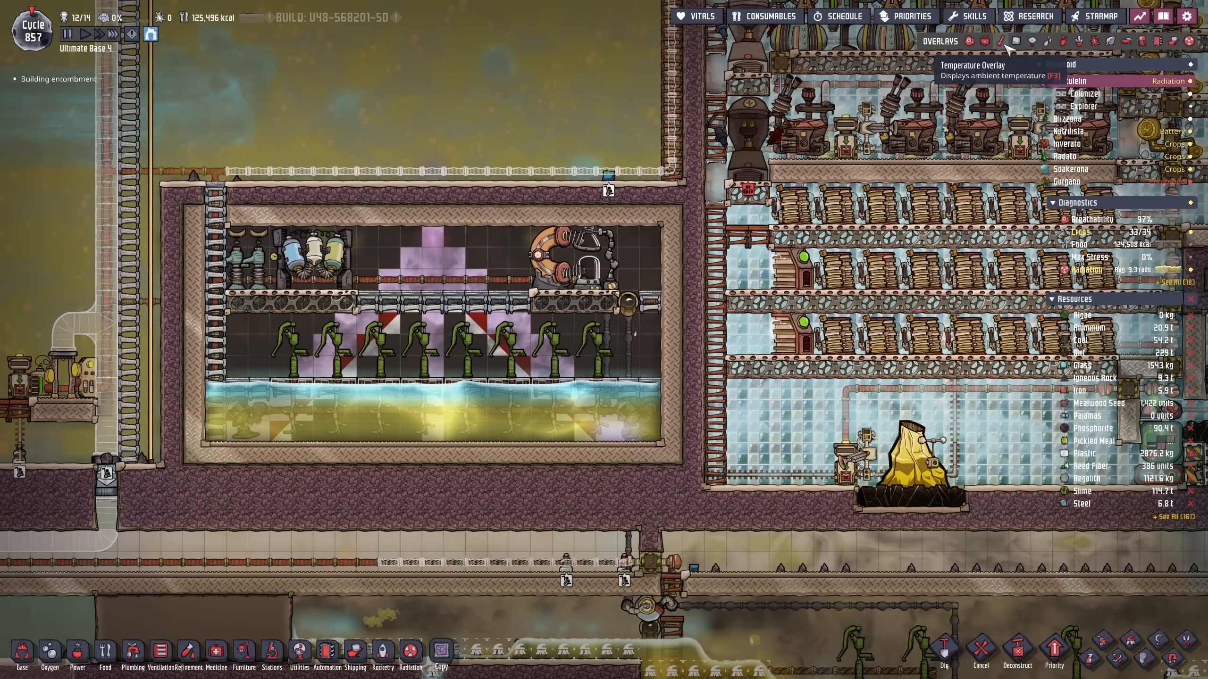
# - Check Temperature and Materials overlays, then plan a Gas Pump in the steam vent room
pyautogui.click(999, 41)
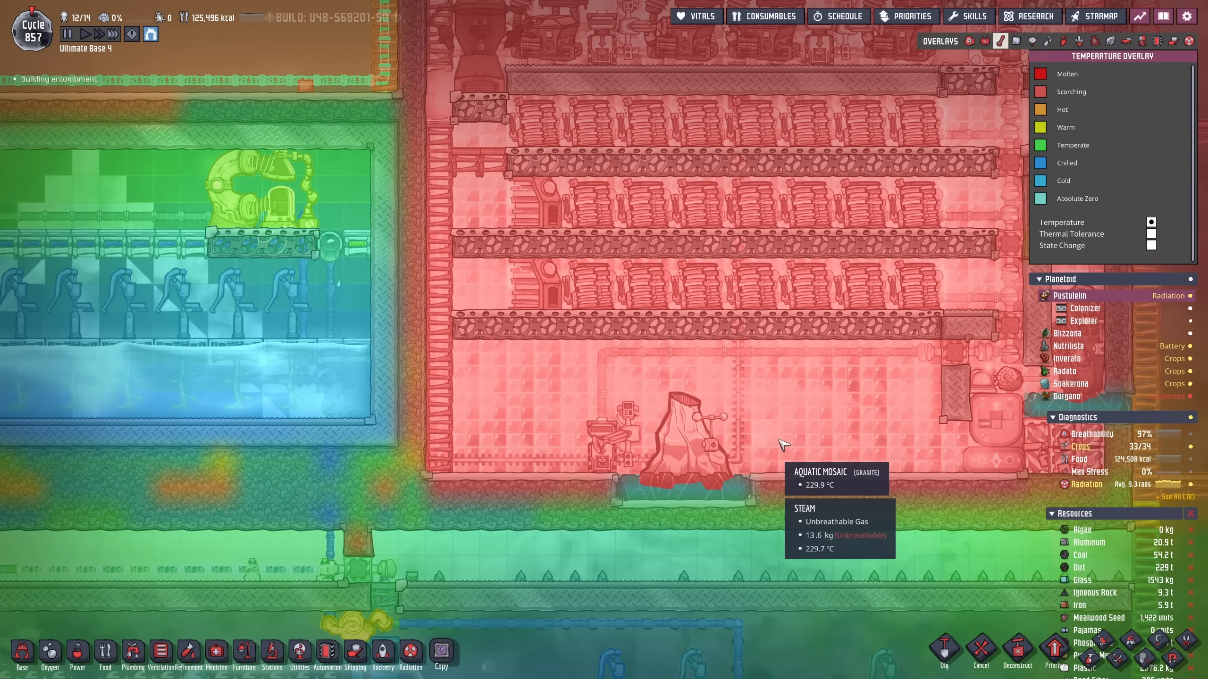
pyautogui.click(999, 40)
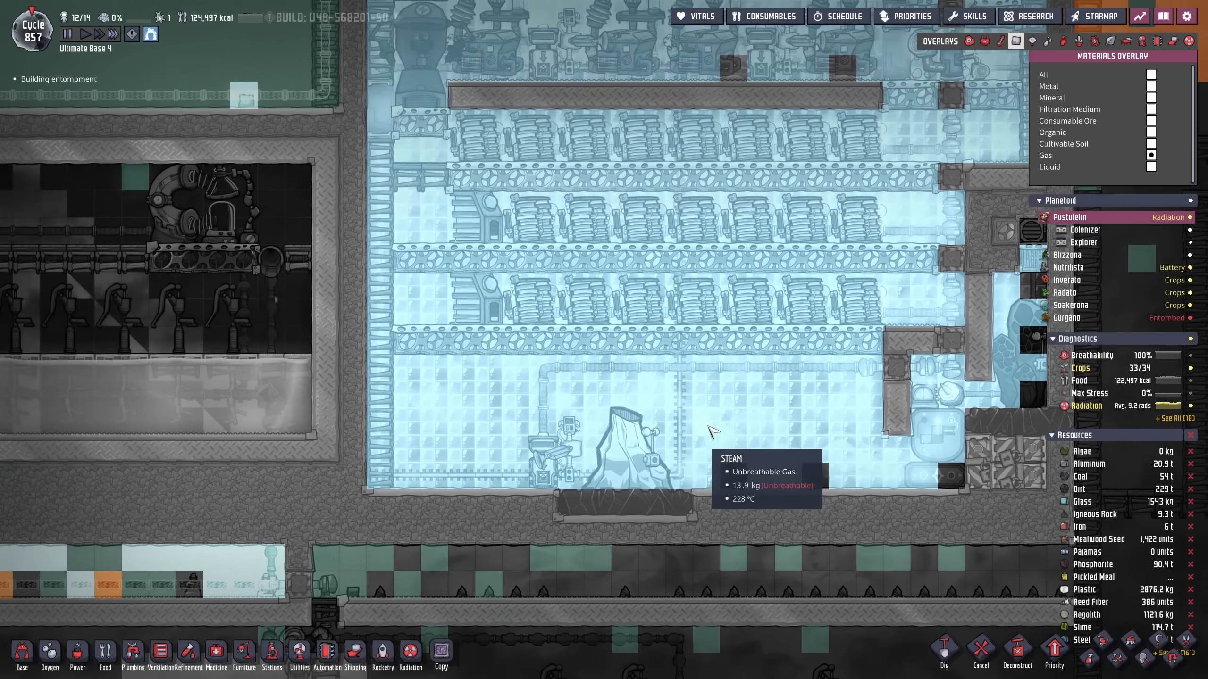
pyautogui.click(158, 655)
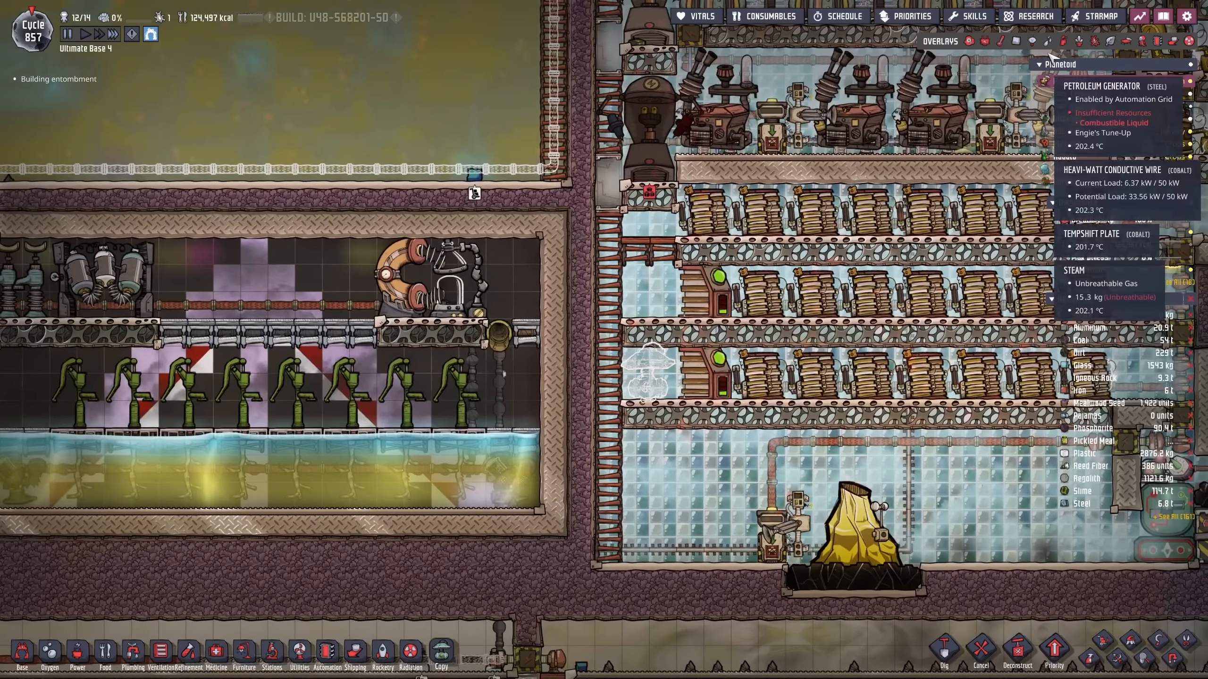
pyautogui.click(1016, 40)
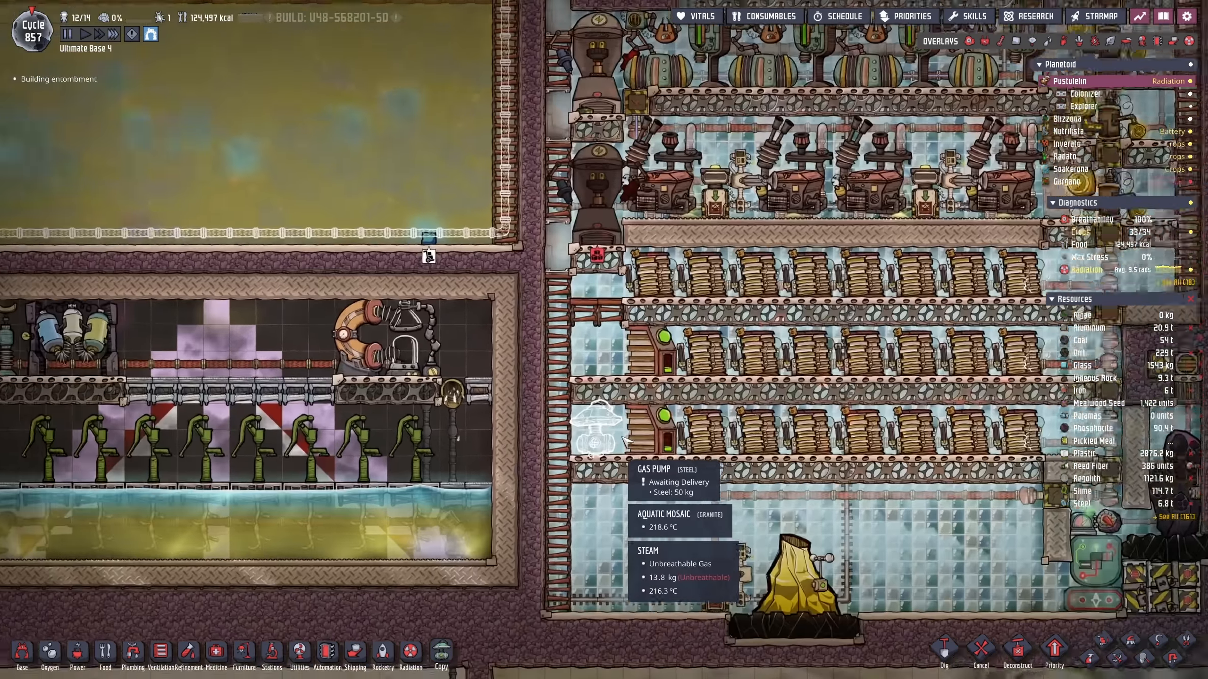
# - Plan a gas pipe from the steam-room pump through the wall into the pool room
pyautogui.click(160, 655)
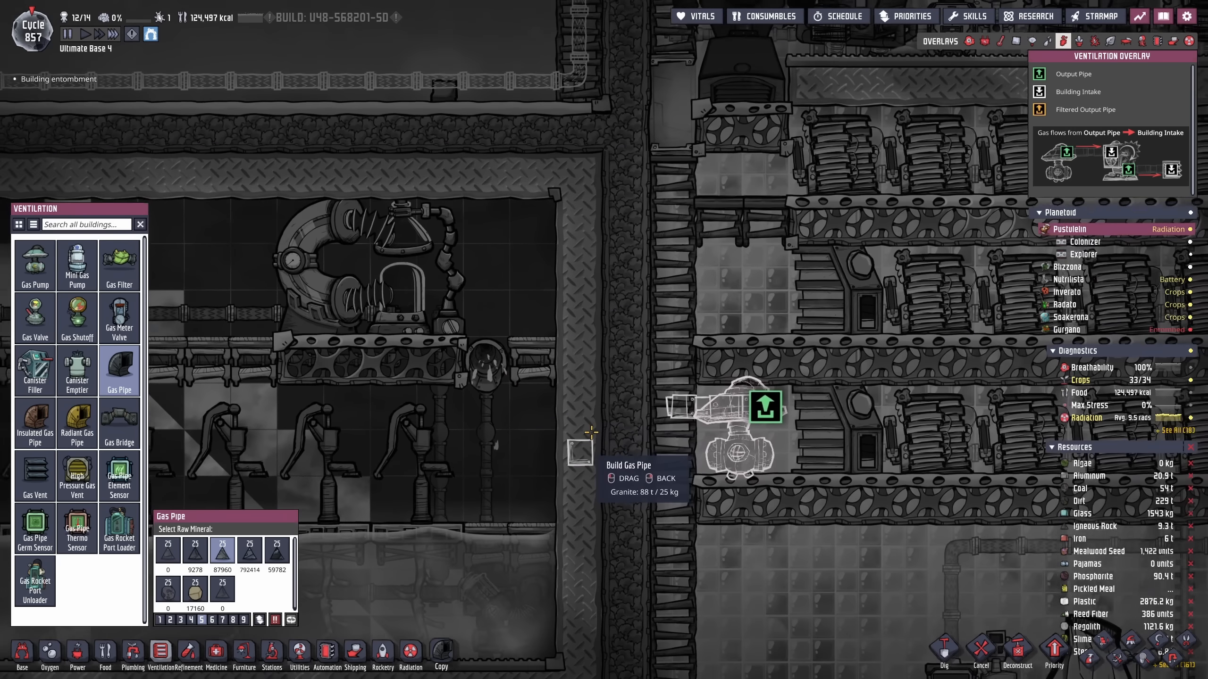
pyautogui.click(34, 423)
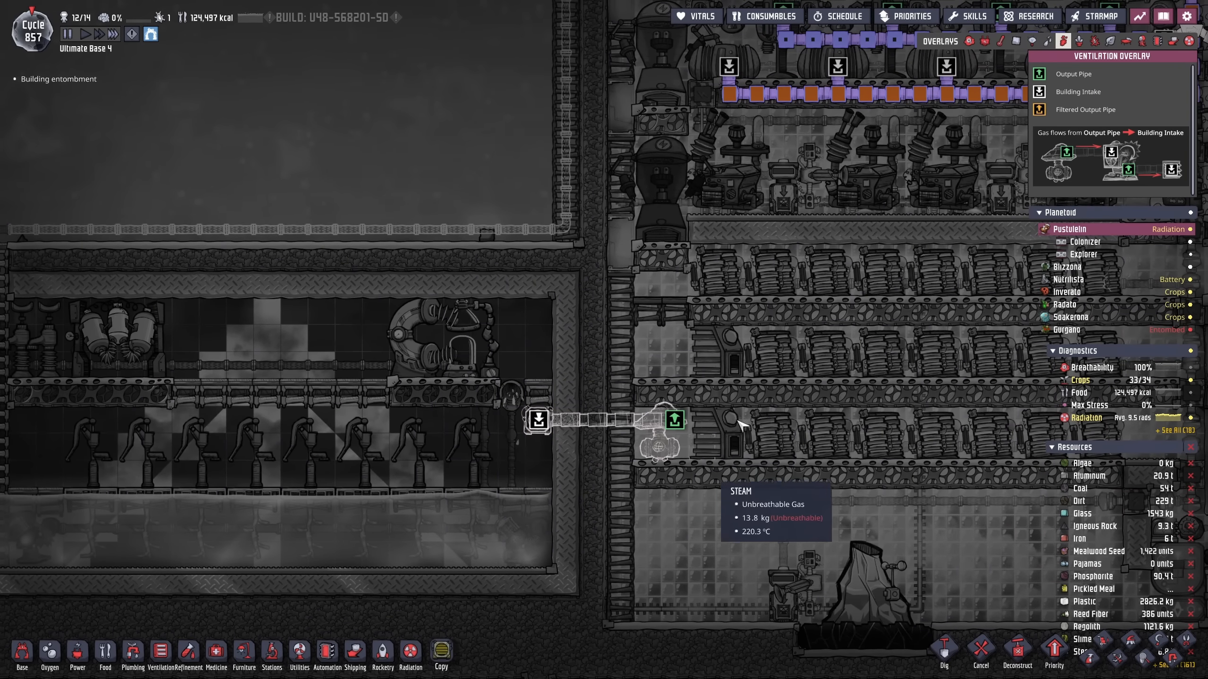
pyautogui.click(983, 41)
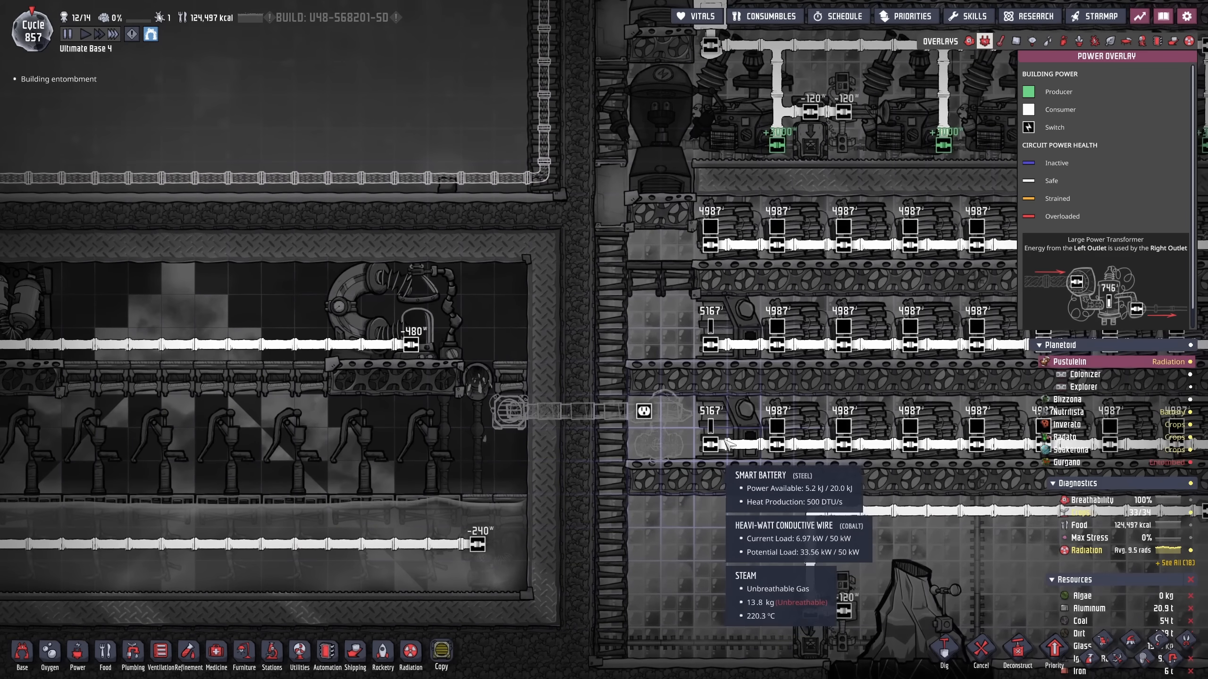
# - Run a power wire from the Power category to feed the gas pump
pyautogui.click(76, 656)
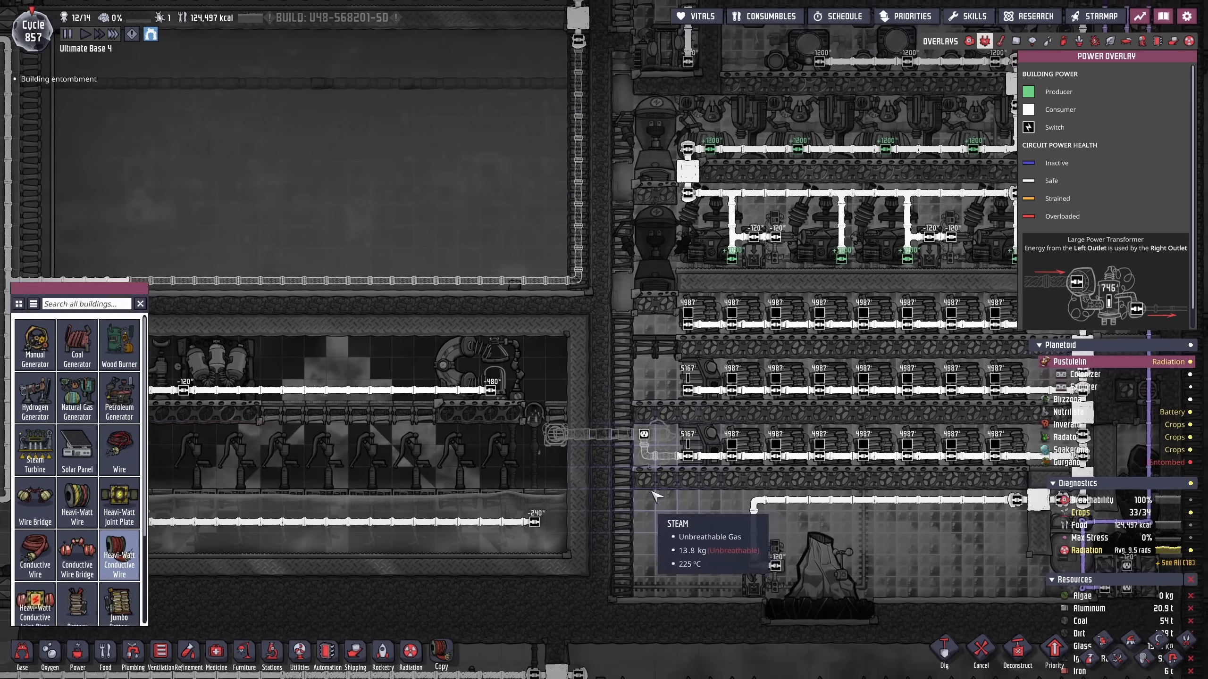
pyautogui.click(969, 40)
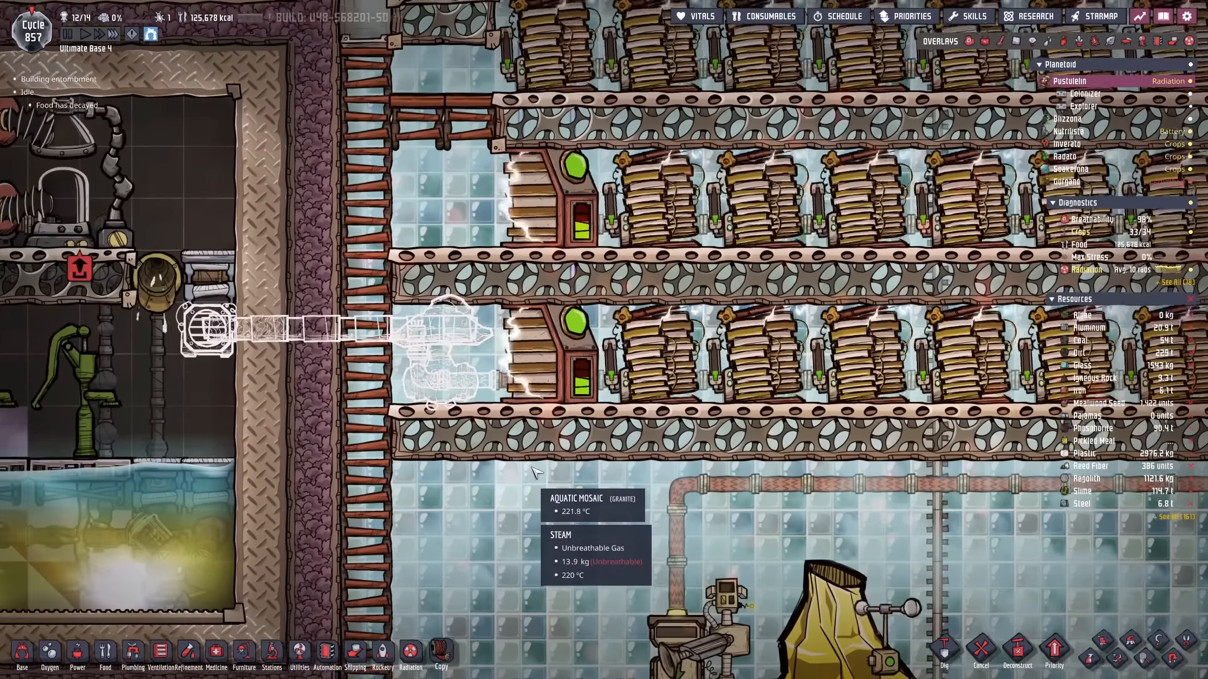
pyautogui.click(325, 657)
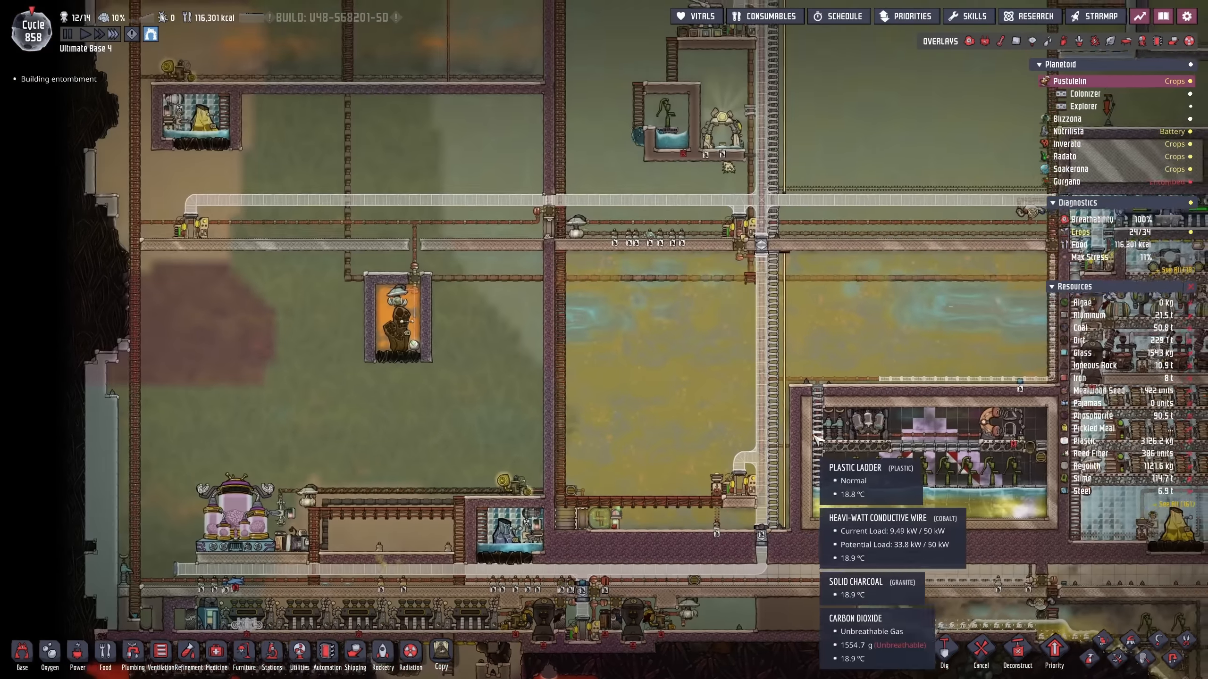
# - Plan a Heavi-Watt Conductive Wire run from the generator row to the Large Power Transformer
pyautogui.click(970, 42)
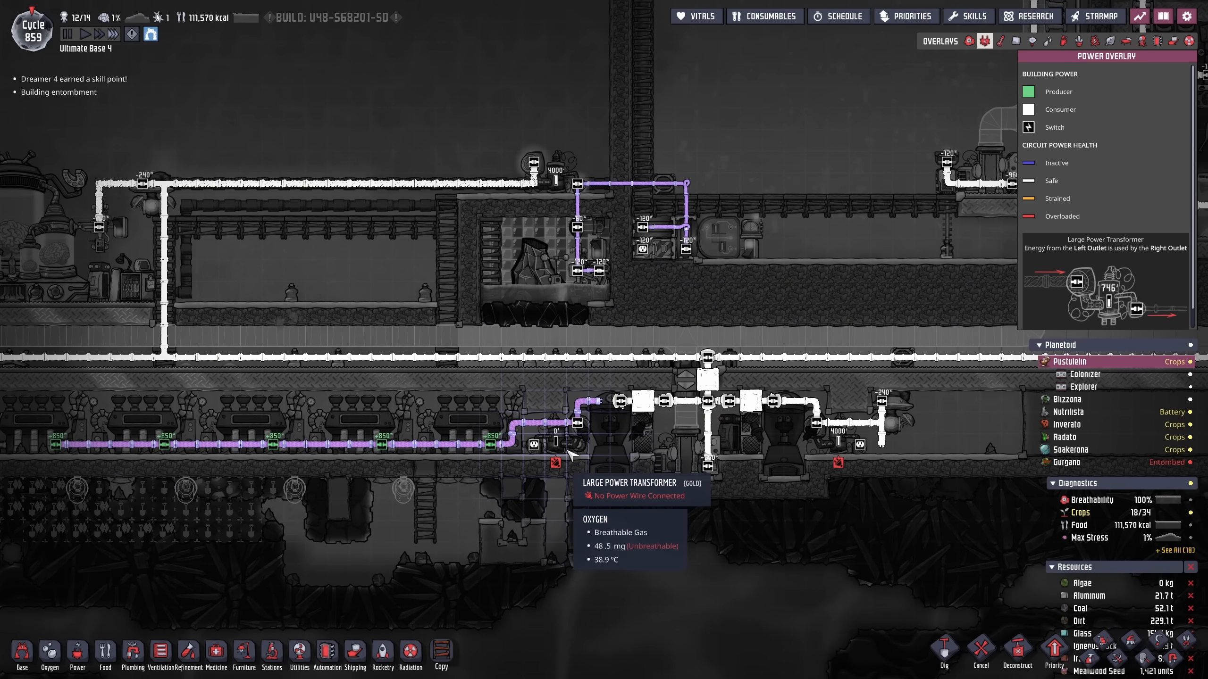
pyautogui.click(77, 656)
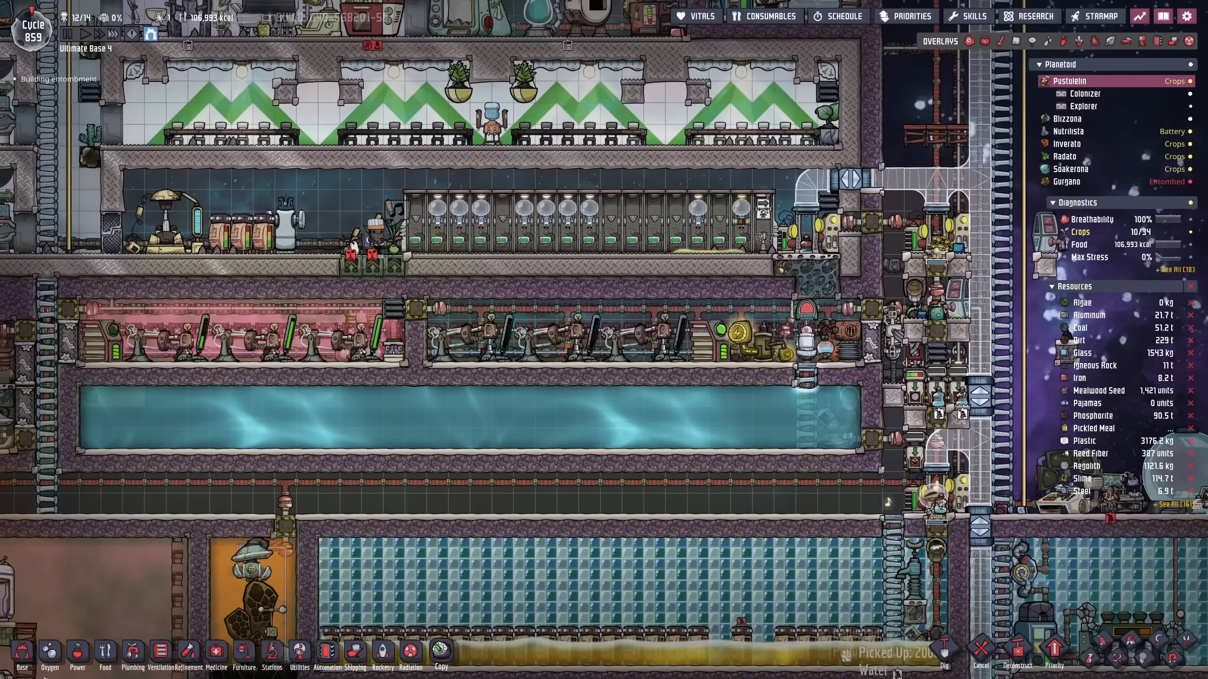
# - View the upper base's long water pool and hover Liquid Reservoir in the Base category
pyautogui.click(21, 655)
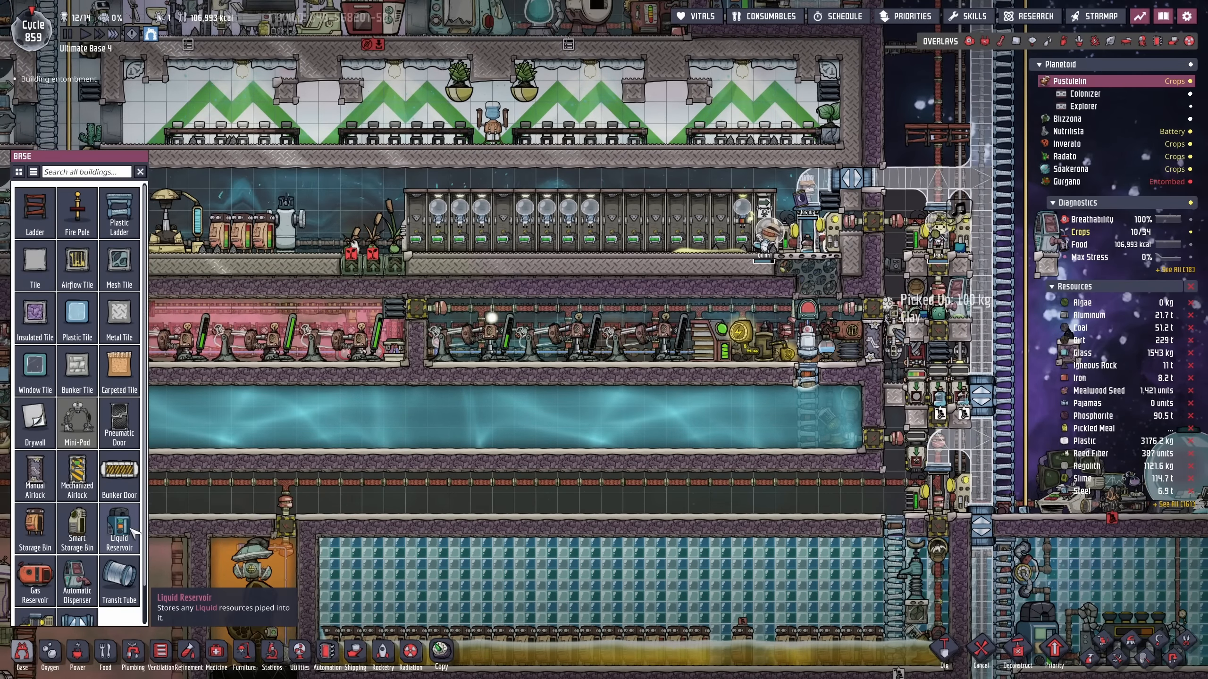
pyautogui.click(119, 530)
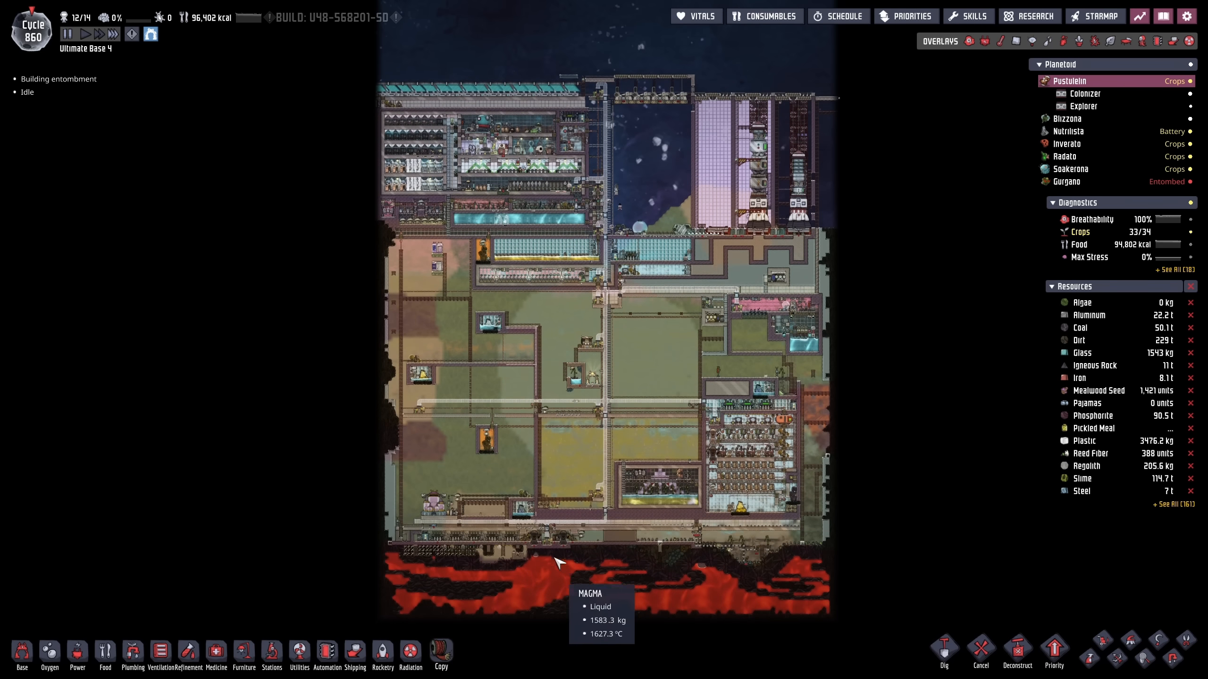
# - Zoom out to overview the whole colony from rocket silos to magma layer
pyautogui.scroll(-3)
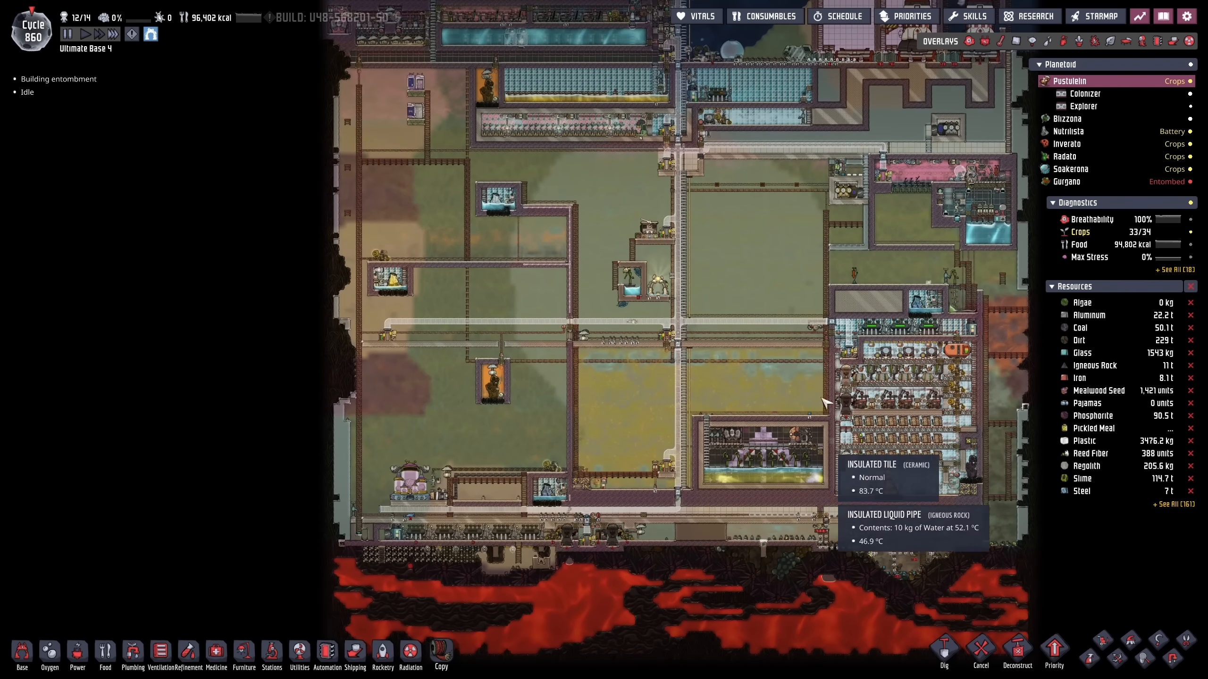
pyautogui.scroll(-3)
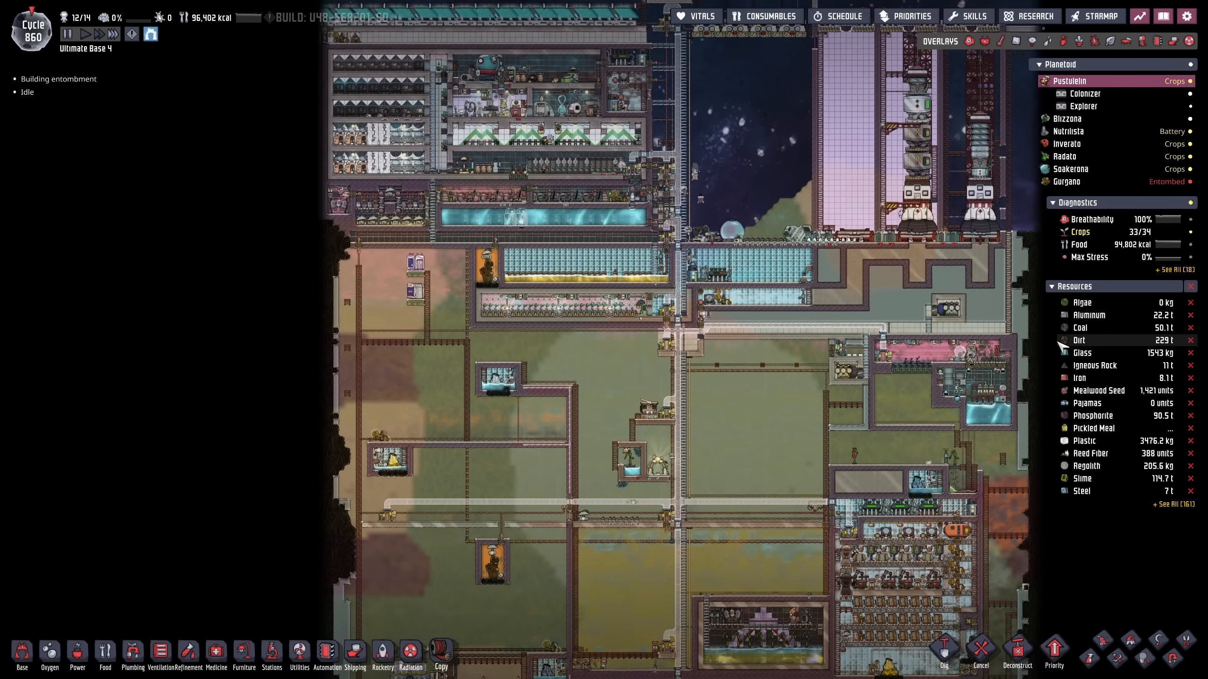